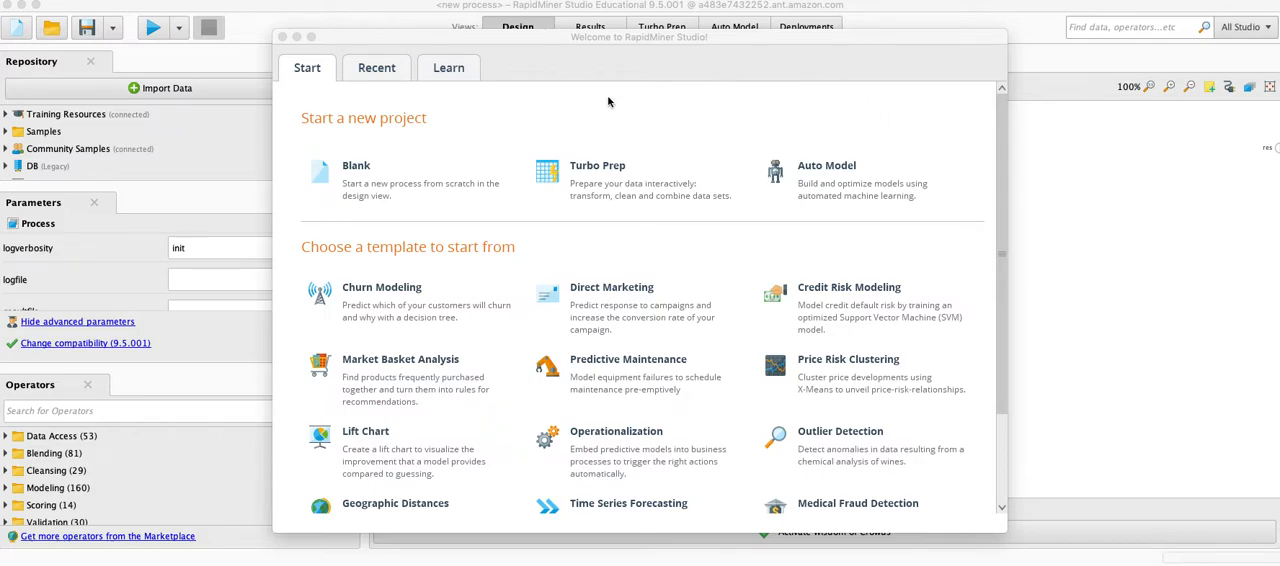
mouse_move(573, 110)
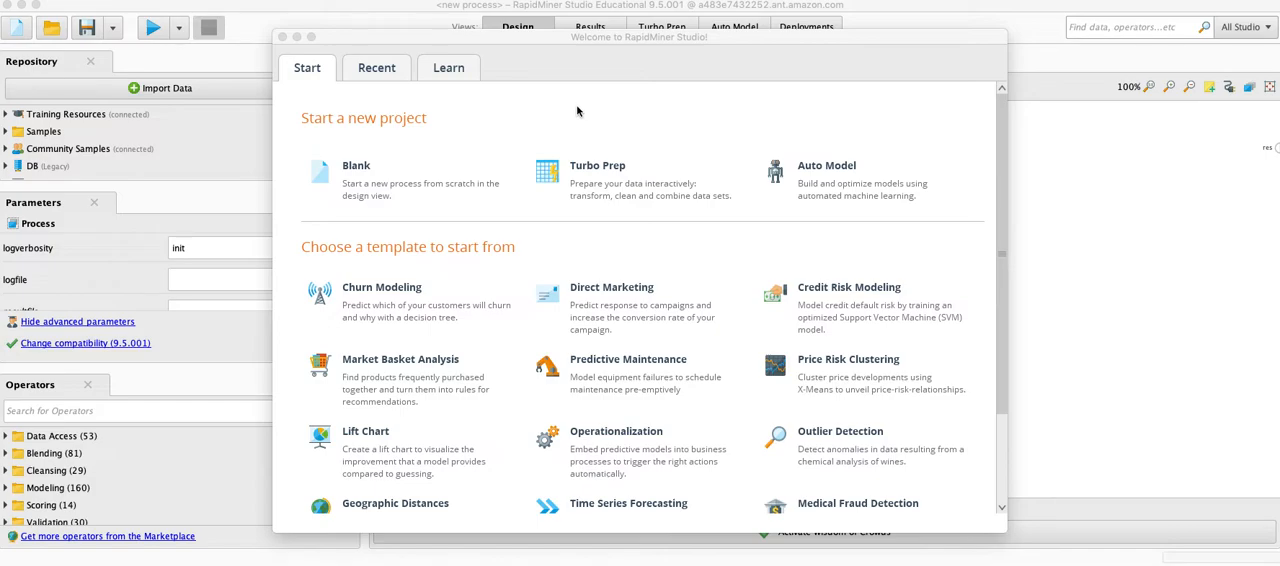
mouse_move(657, 99)
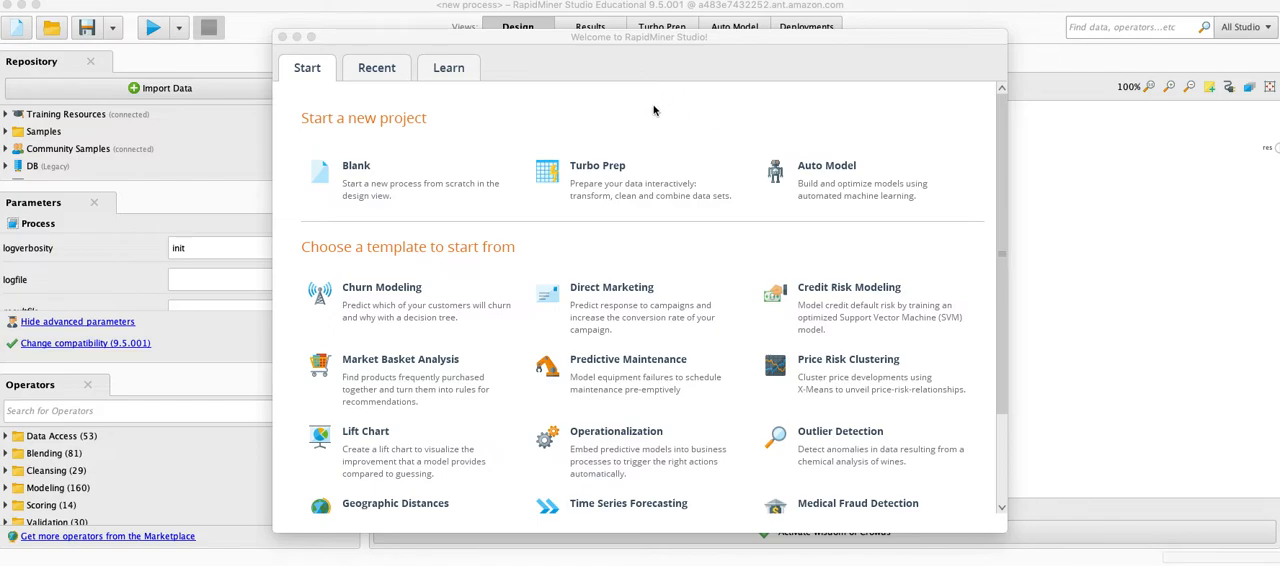
mouse_move(658, 93)
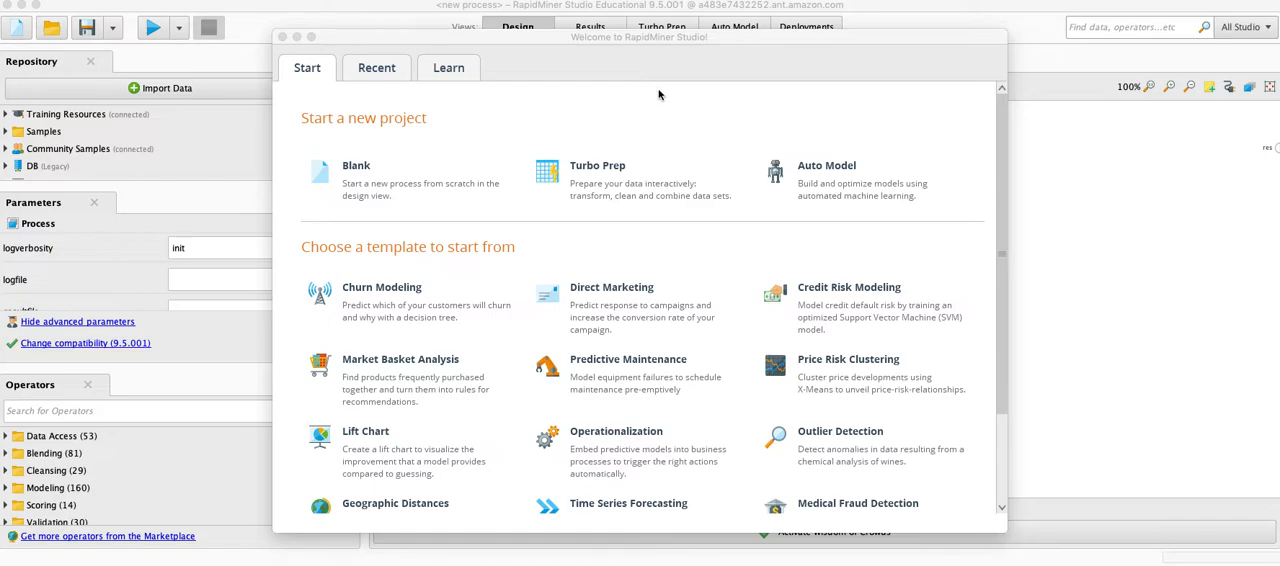
mouse_move(738, 124)
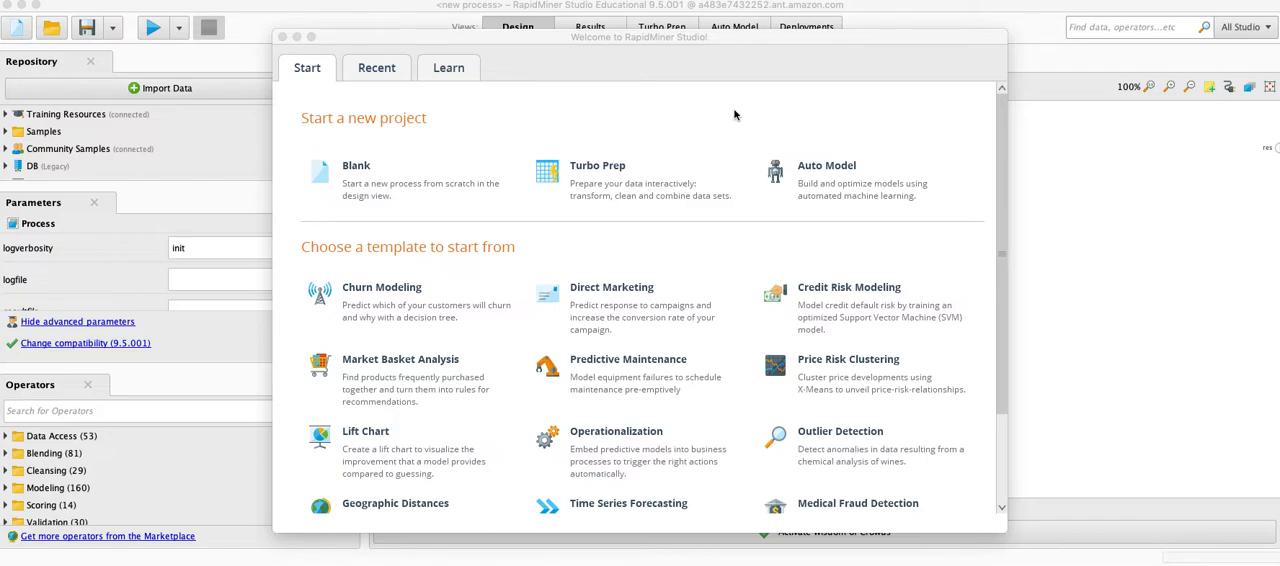
mouse_move(670, 113)
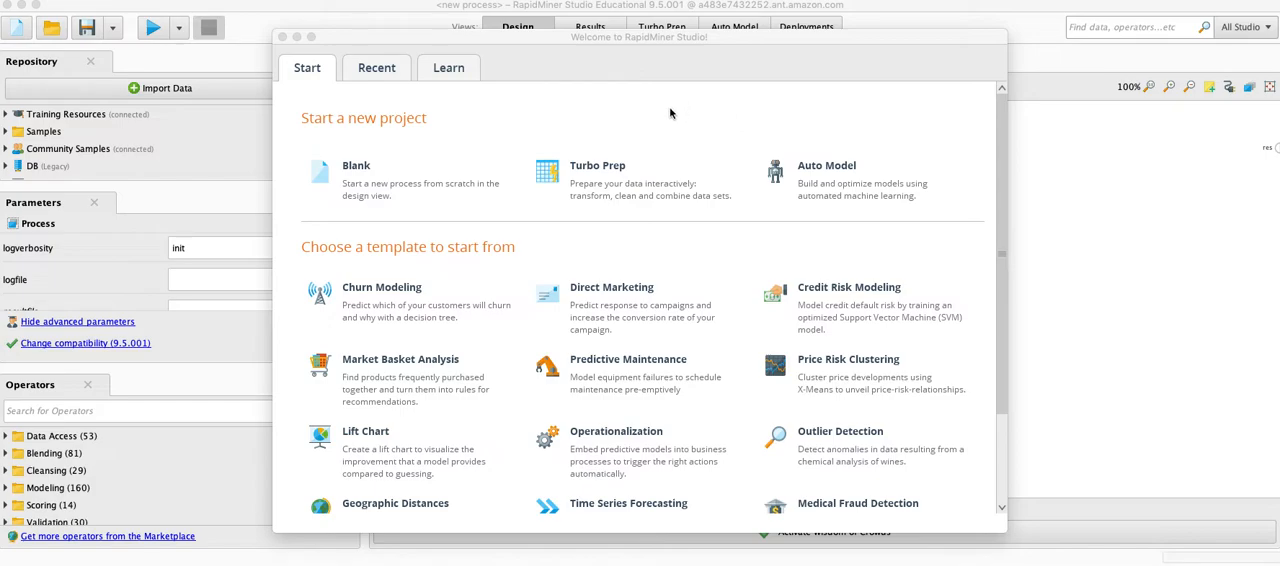
mouse_move(818, 168)
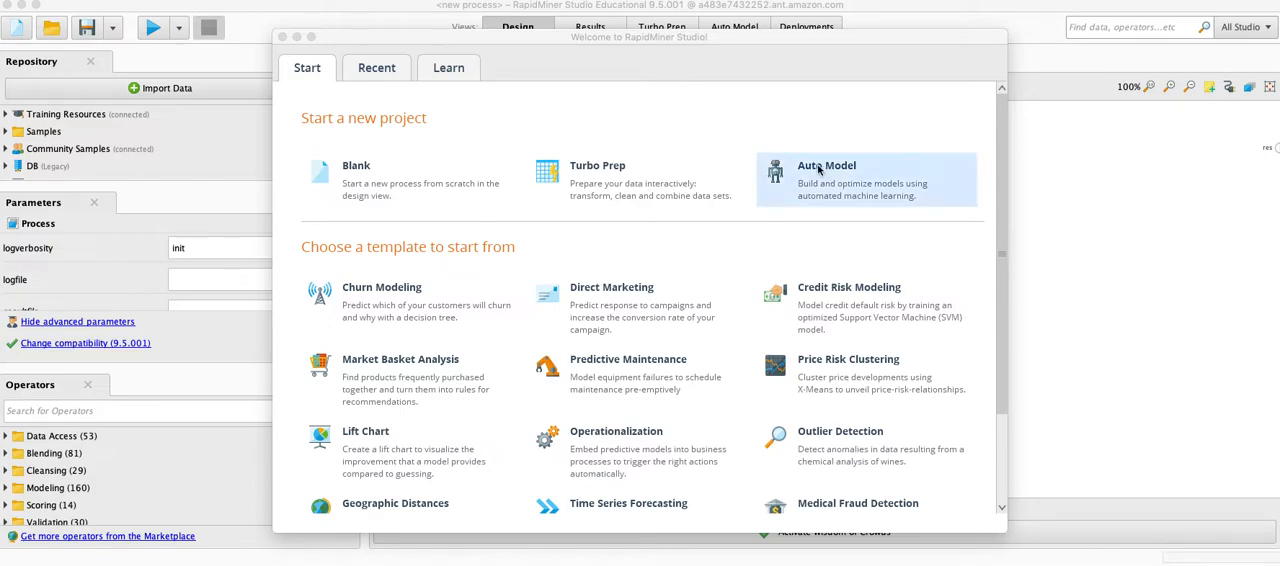
mouse_move(750, 129)
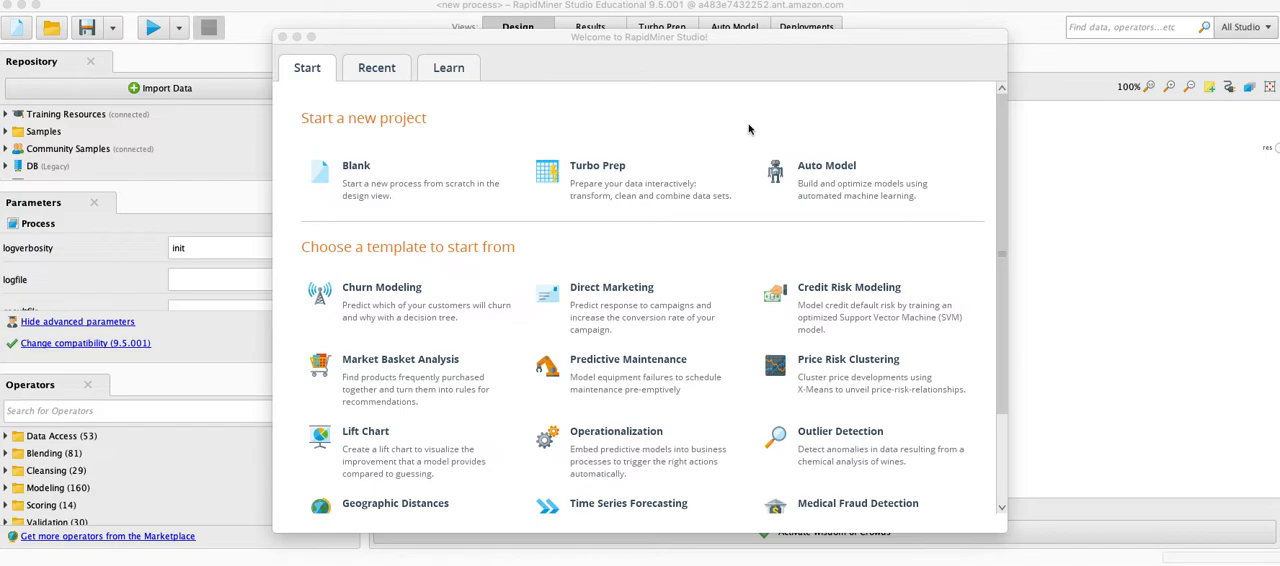
mouse_move(693, 142)
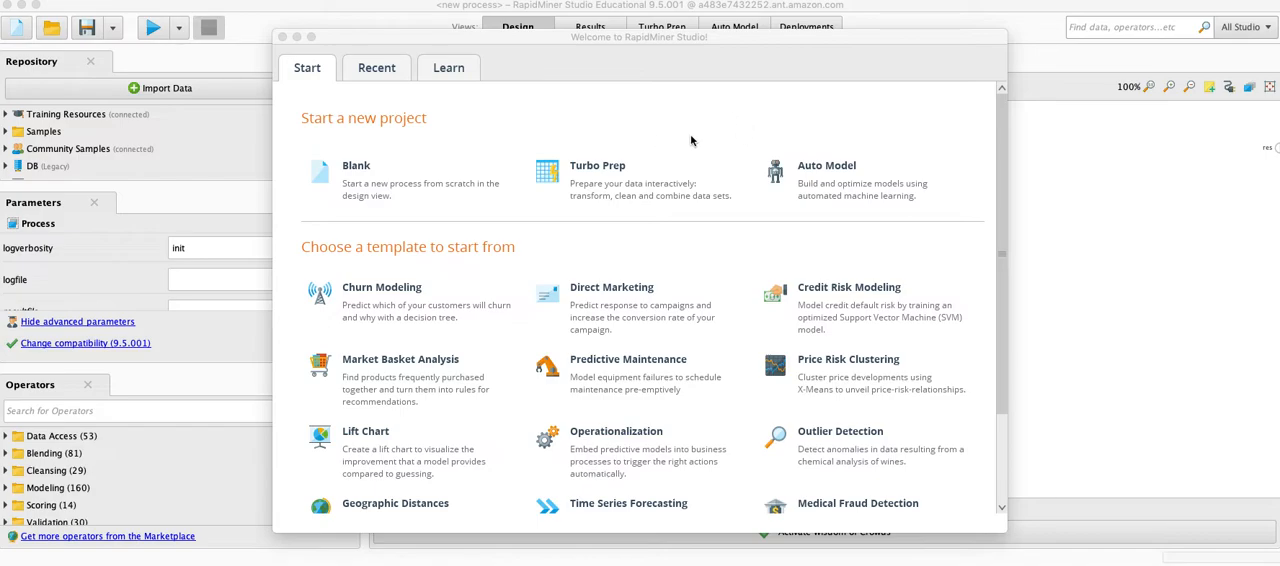
mouse_move(712, 131)
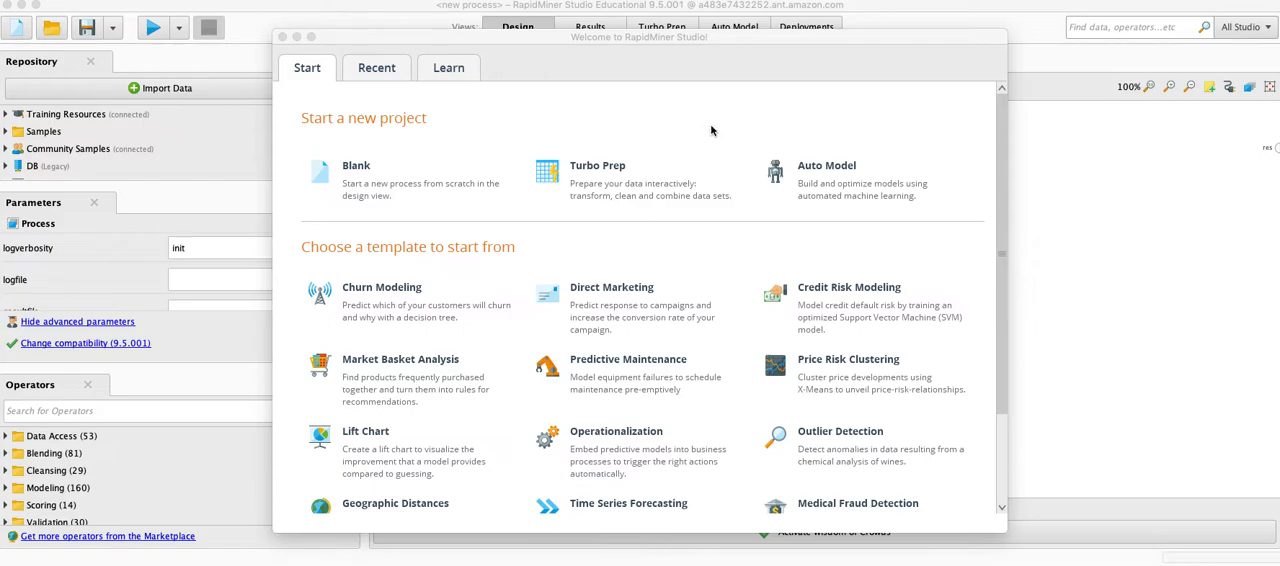
mouse_move(695, 120)
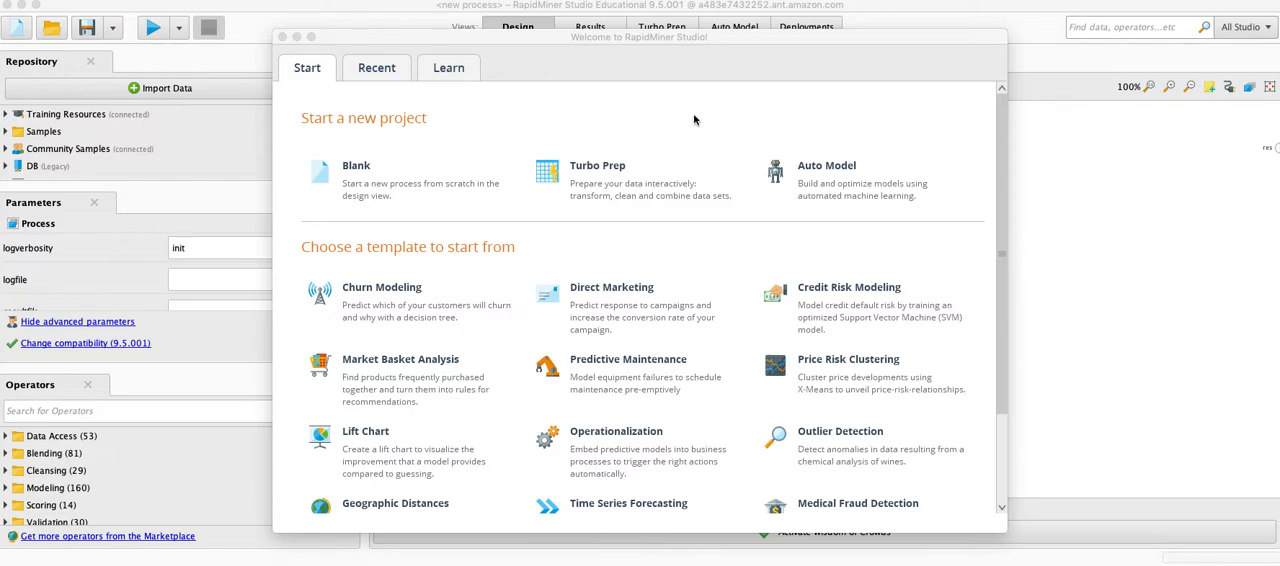
mouse_move(703, 113)
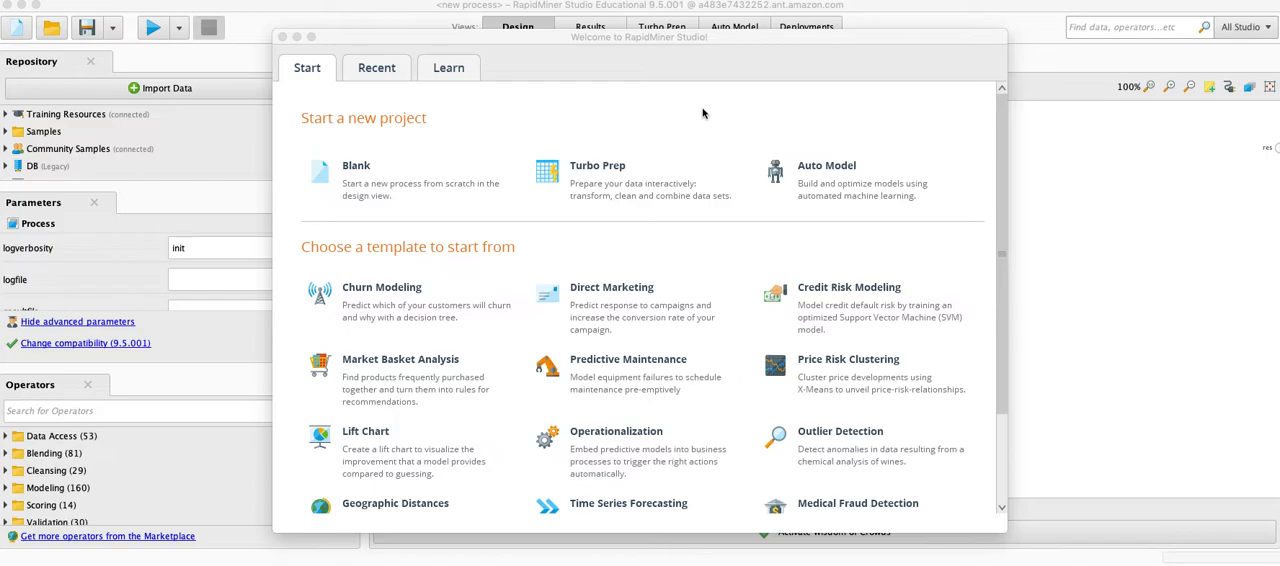
mouse_move(820, 120)
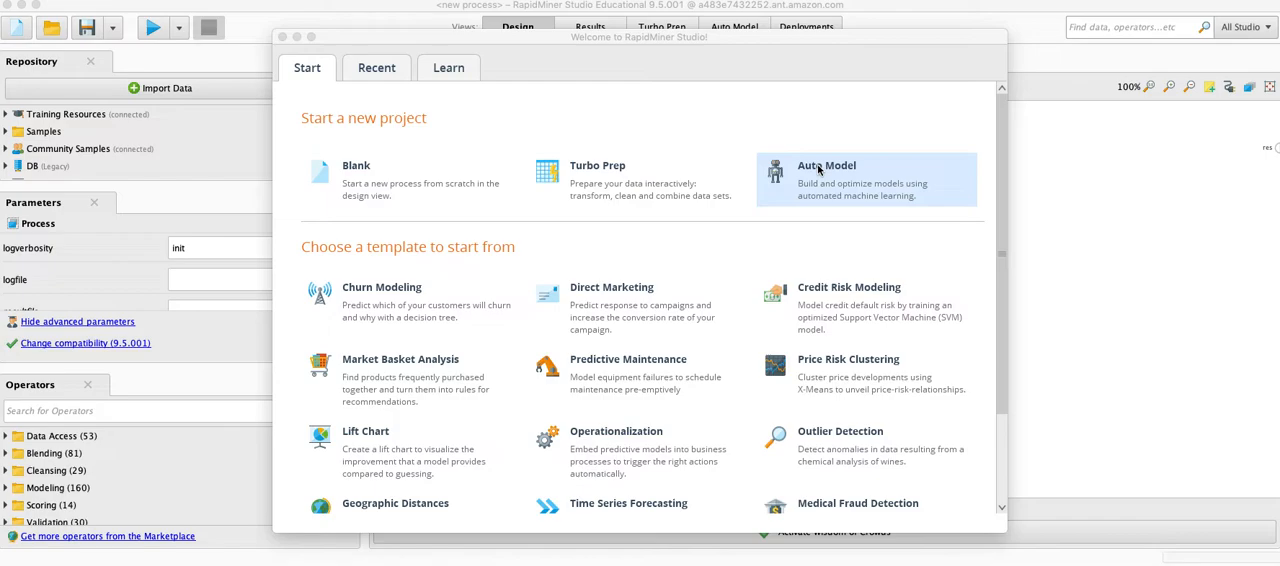
mouse_move(751, 135)
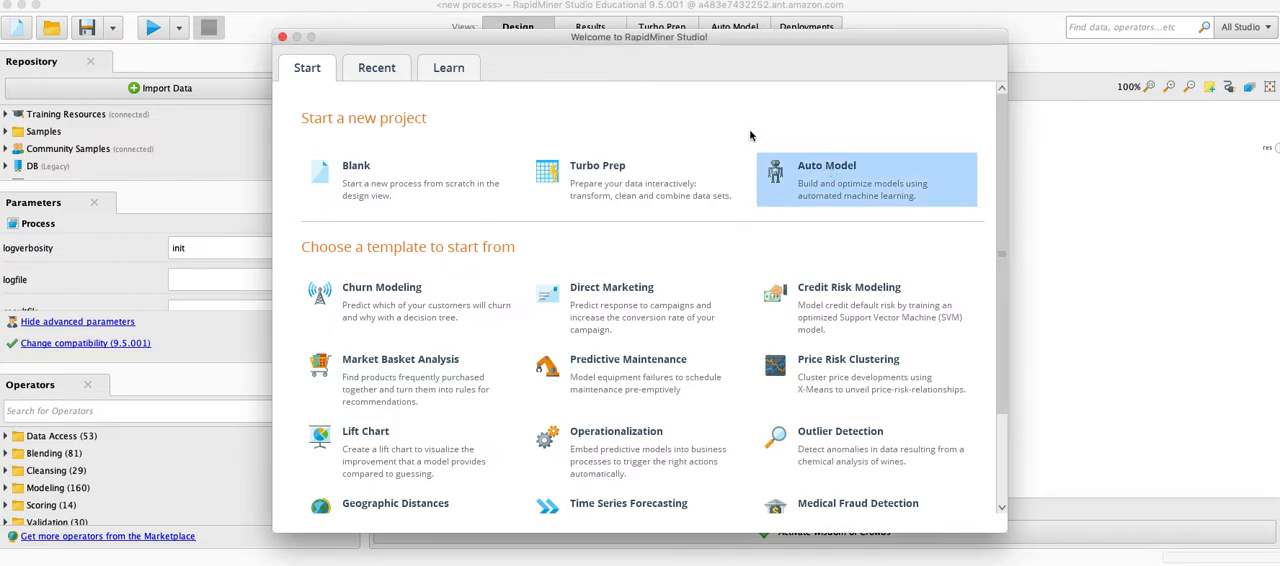
Start an Auto Model project on Bank_Personal_Loan_Modelling from the Local Repository.
click(866, 180)
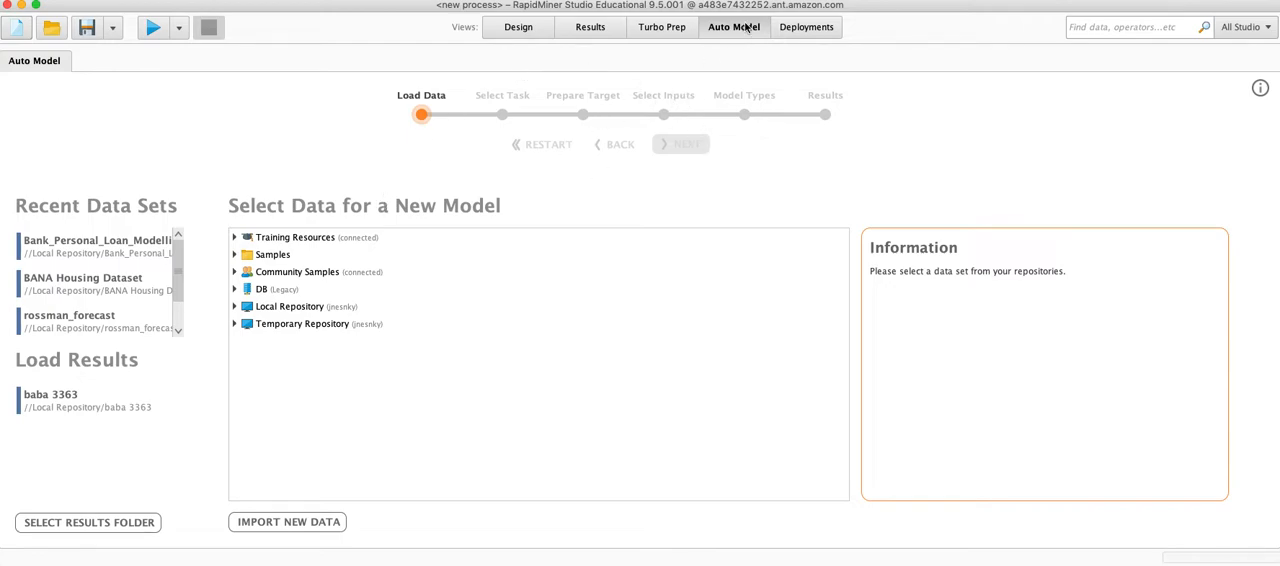
mouse_move(452, 243)
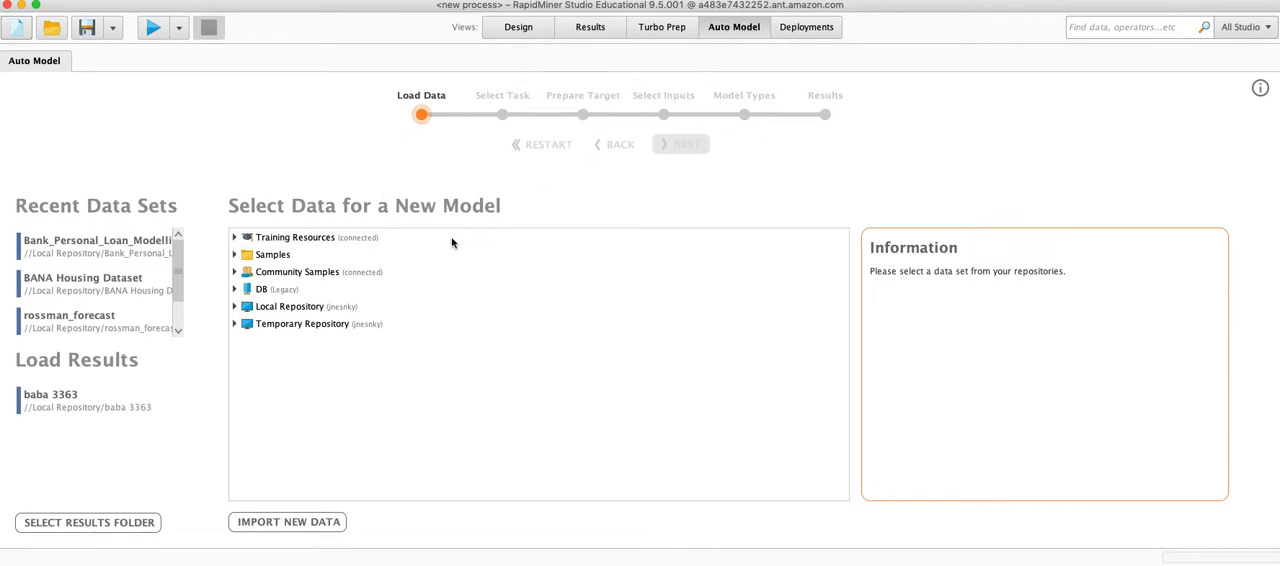
click(235, 306)
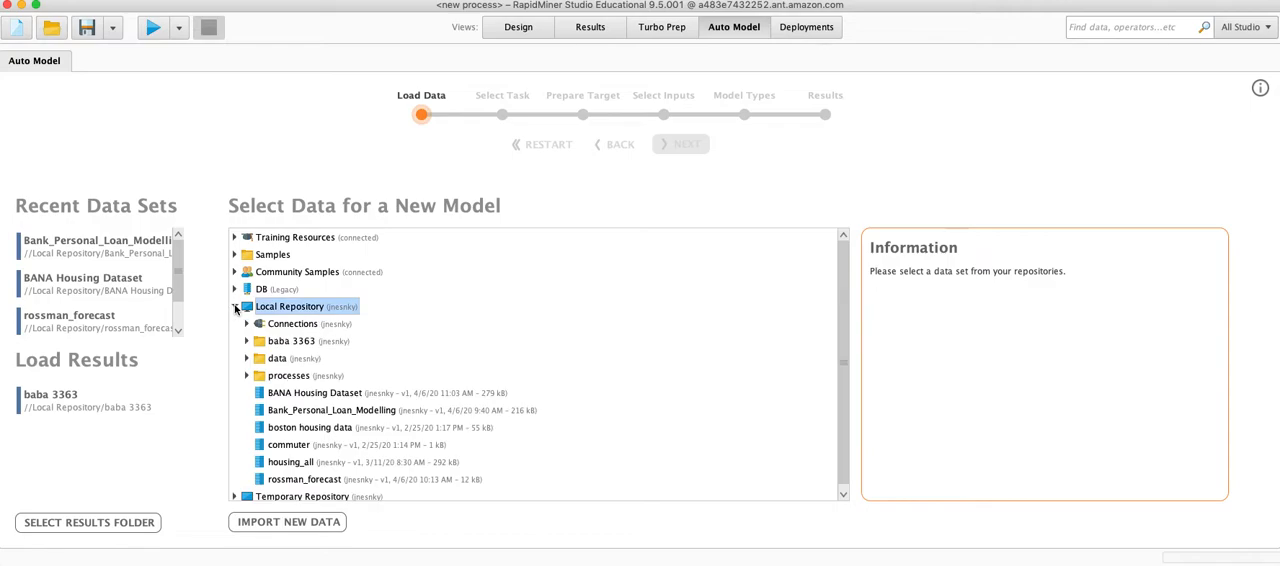
click(331, 410)
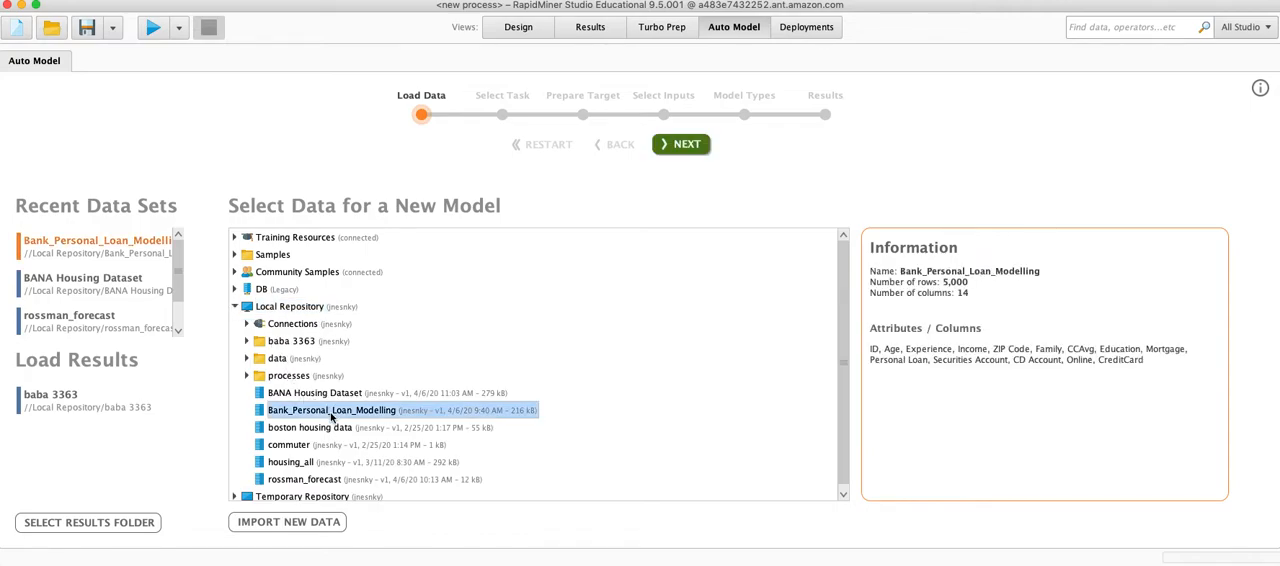
click(681, 144)
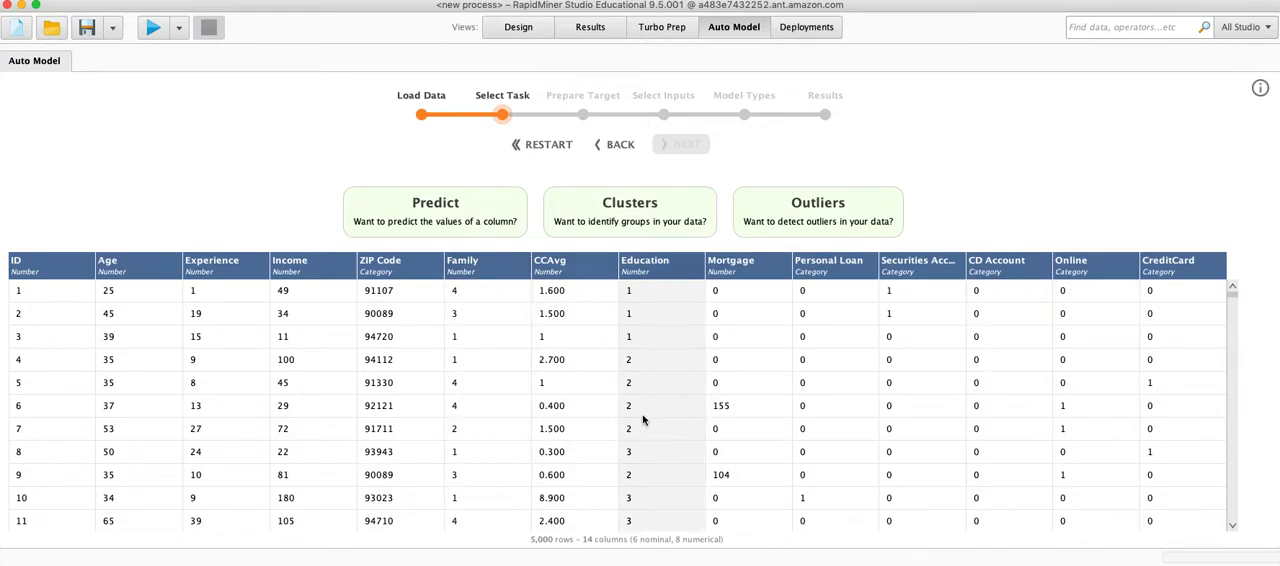
mouse_move(618, 235)
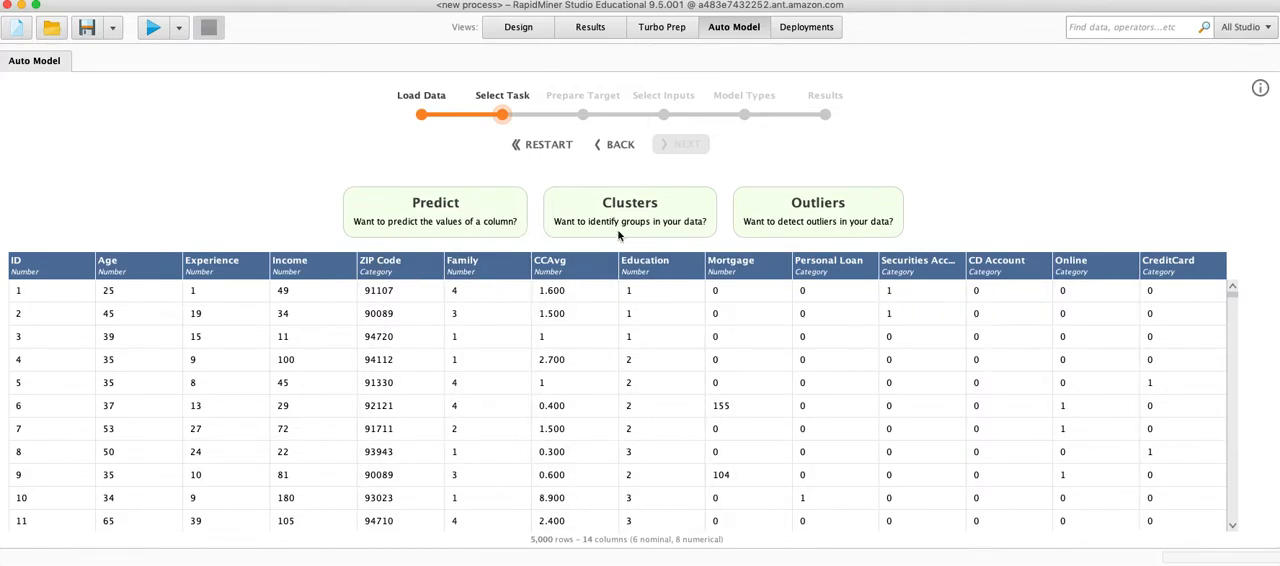
Choose Clusters as the Auto Model task and move to input selection.
click(629, 211)
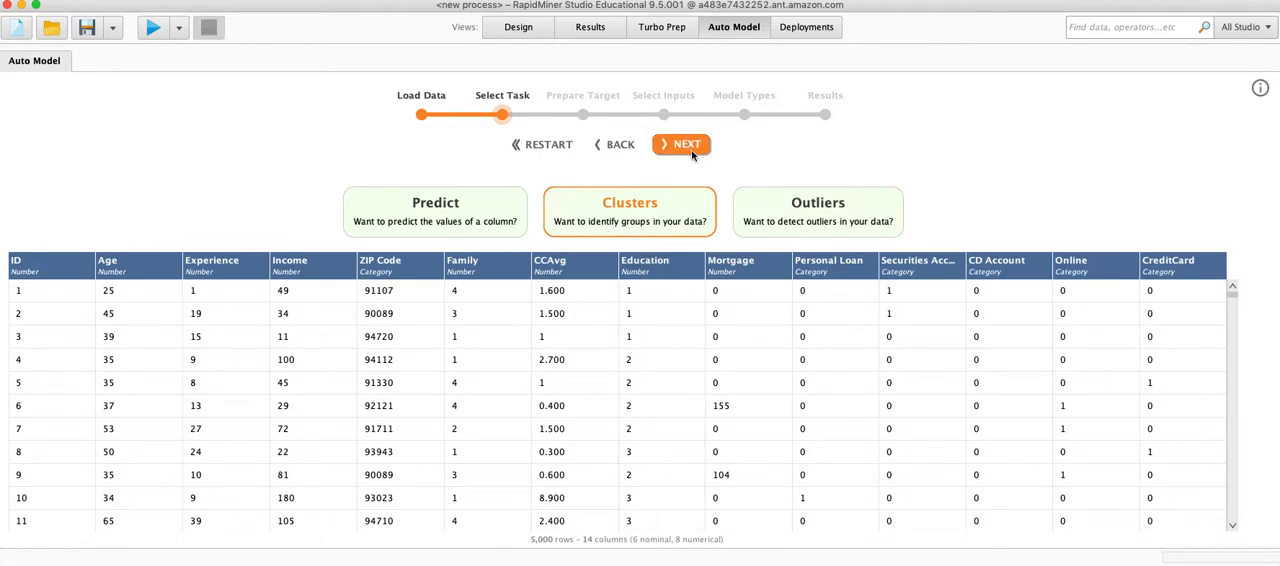
click(681, 144)
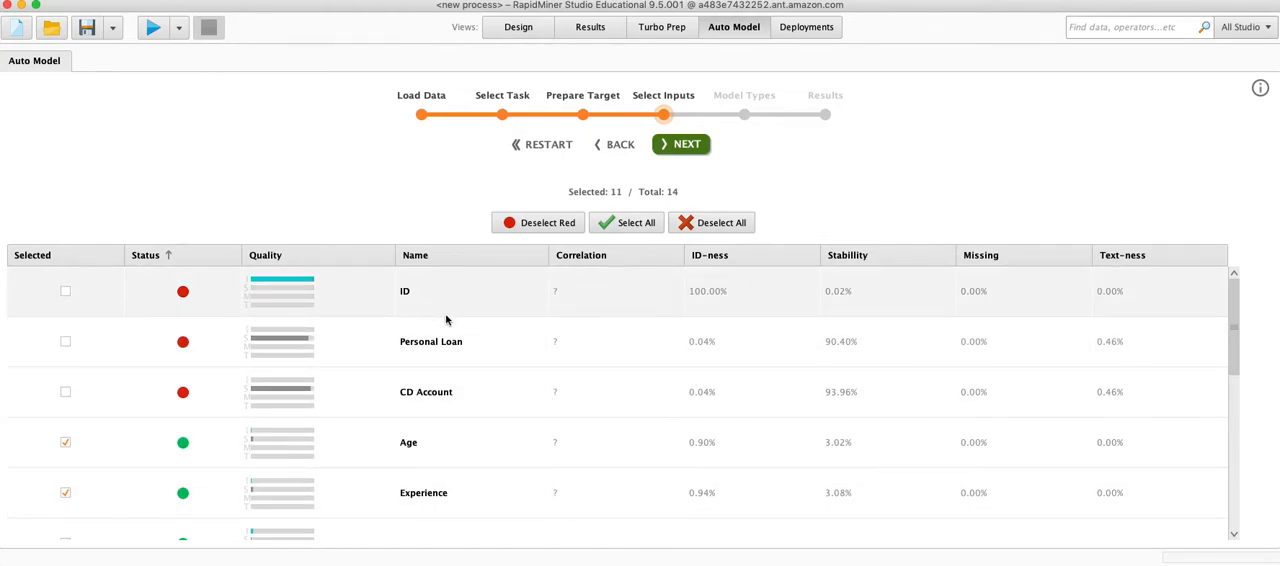
mouse_move(463, 402)
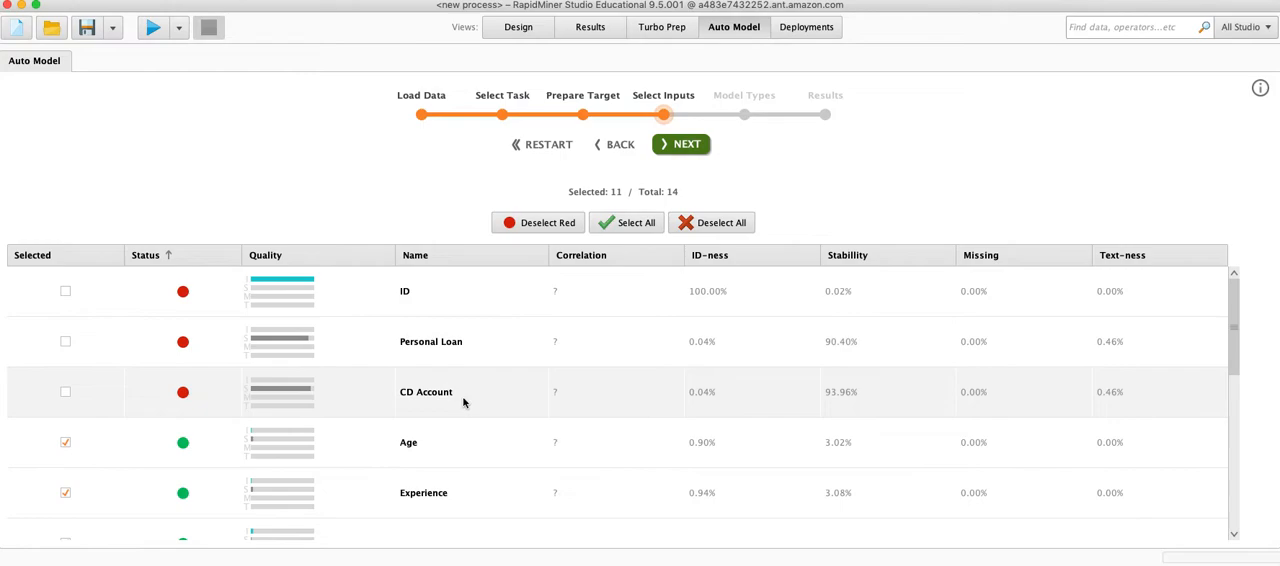
mouse_move(520, 306)
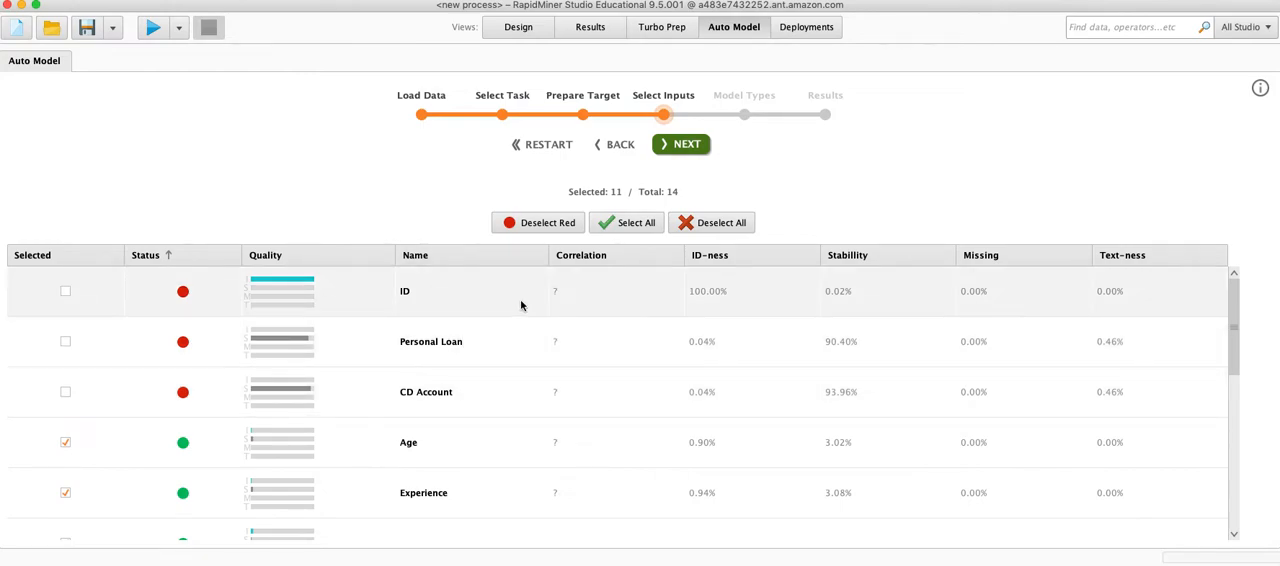
mouse_move(563, 323)
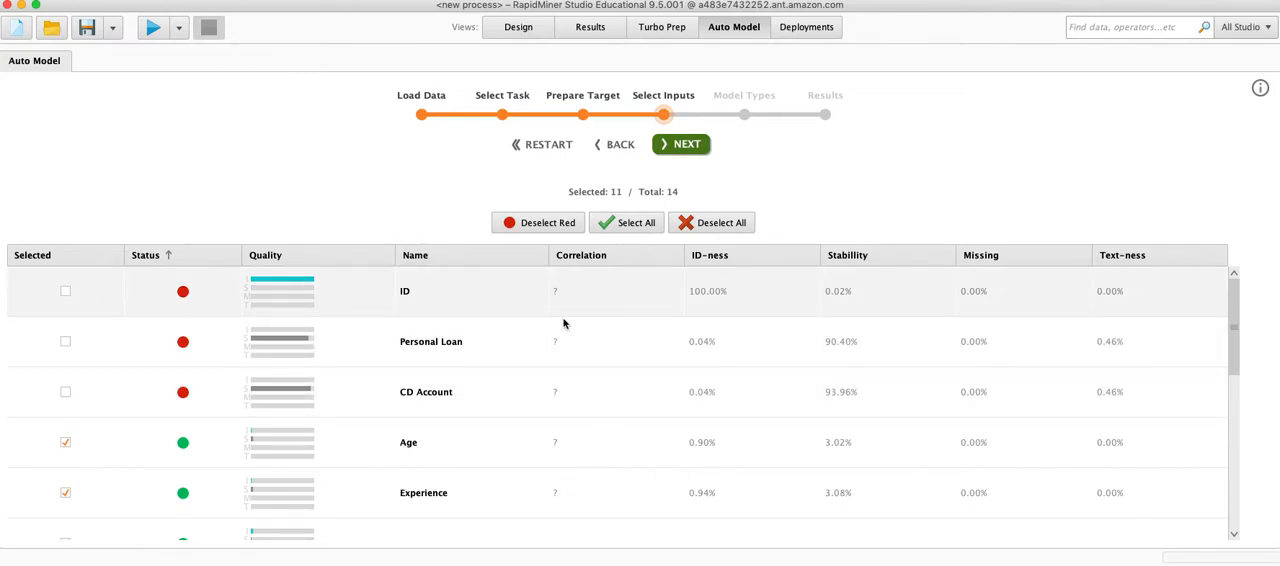
mouse_move(422, 318)
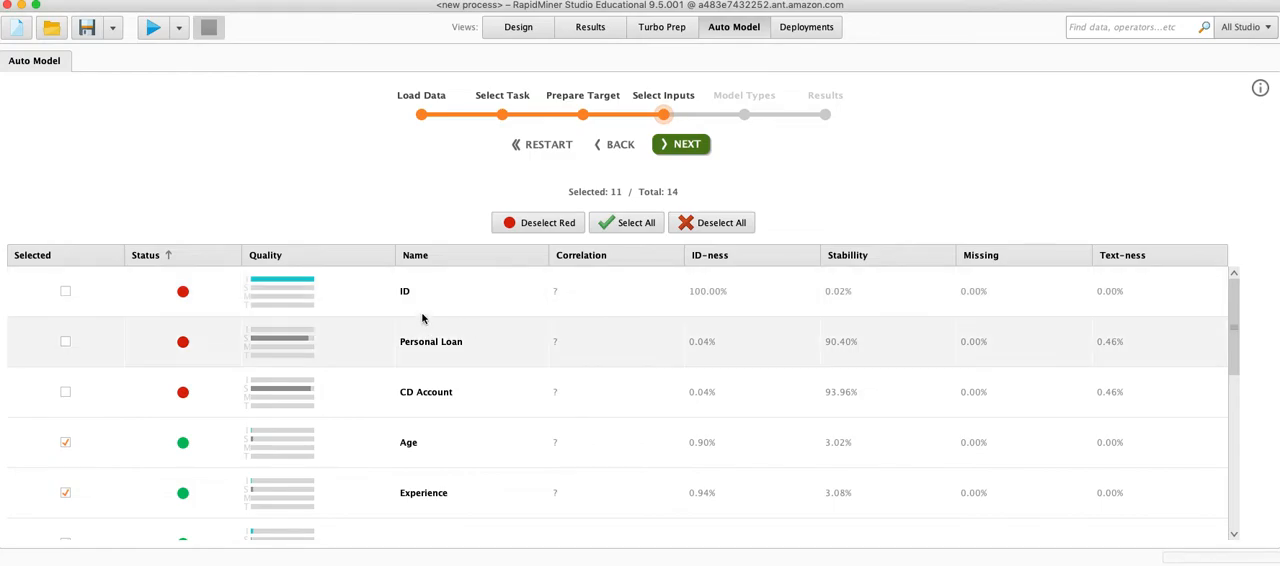
mouse_move(515, 315)
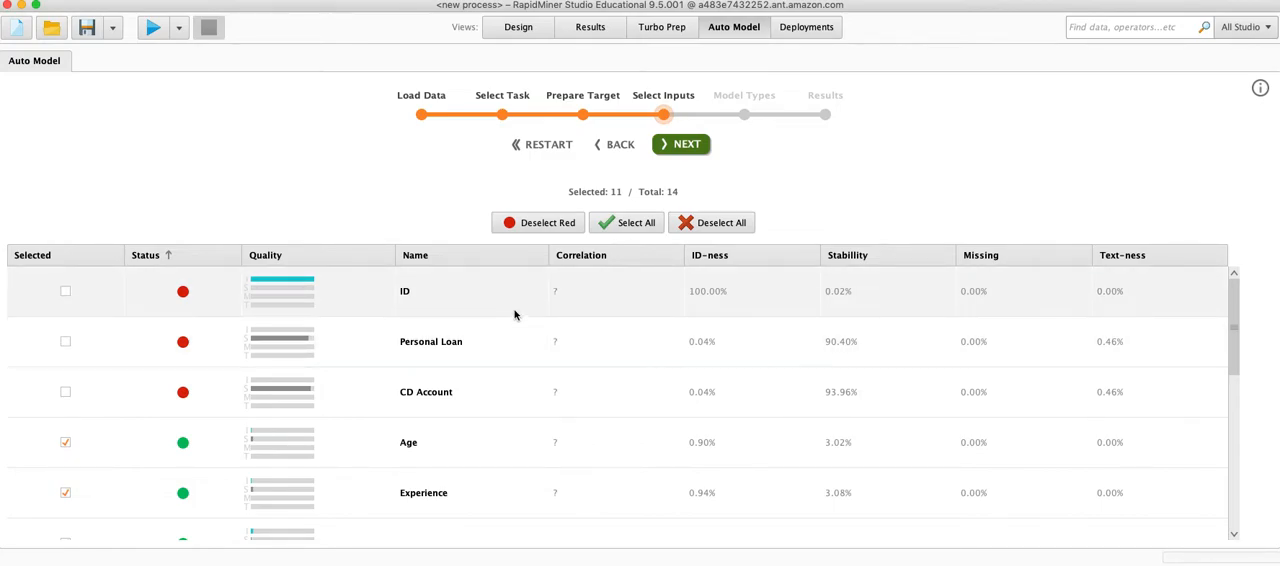
Exclude ZIP Code from the inputs, leaving 10 of 14 columns, and continue.
scroll(down, 3)
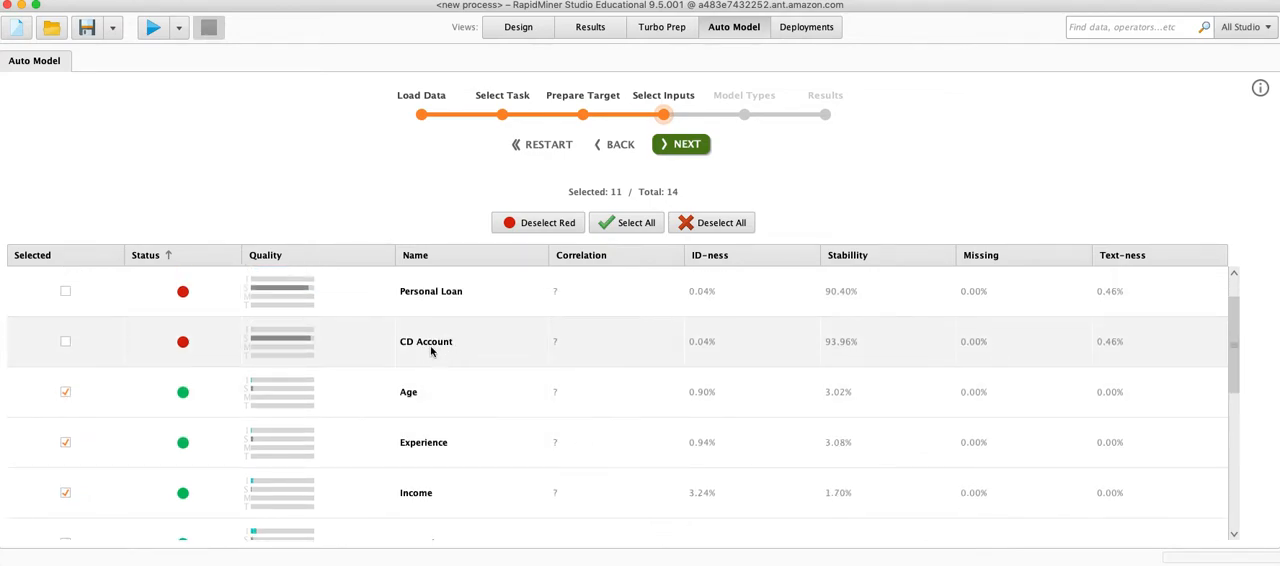
scroll(down, 3)
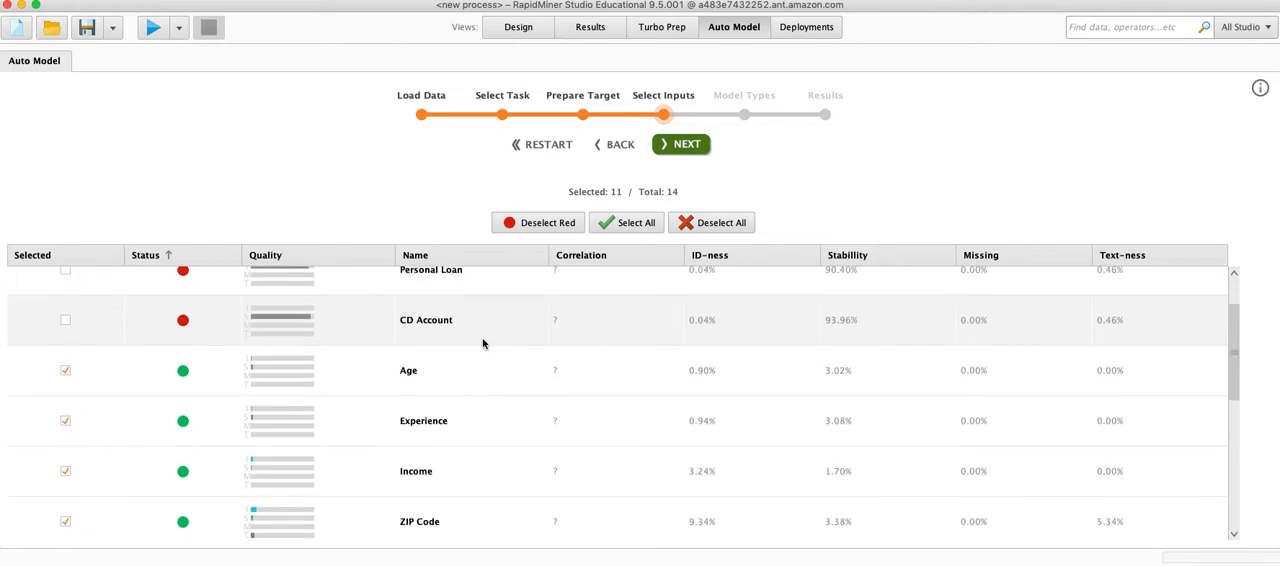
scroll(down, 3)
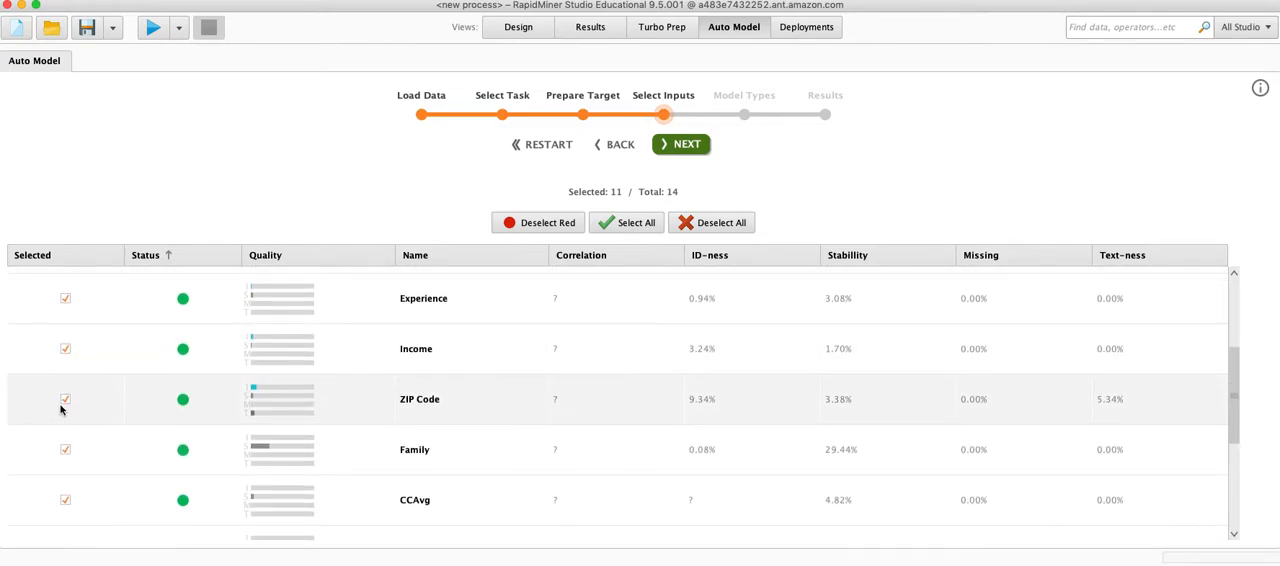
click(65, 399)
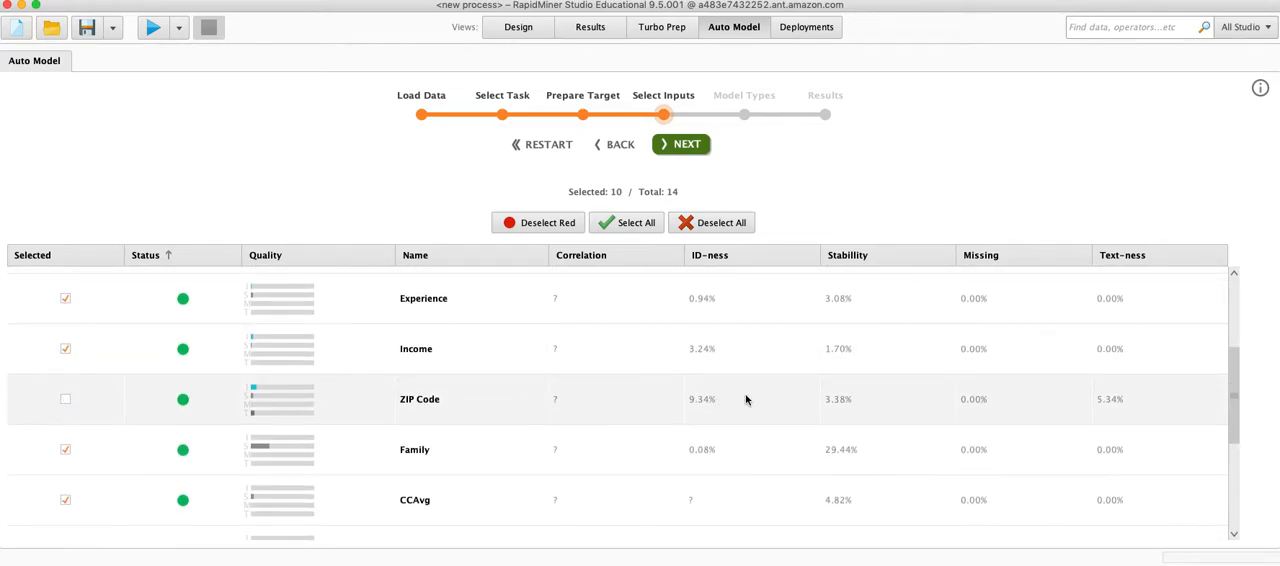
mouse_move(401, 405)
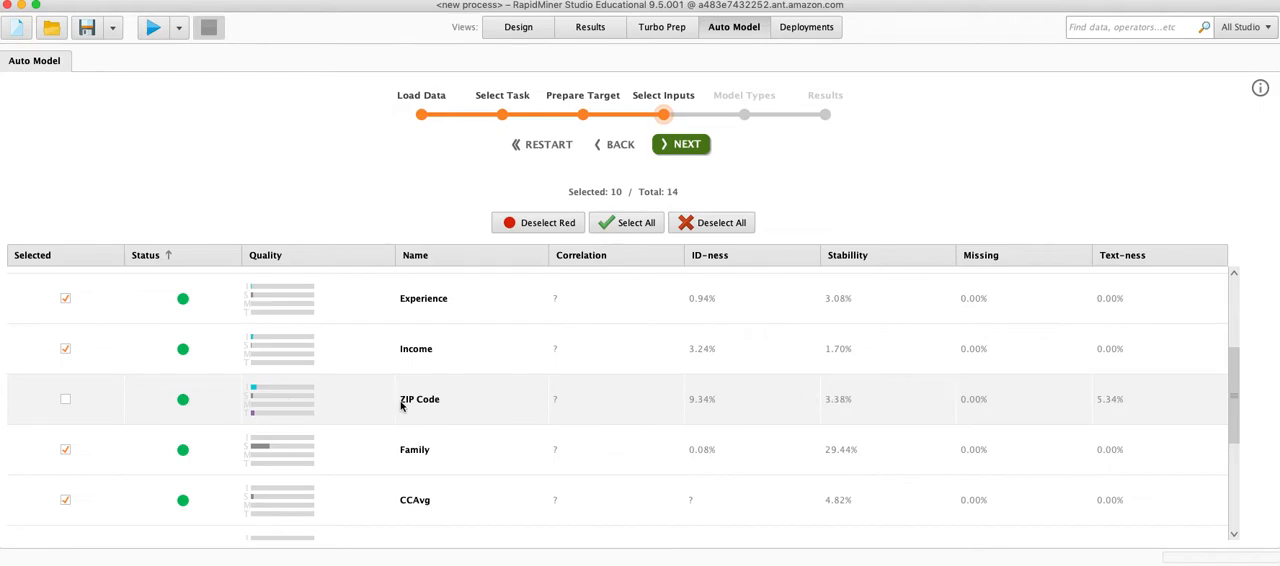
mouse_move(445, 399)
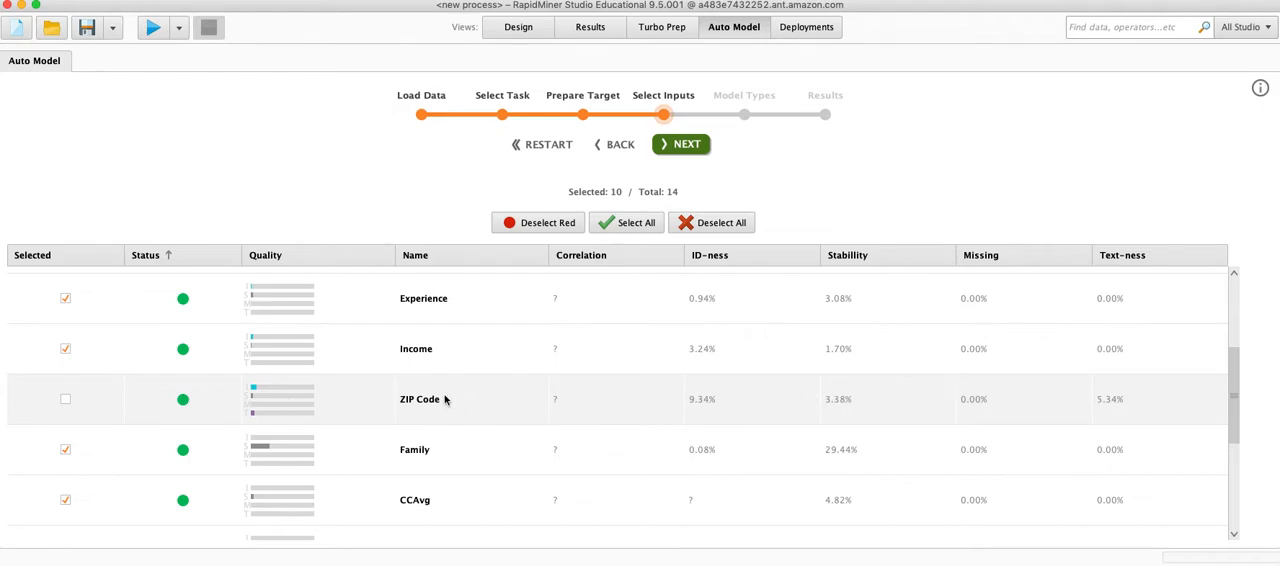
mouse_move(438, 413)
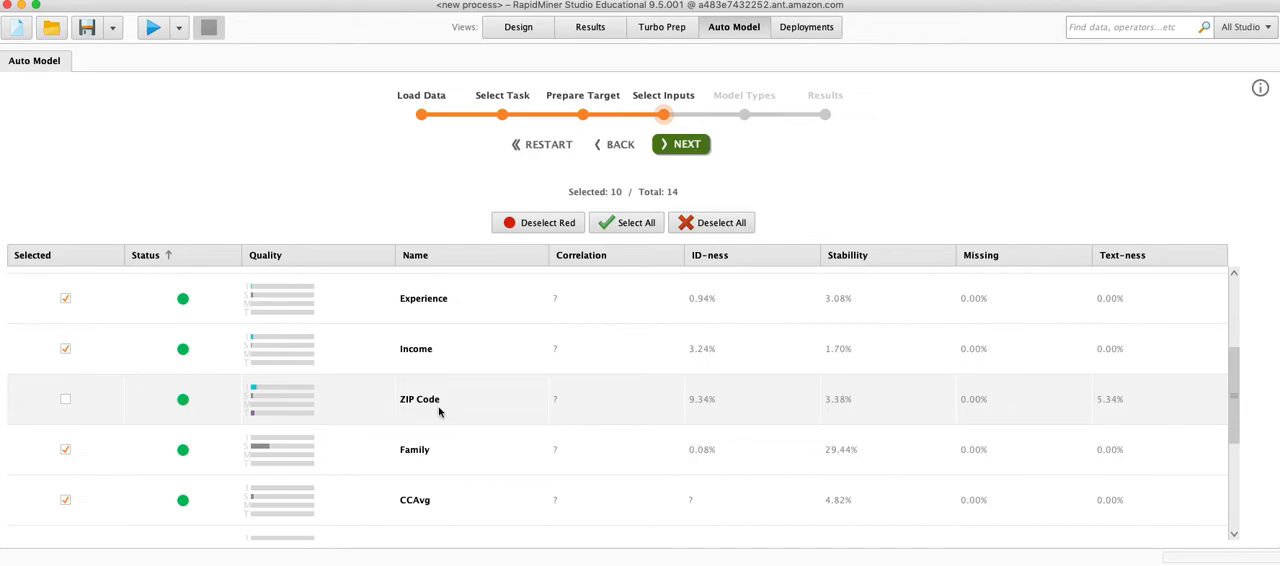
scroll(down, 3)
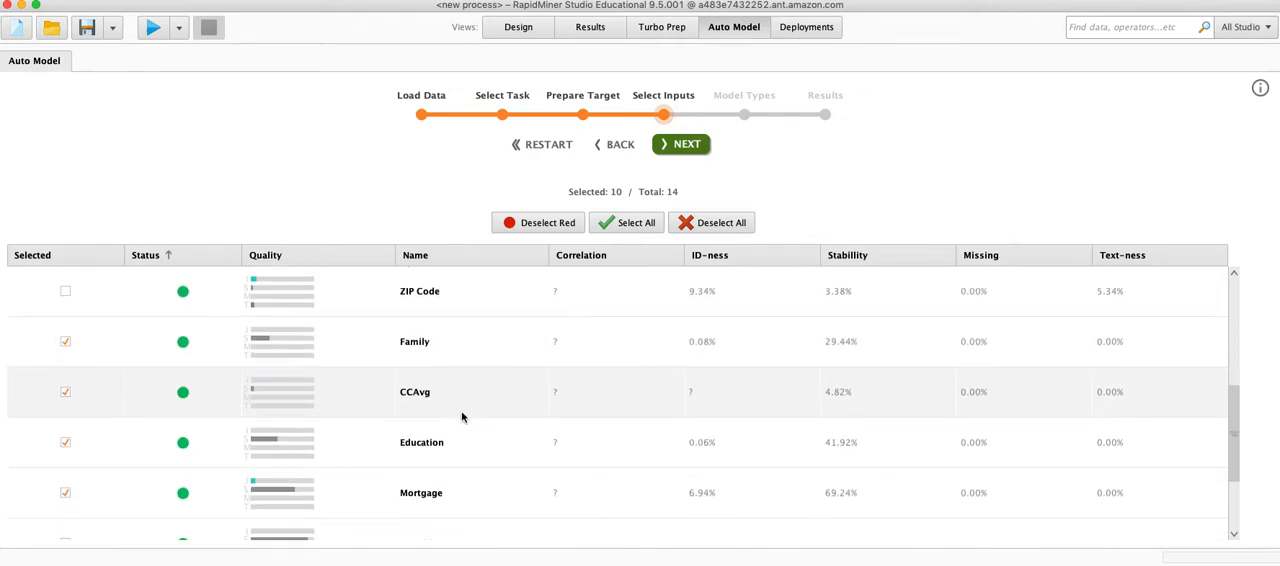
scroll(down, 3)
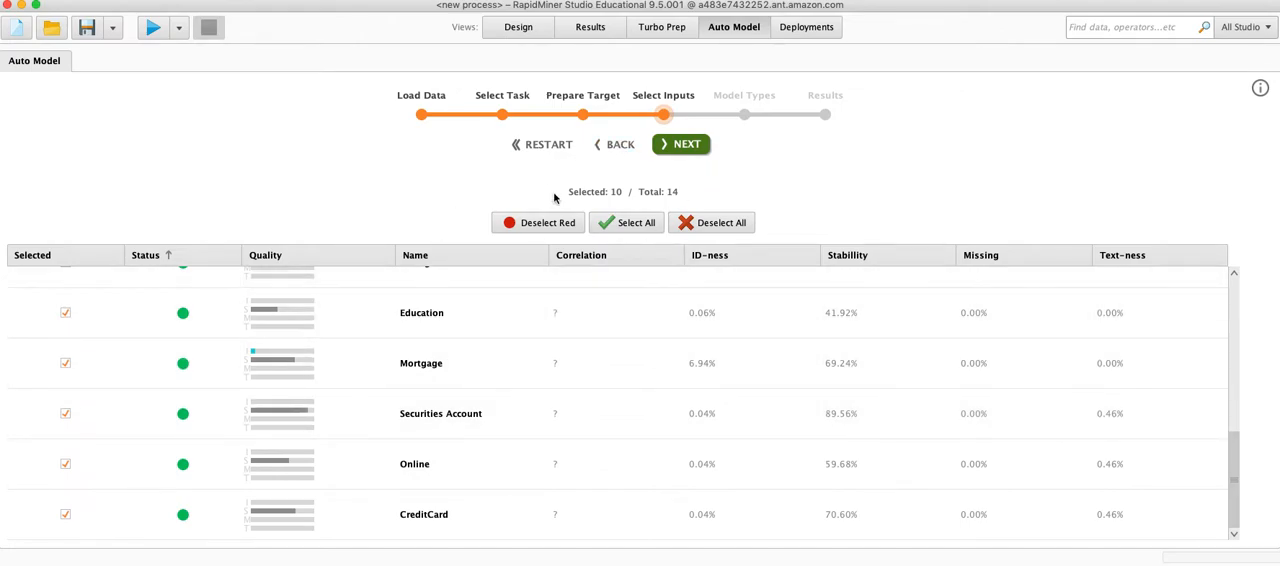
scroll(up, 3)
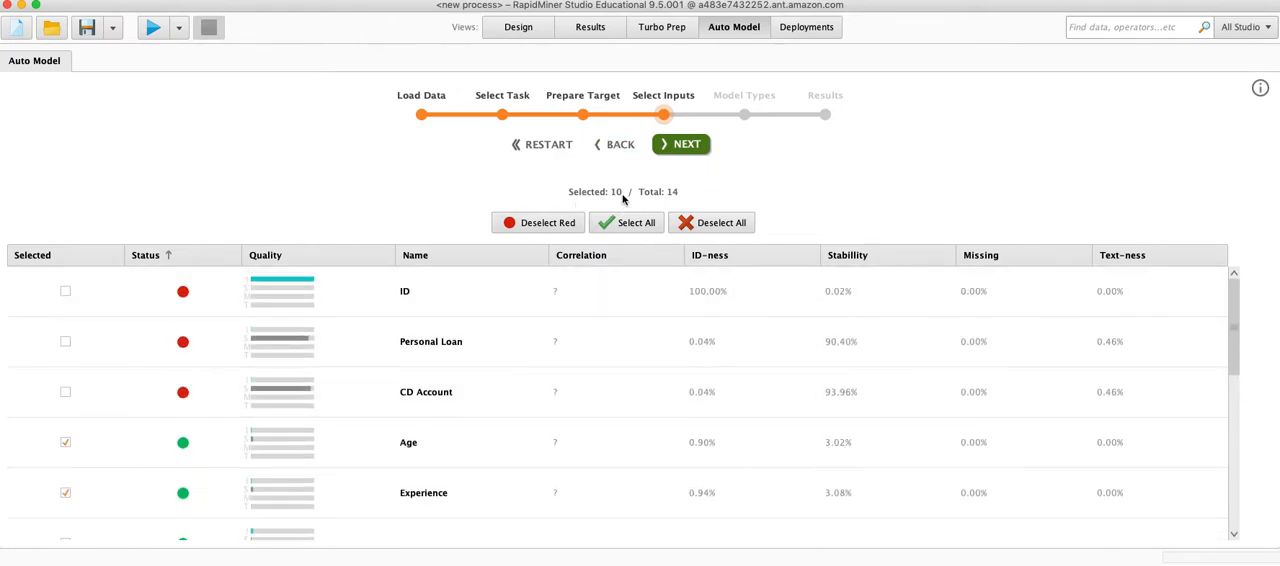
click(681, 144)
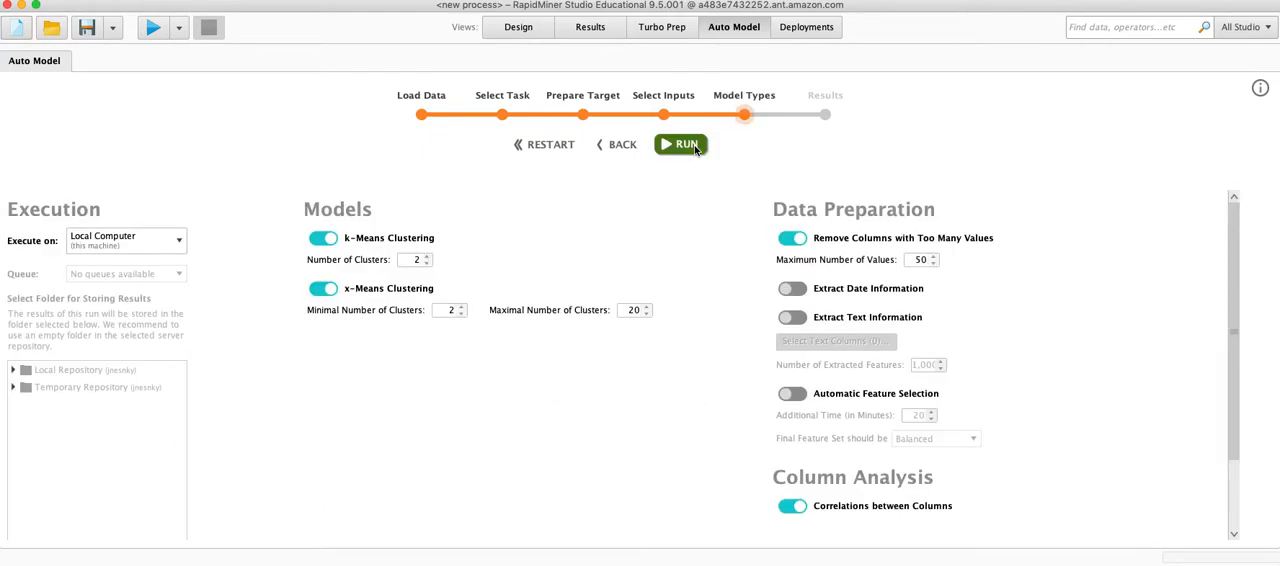
mouse_move(347, 223)
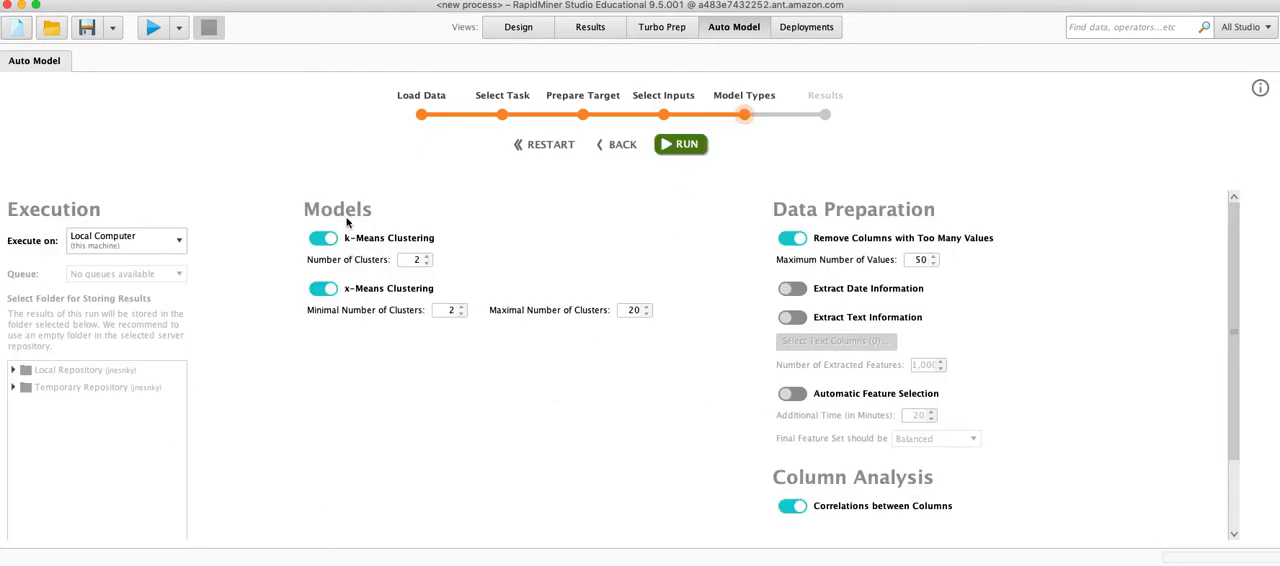
mouse_move(406, 254)
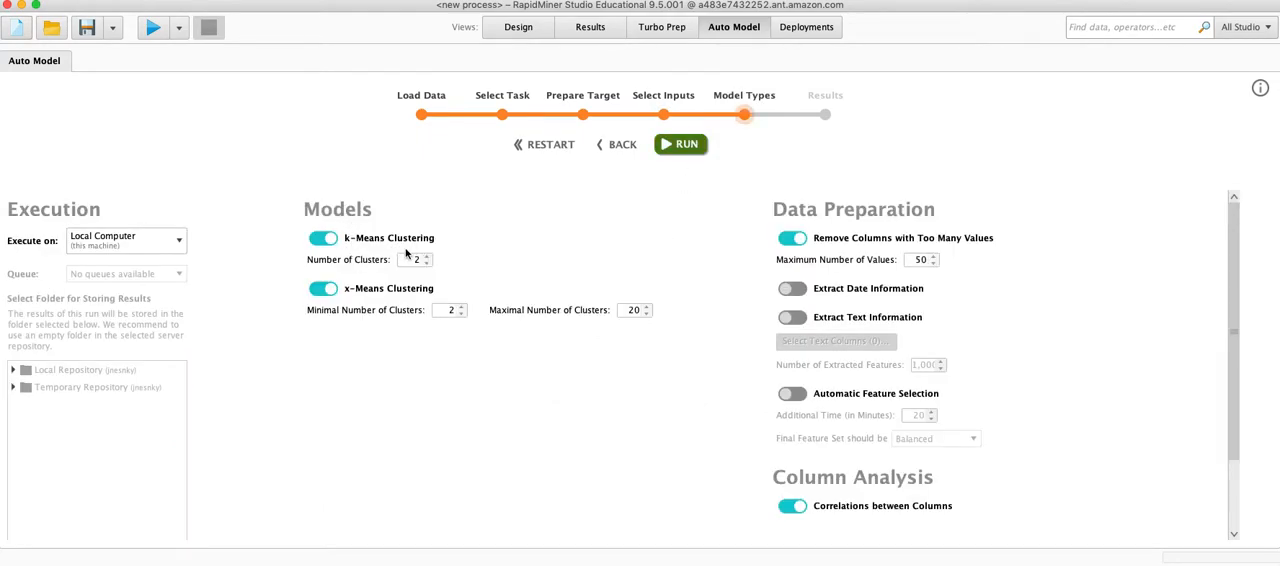
mouse_move(387, 322)
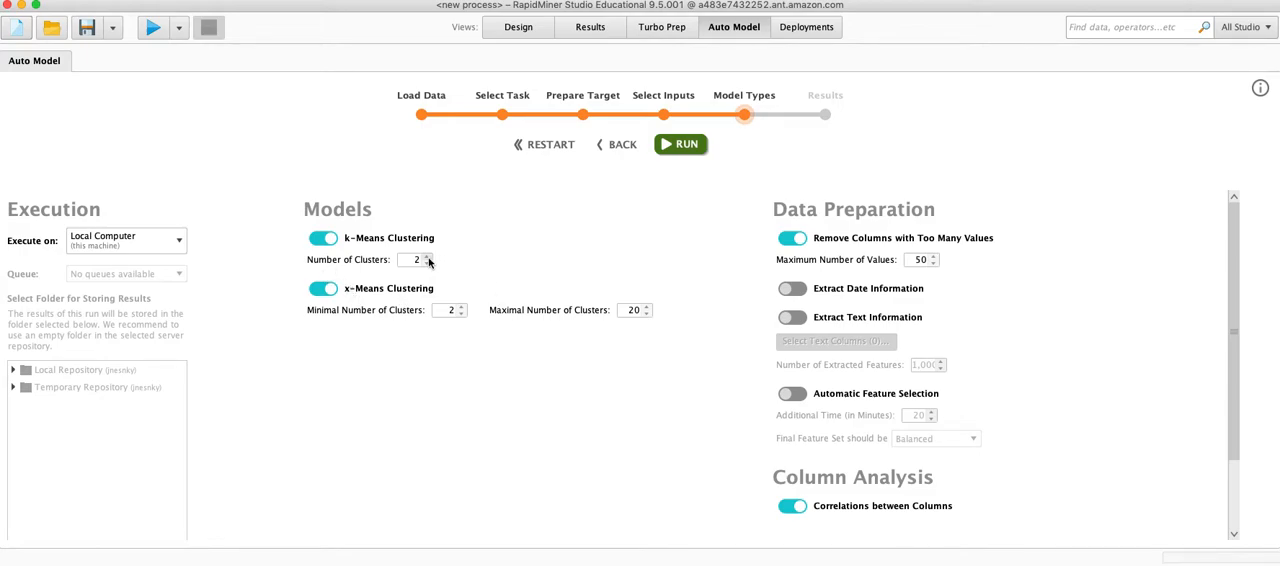
Set k-Means Number of Clusters to 5 and run the clustering.
click(425, 256)
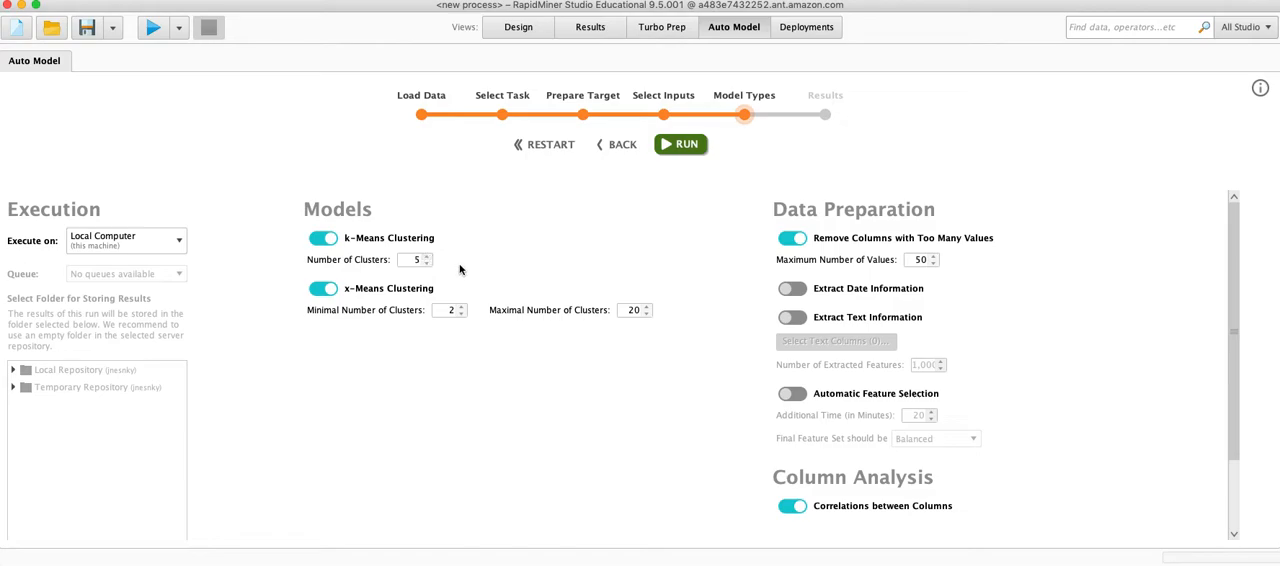
mouse_move(615, 248)
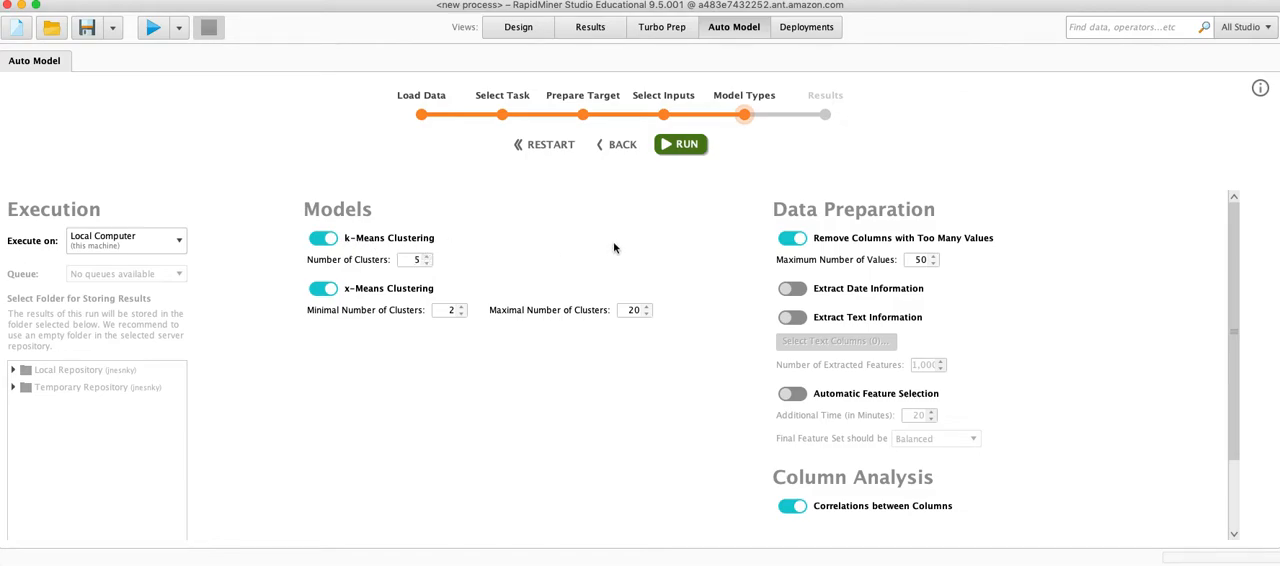
mouse_move(533, 313)
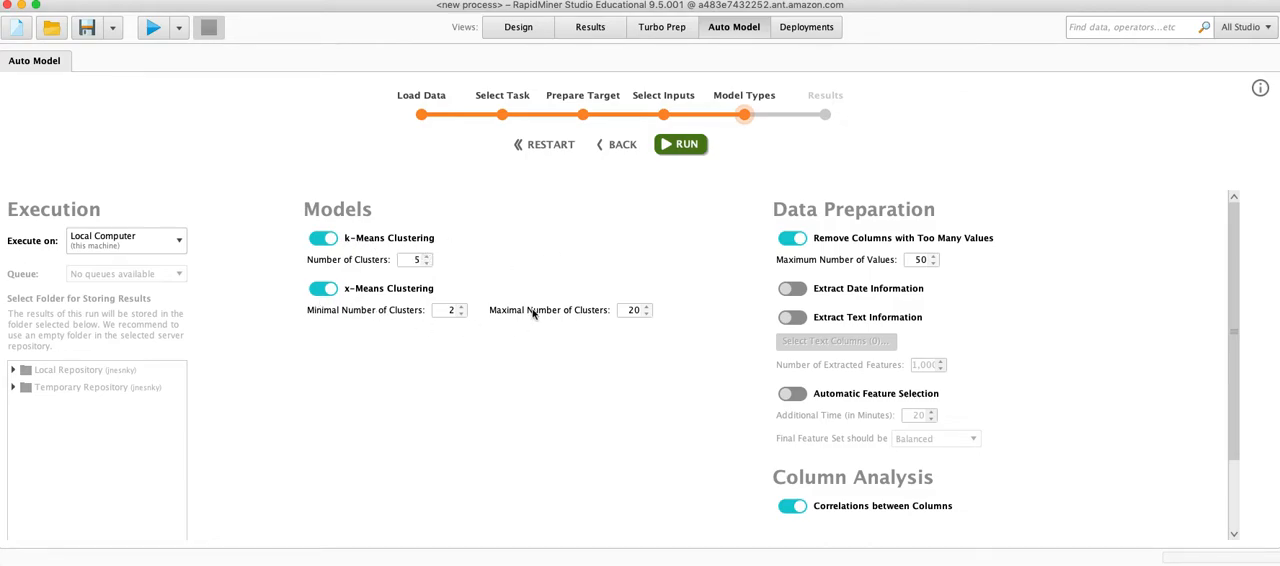
mouse_move(647, 213)
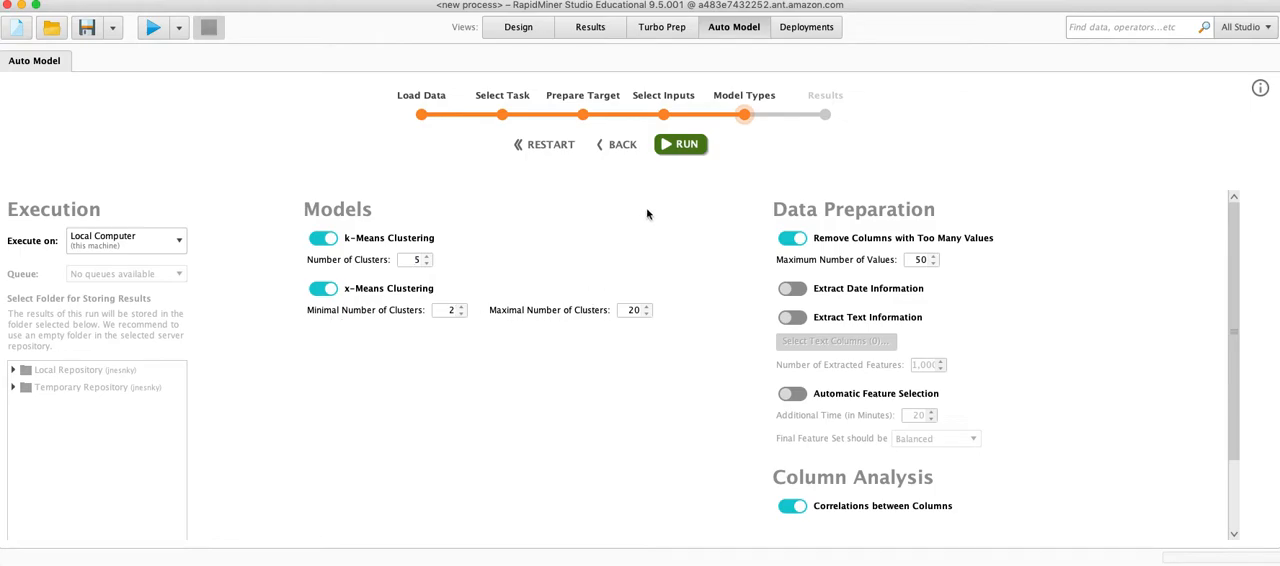
click(680, 143)
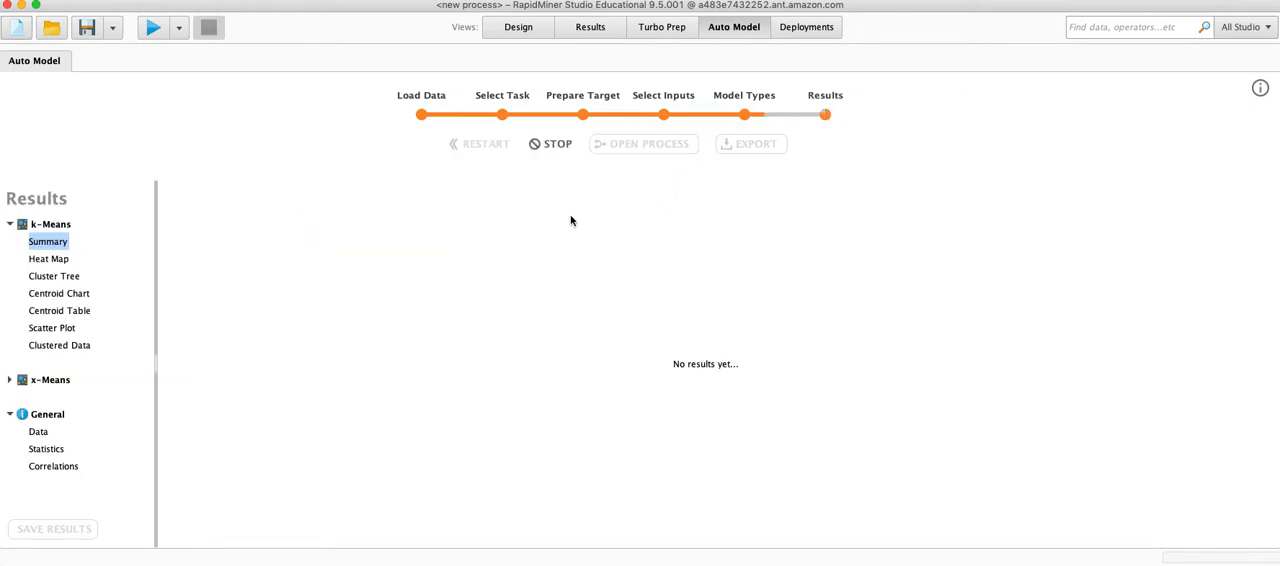
mouse_move(334, 276)
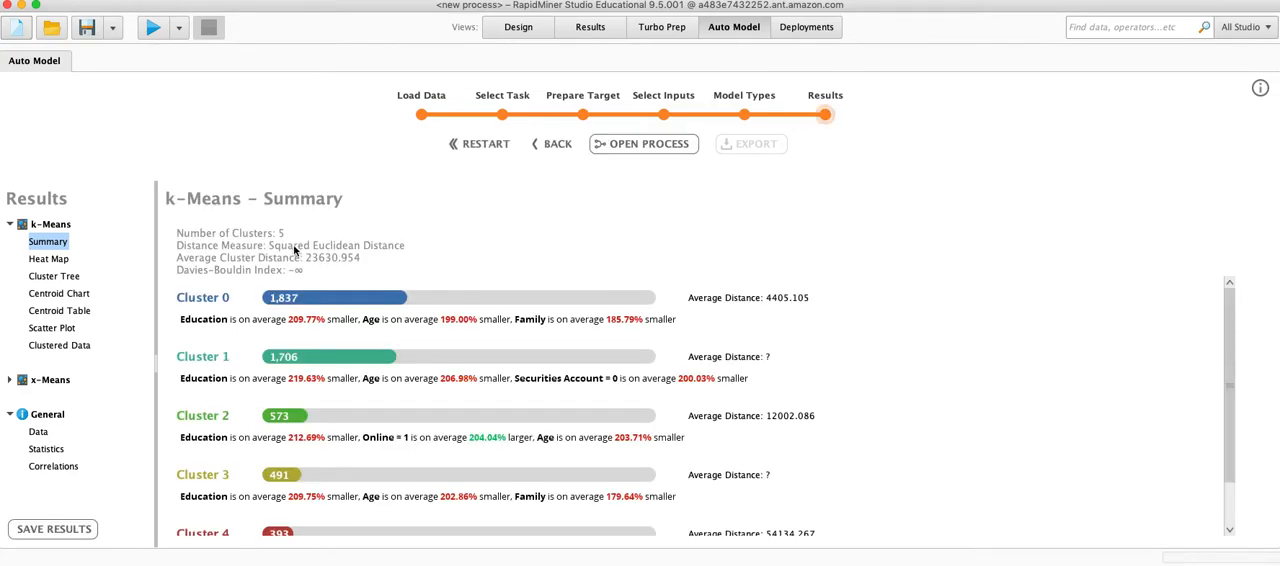
scroll(down, 3)
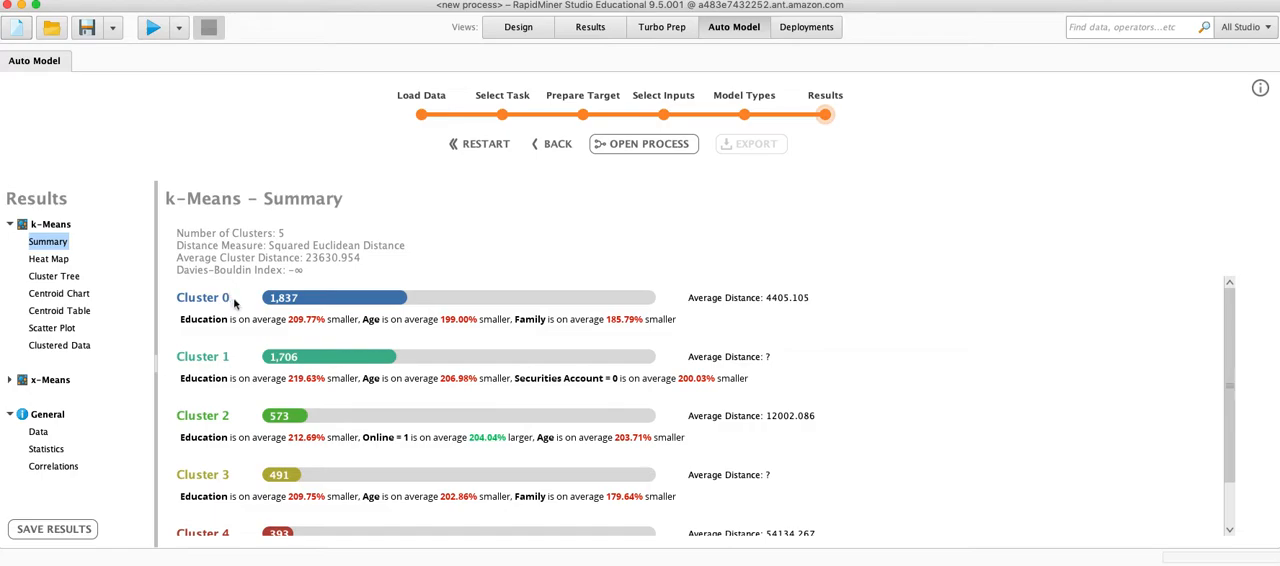
mouse_move(225, 354)
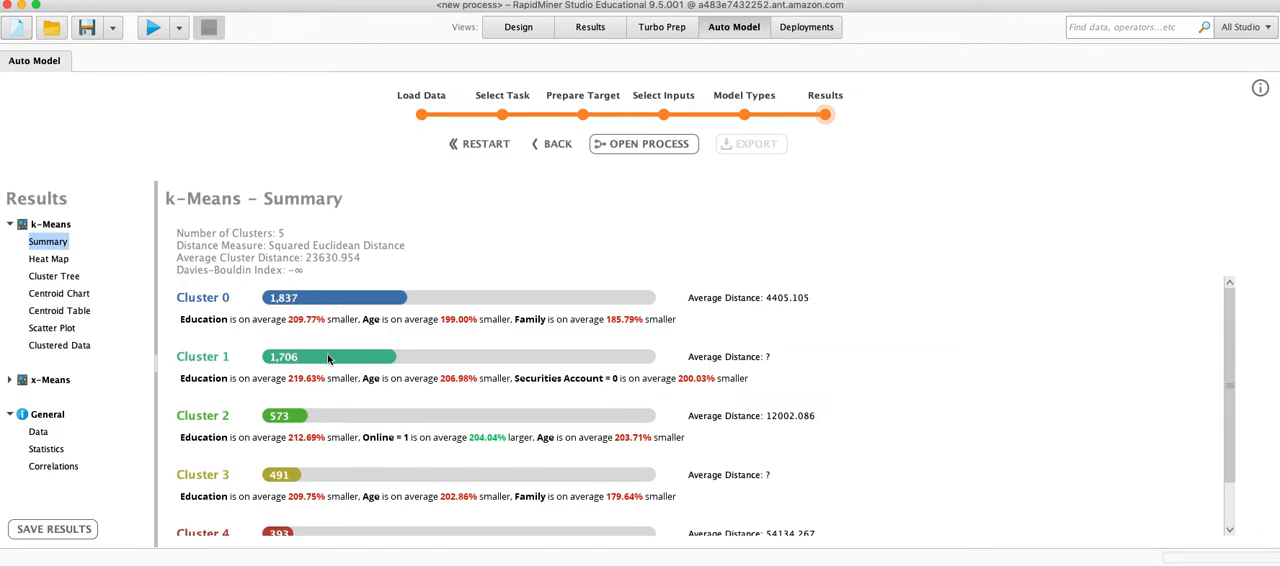
mouse_move(278, 403)
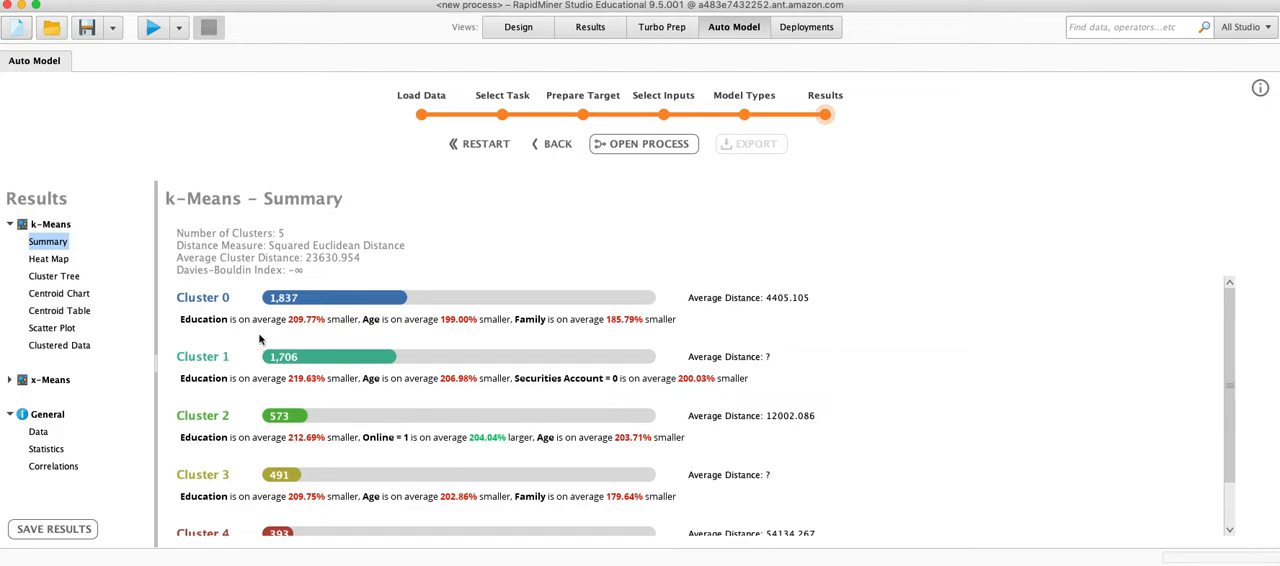
mouse_move(437, 335)
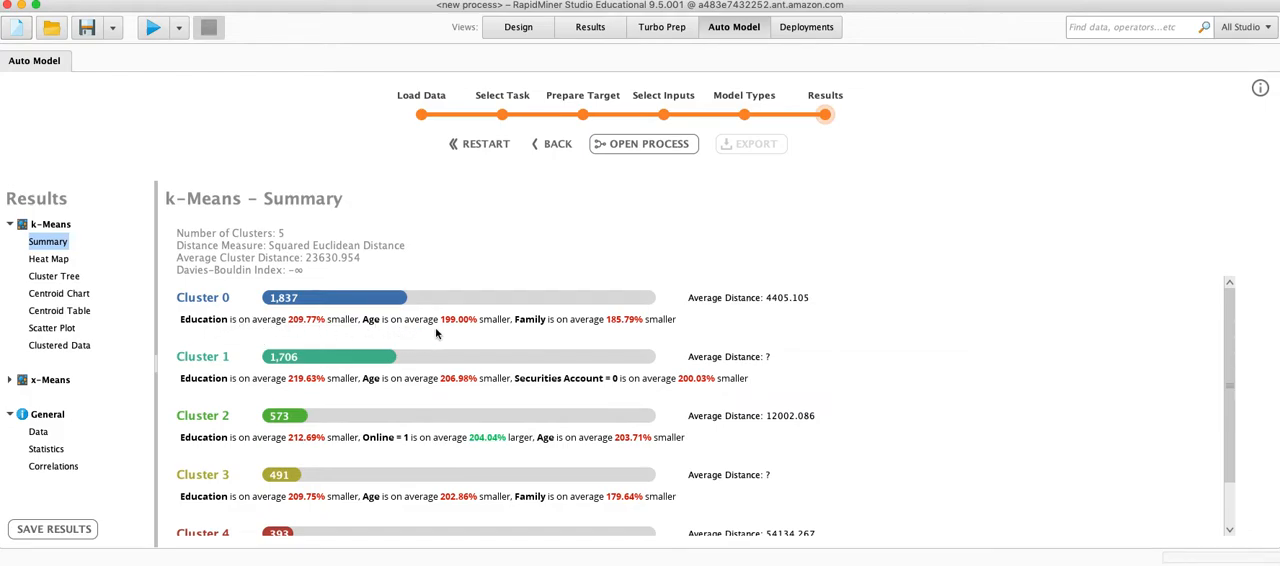
mouse_move(566, 368)
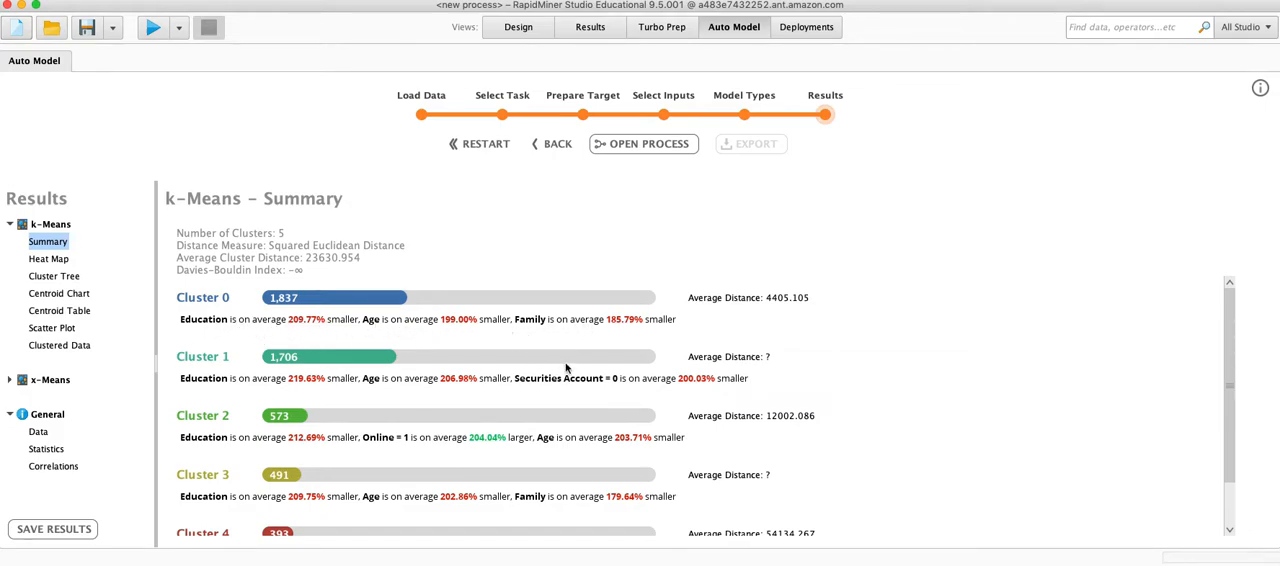
mouse_move(227, 335)
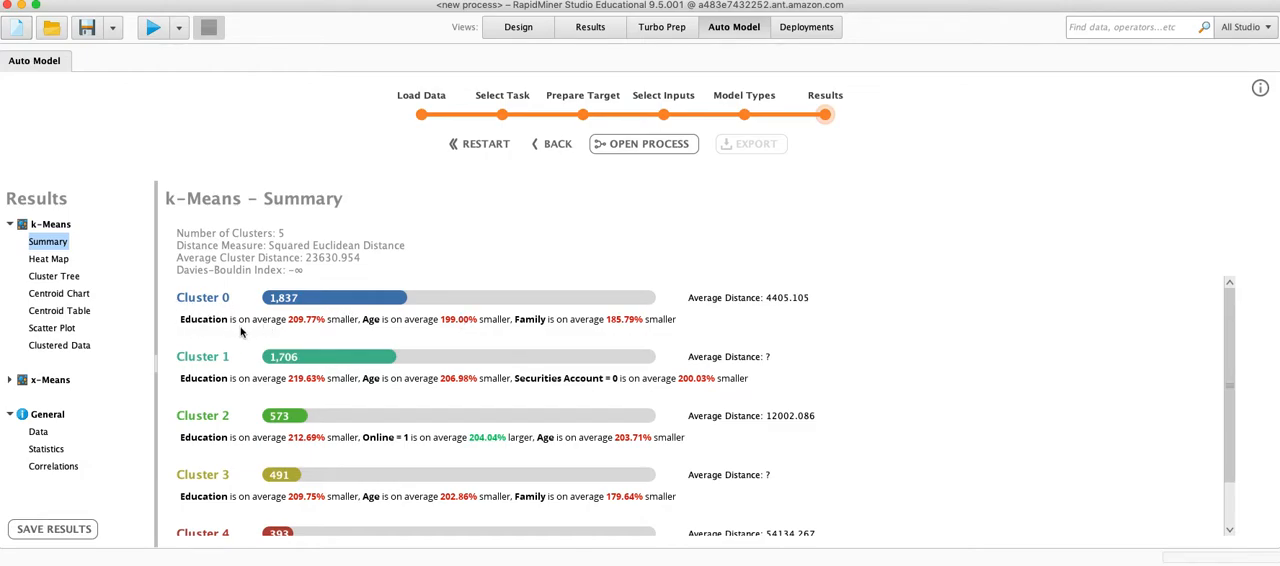
mouse_move(322, 335)
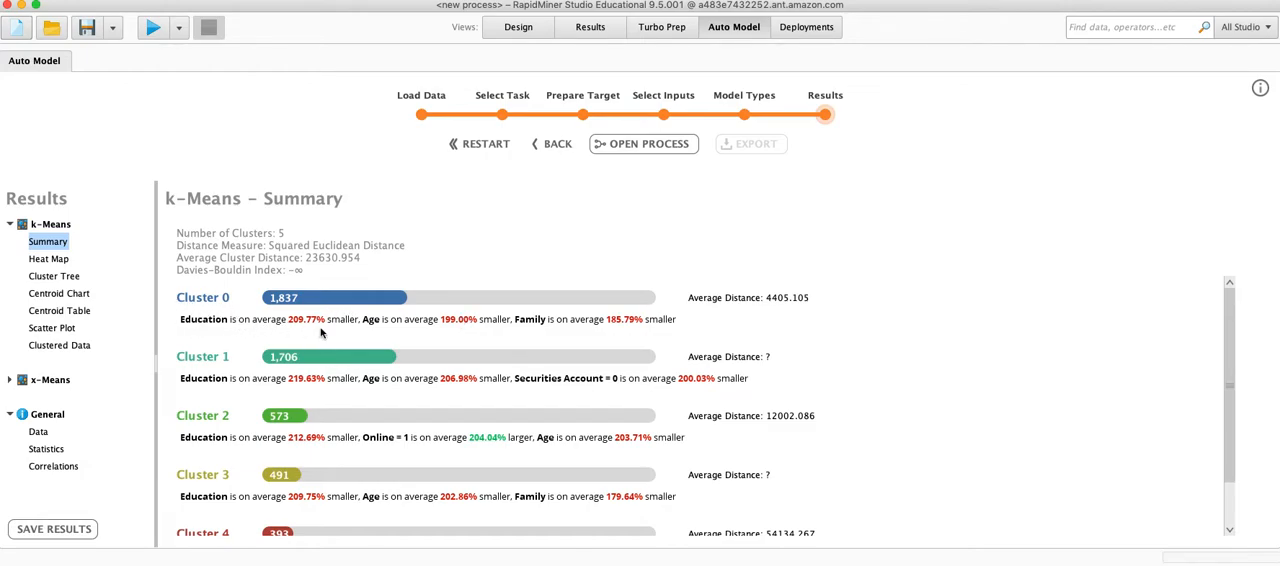
mouse_move(437, 330)
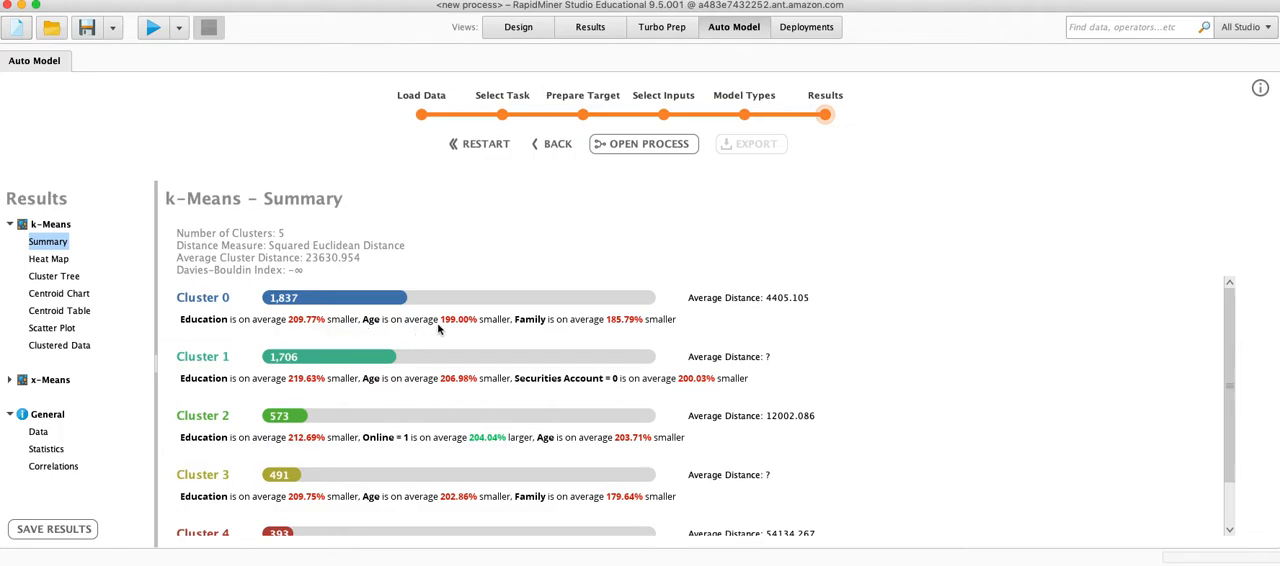
mouse_move(577, 334)
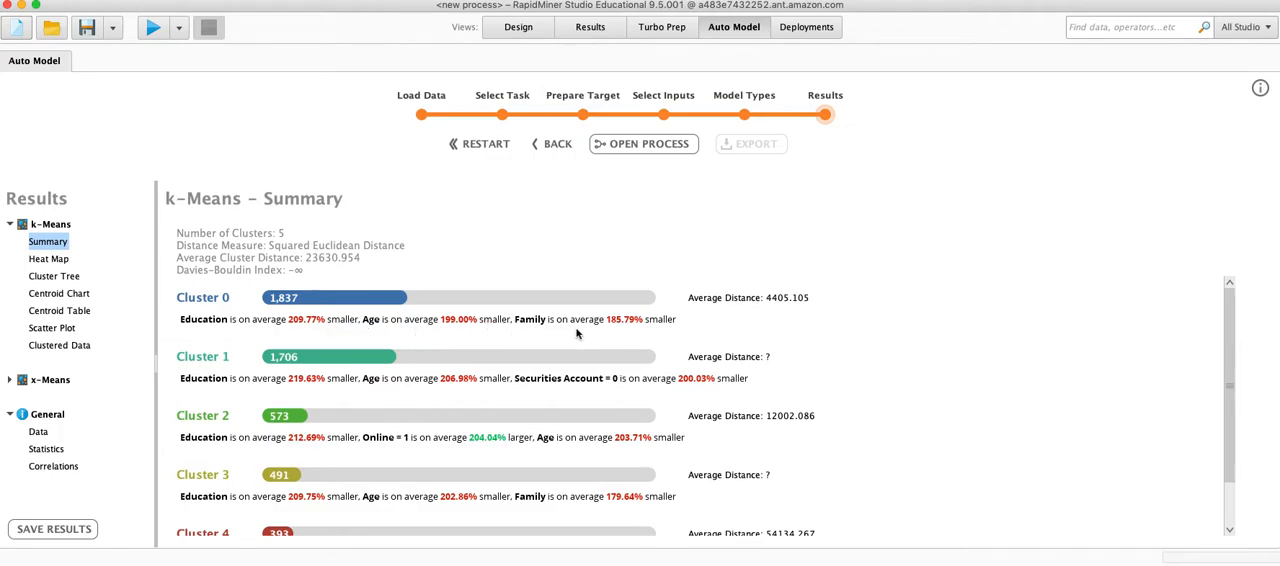
mouse_move(196, 287)
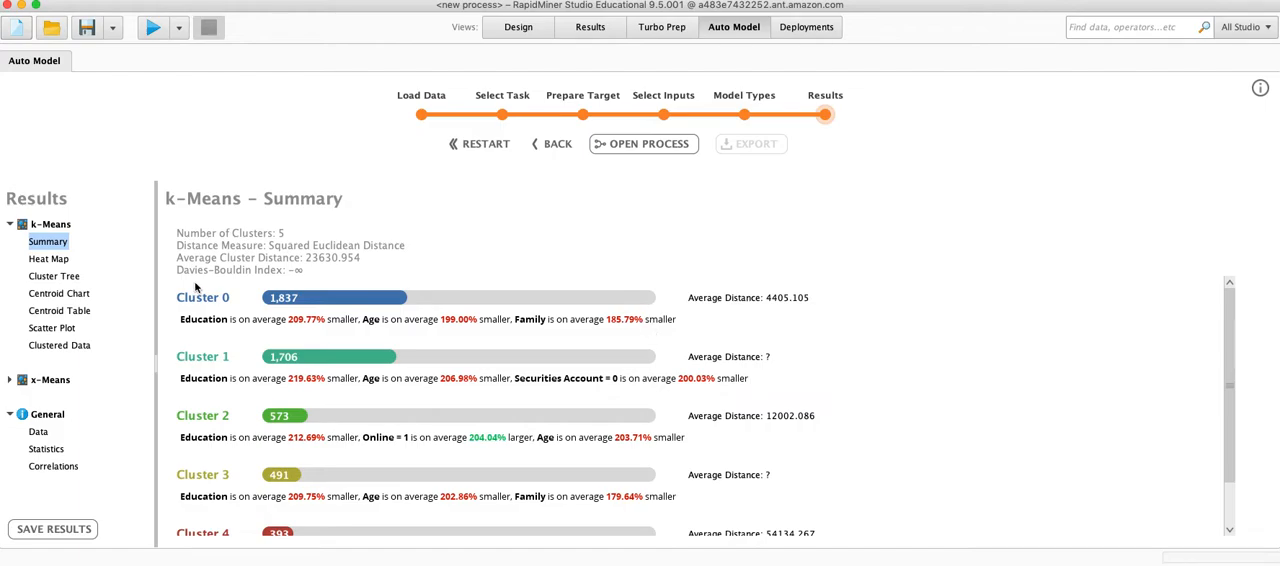
mouse_move(388, 310)
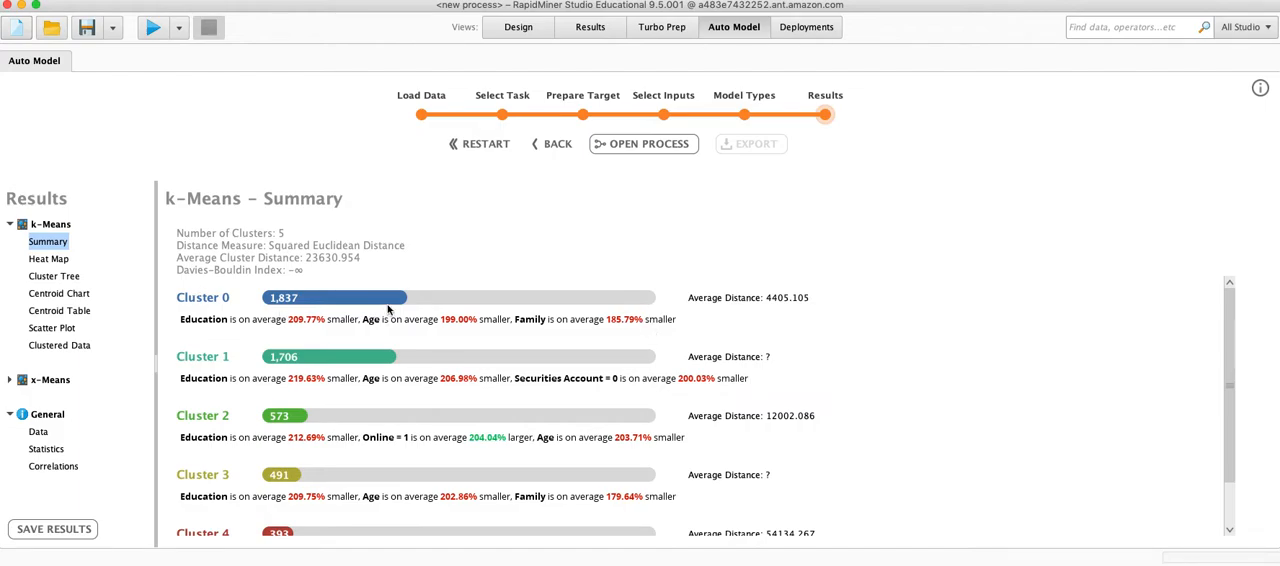
mouse_move(448, 302)
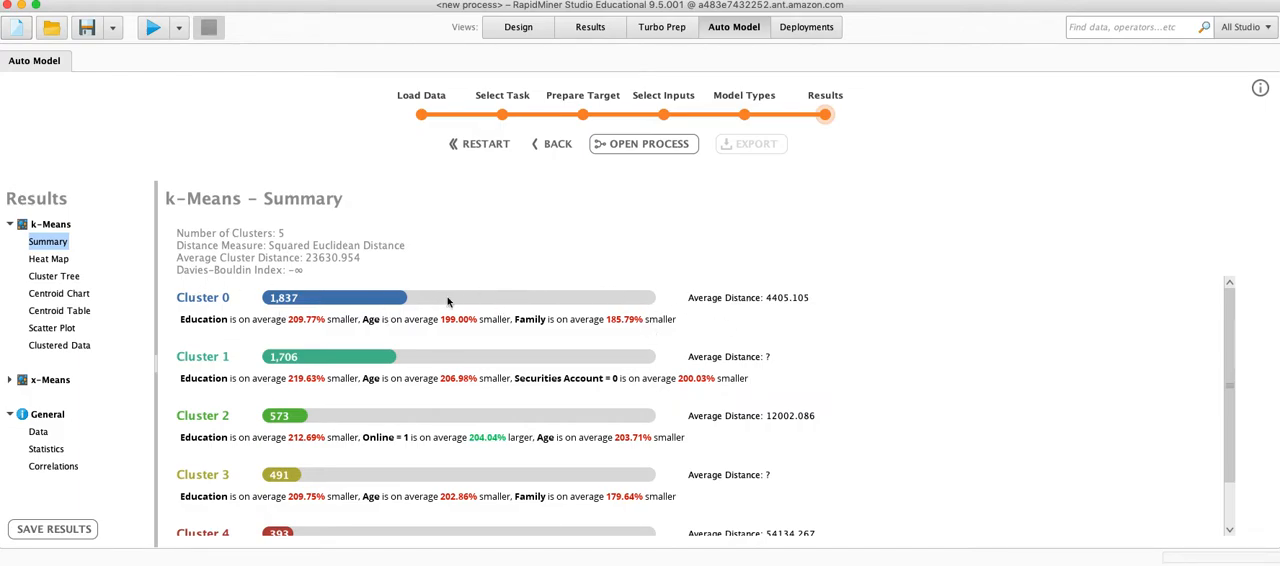
mouse_move(351, 316)
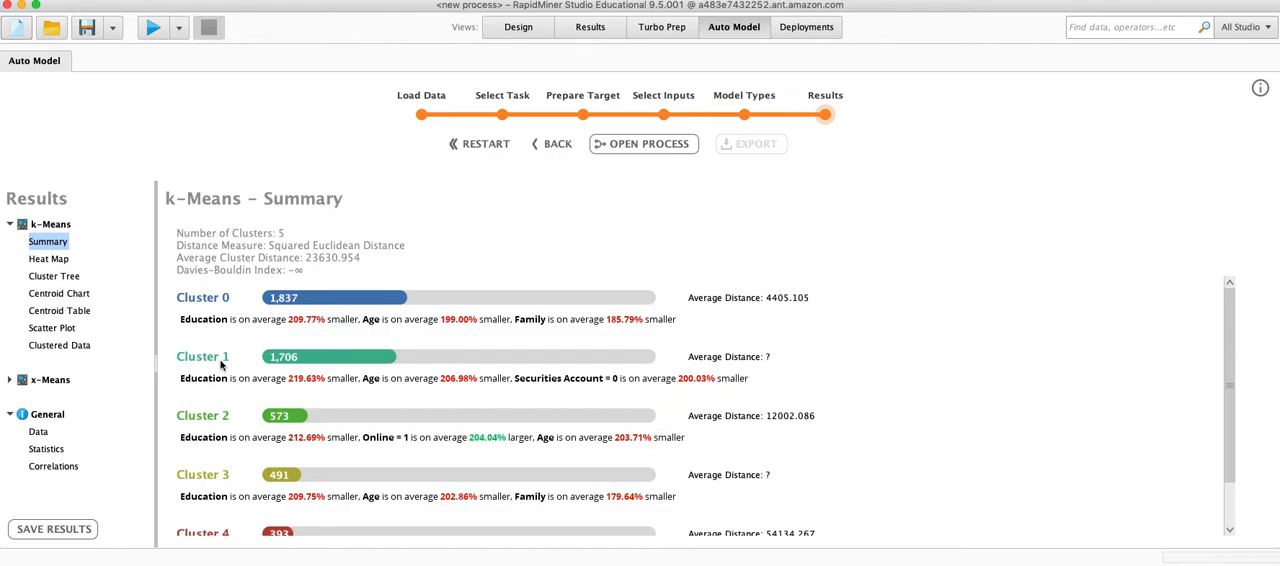
mouse_move(267, 394)
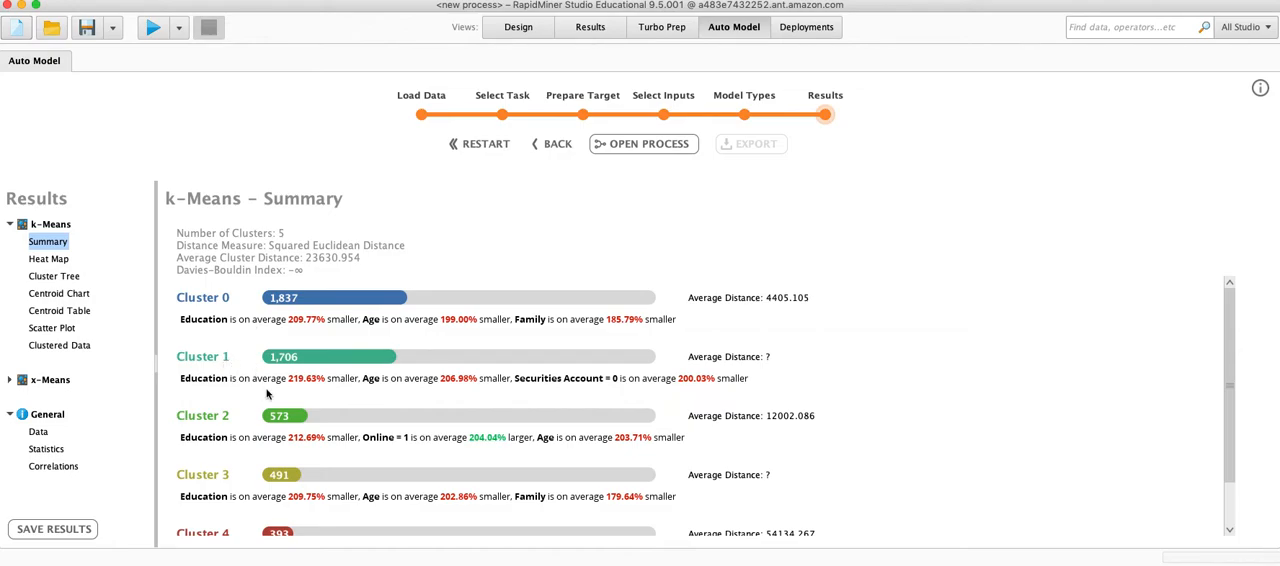
mouse_move(315, 387)
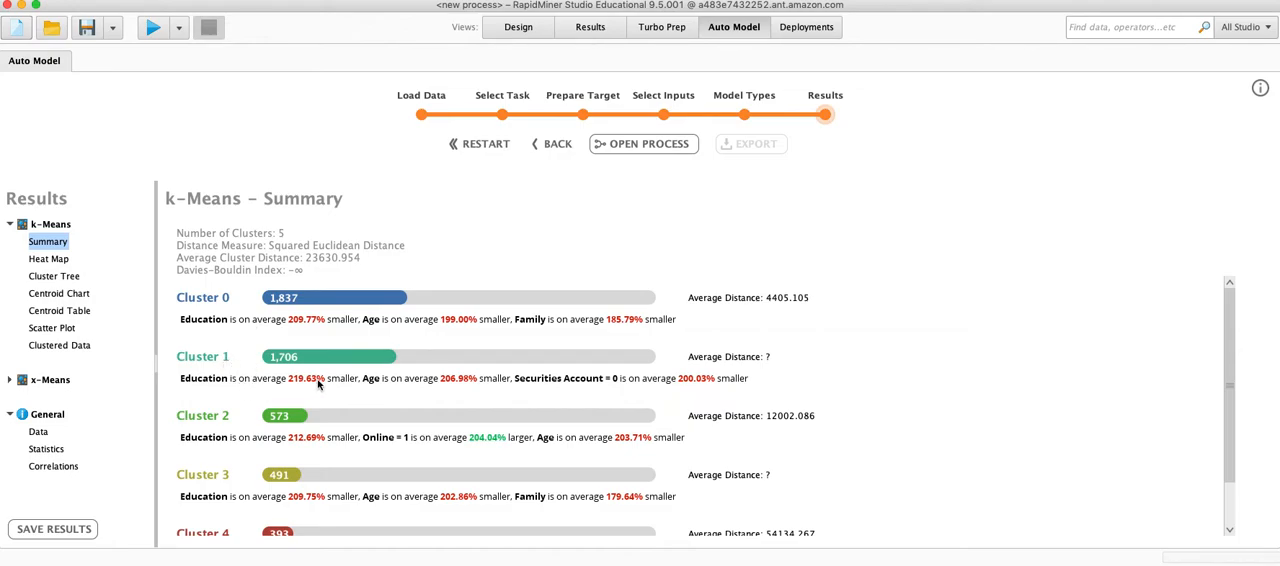
mouse_move(389, 387)
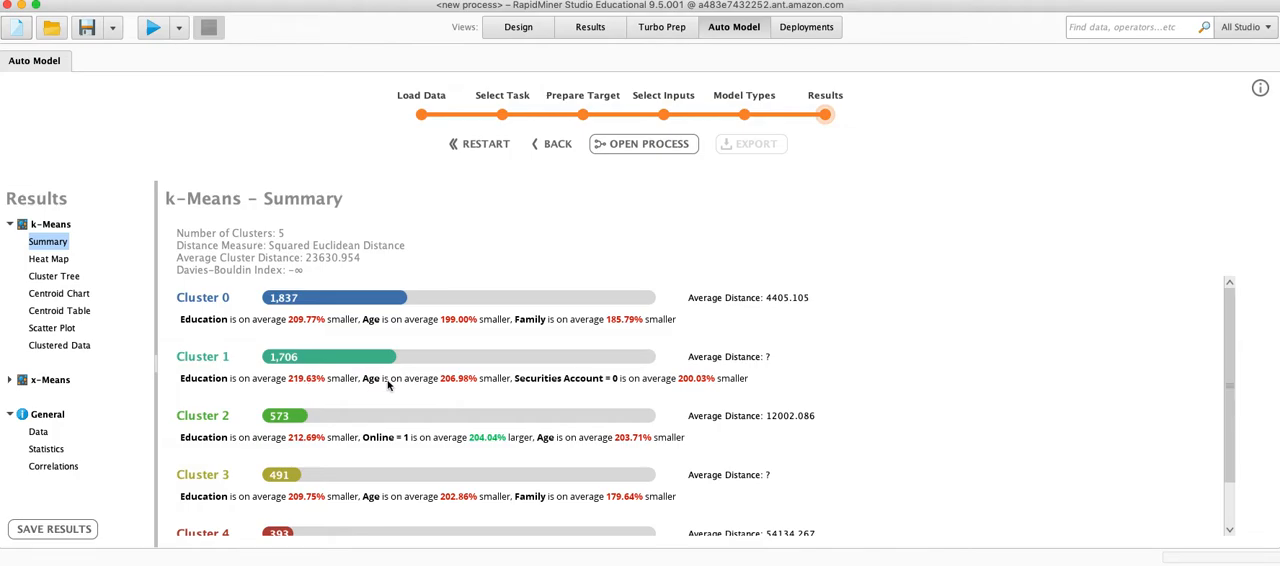
mouse_move(583, 385)
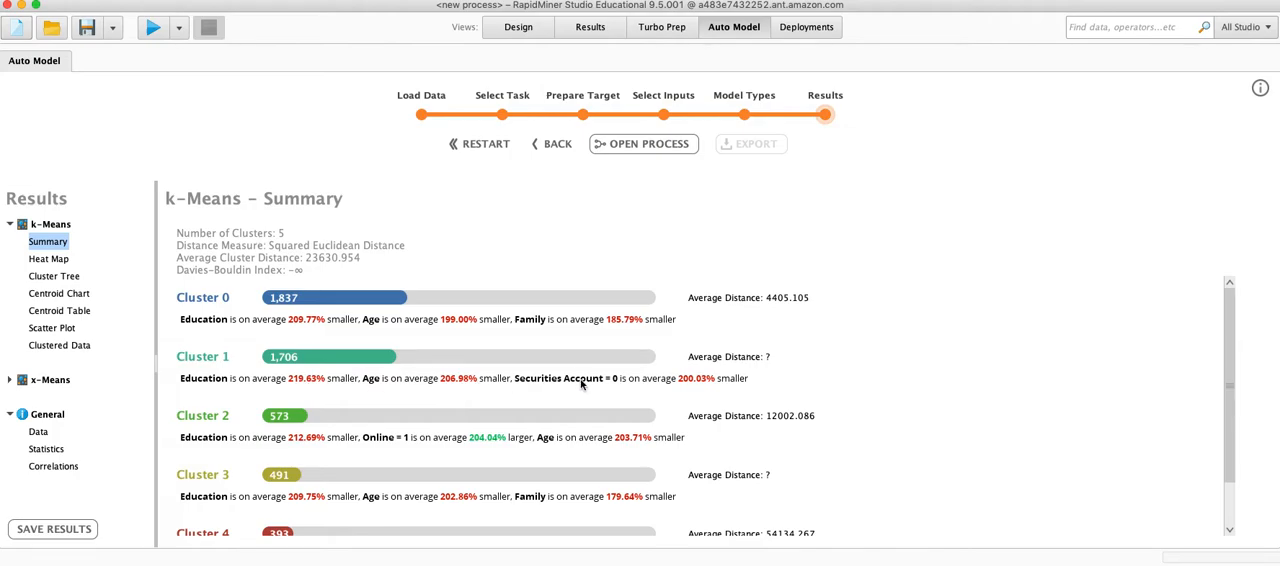
mouse_move(640, 387)
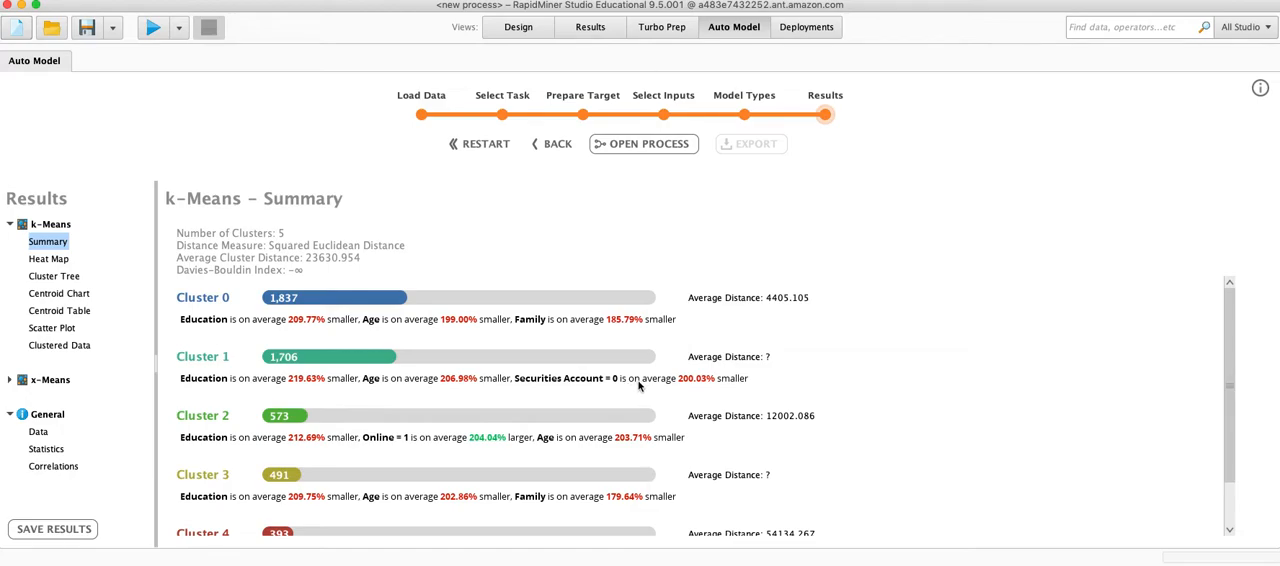
mouse_move(562, 384)
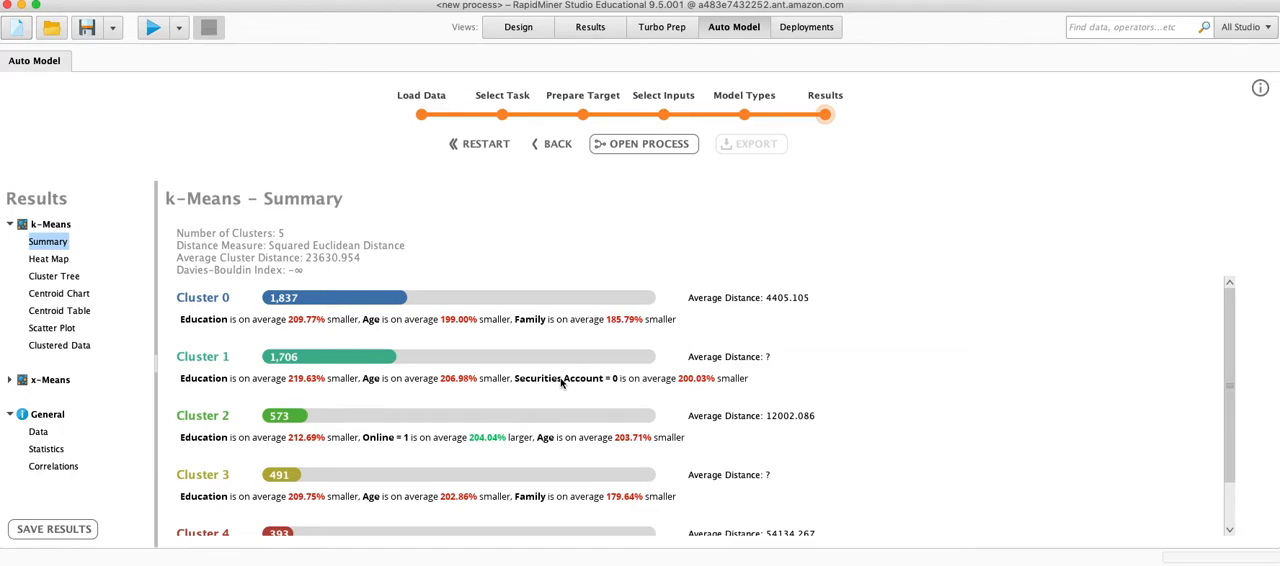
mouse_move(514, 472)
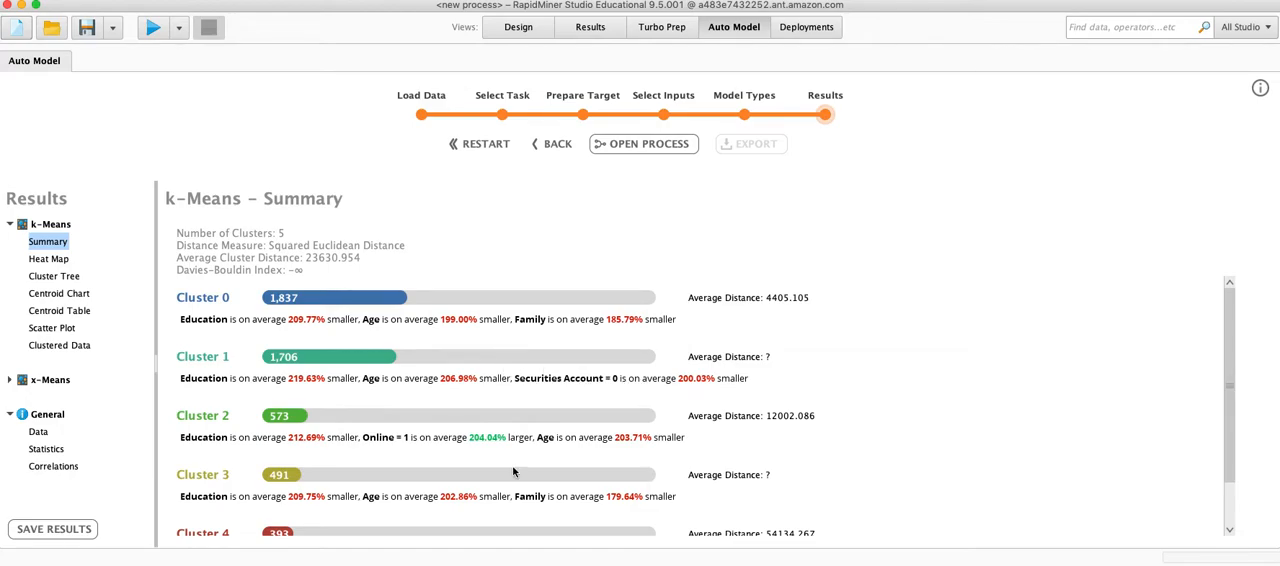
scroll(down, 3)
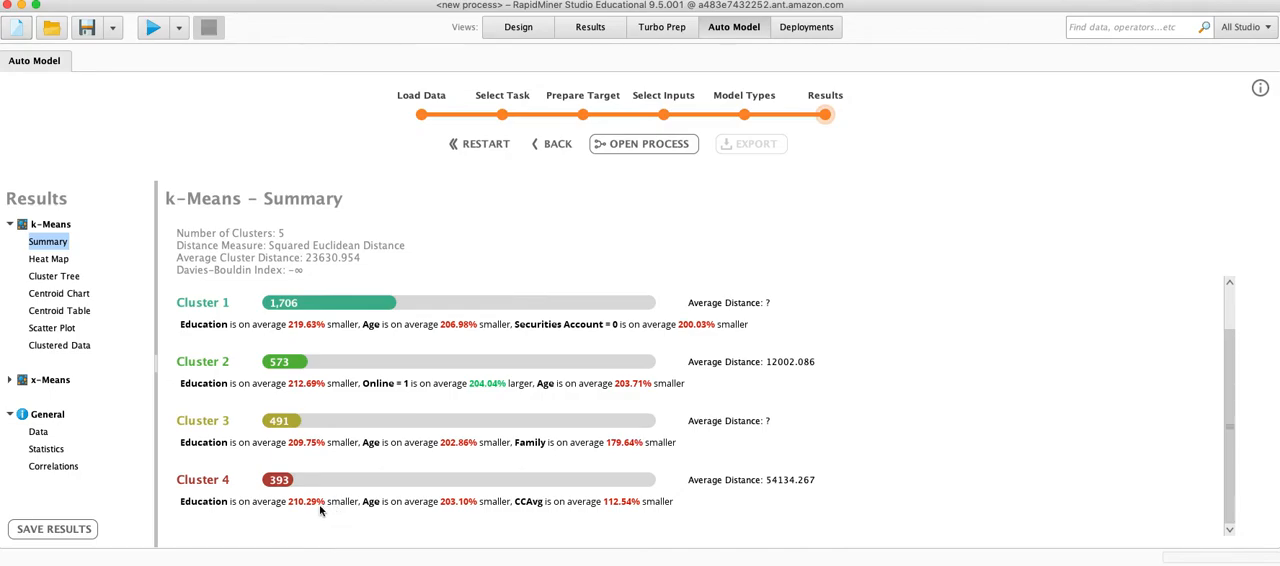
mouse_move(332, 490)
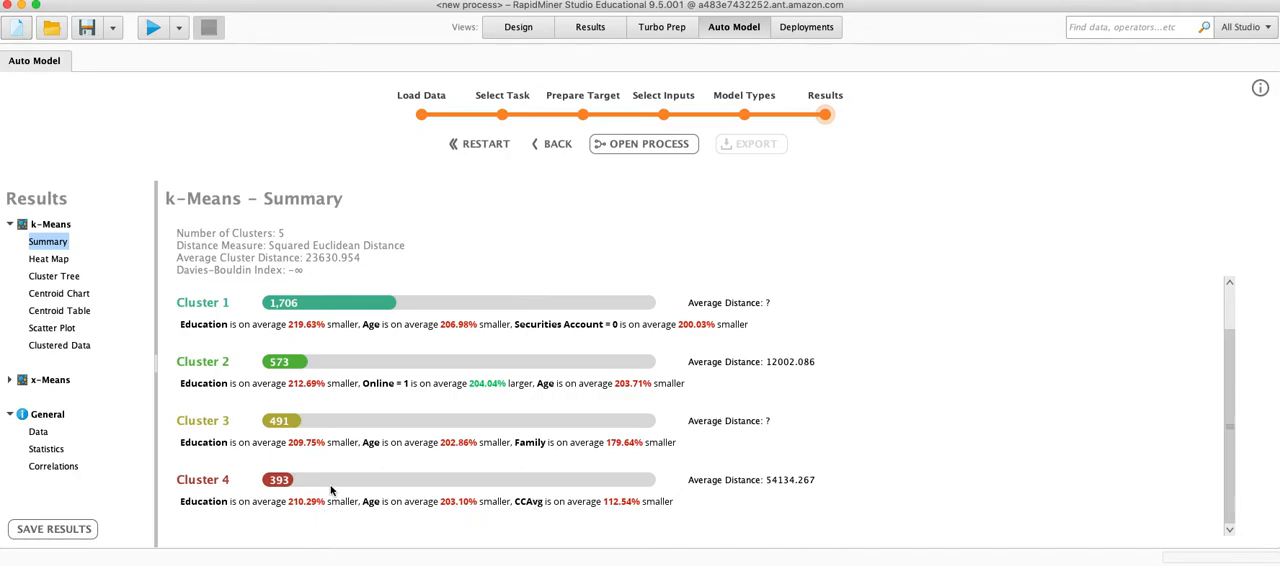
Display the k-Means heat map comparing the five clusters on Age, Education and Family.
scroll(up, 3)
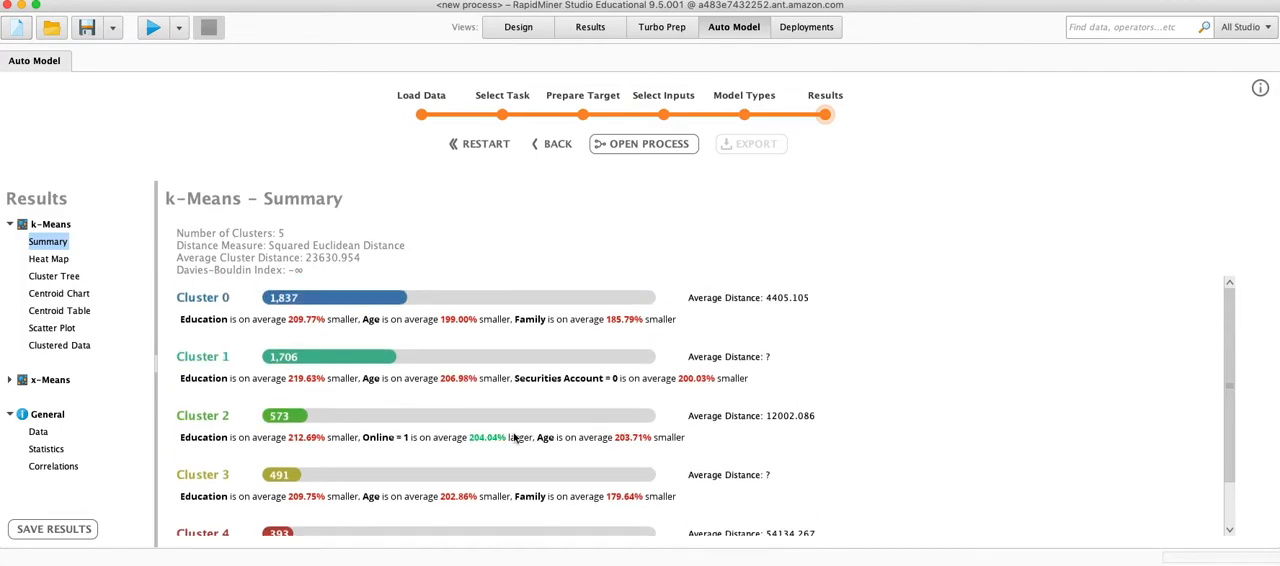
mouse_move(287, 255)
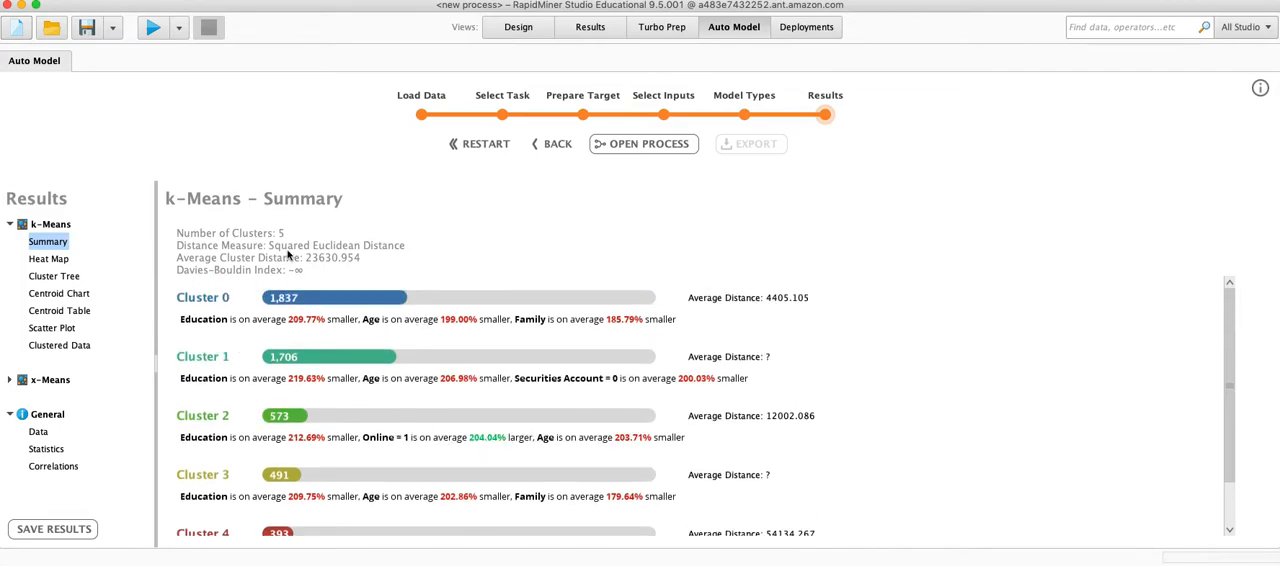
mouse_move(430, 247)
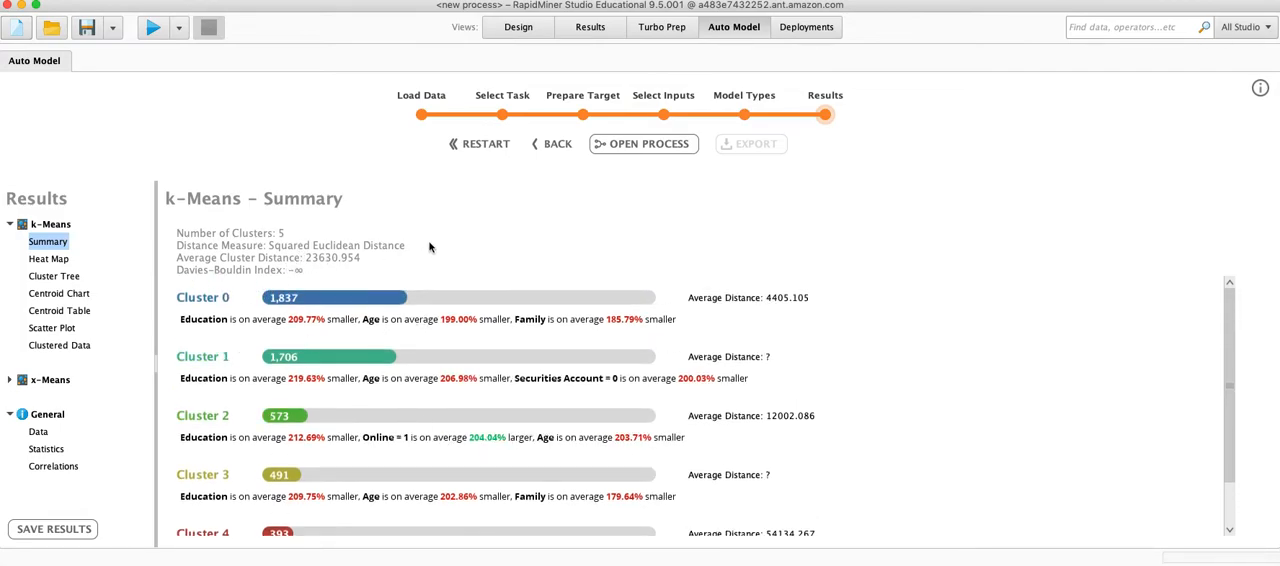
mouse_move(414, 253)
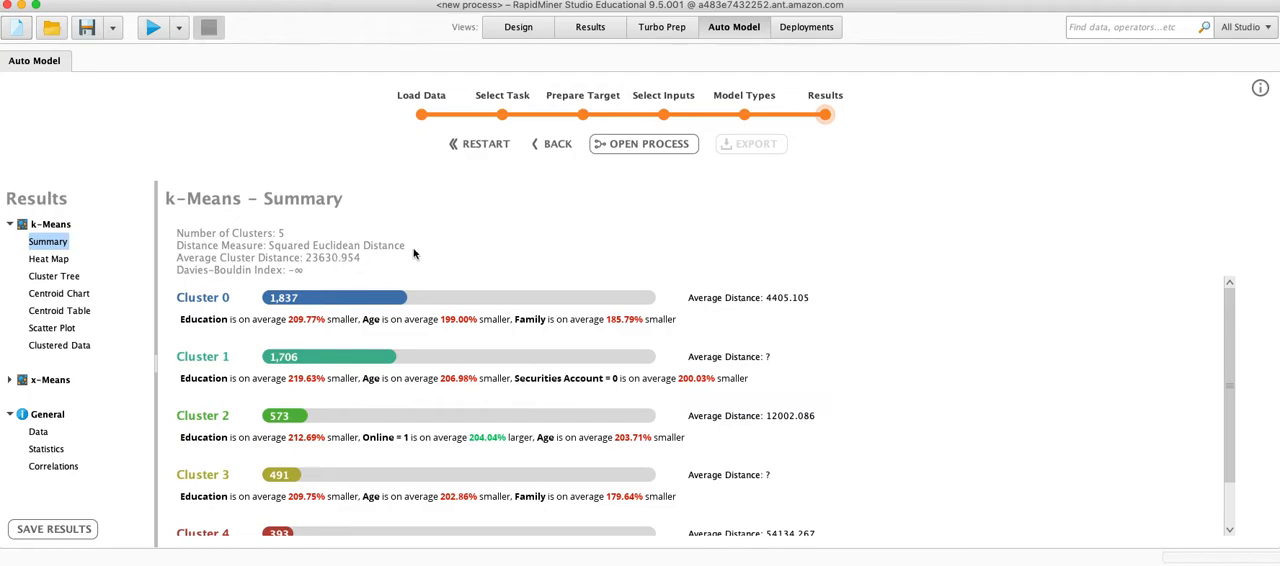
mouse_move(516, 195)
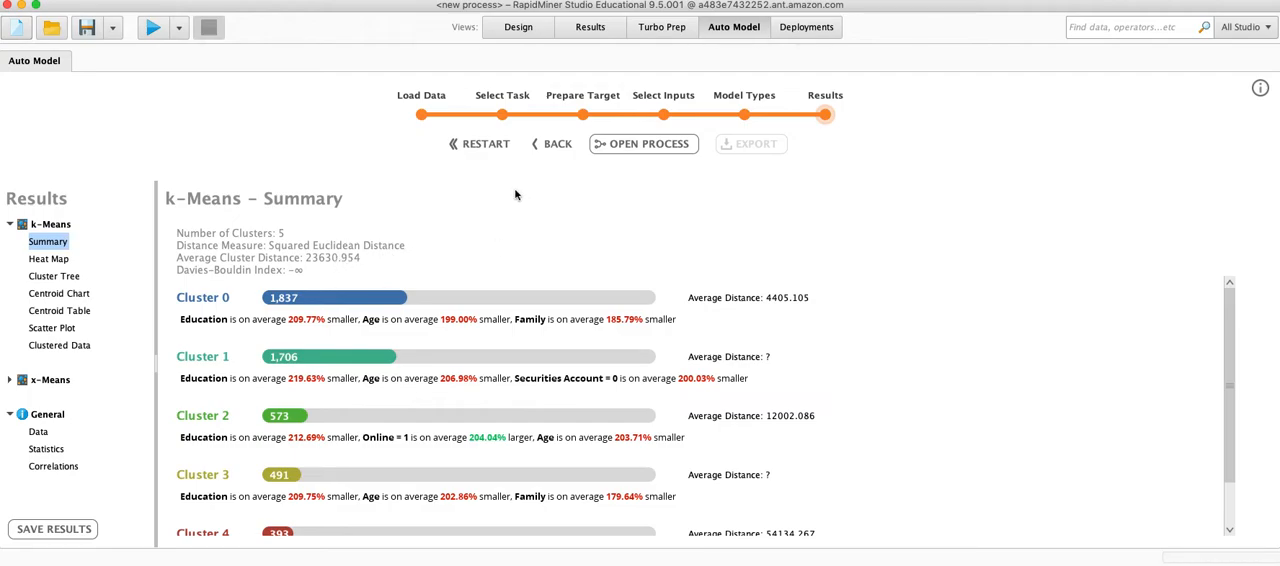
mouse_move(510, 180)
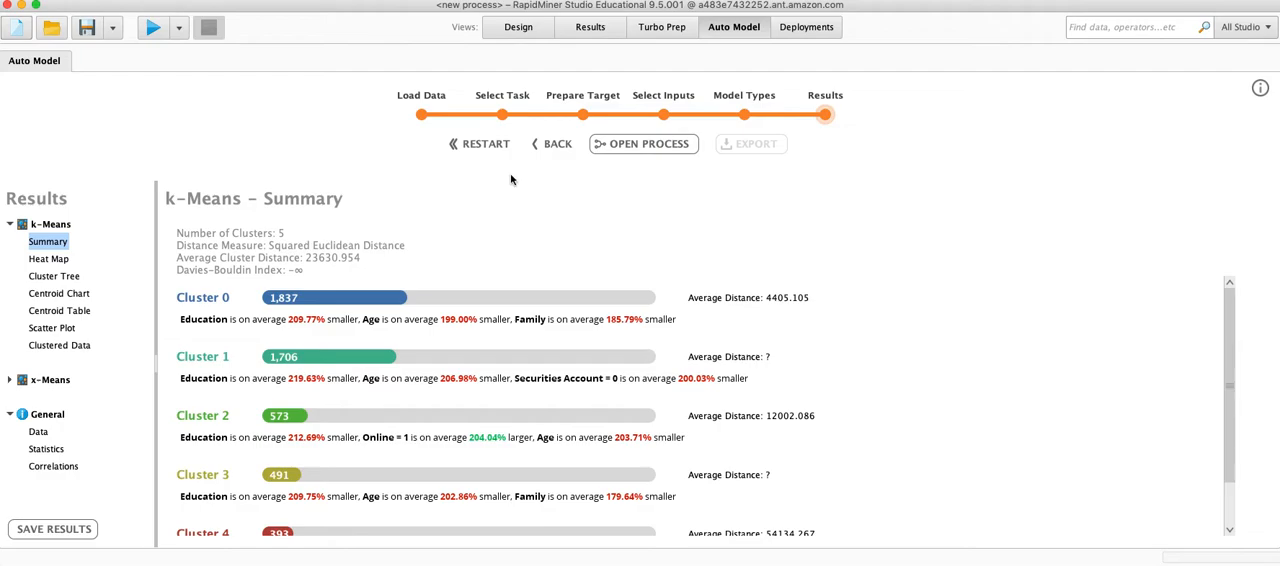
mouse_move(505, 246)
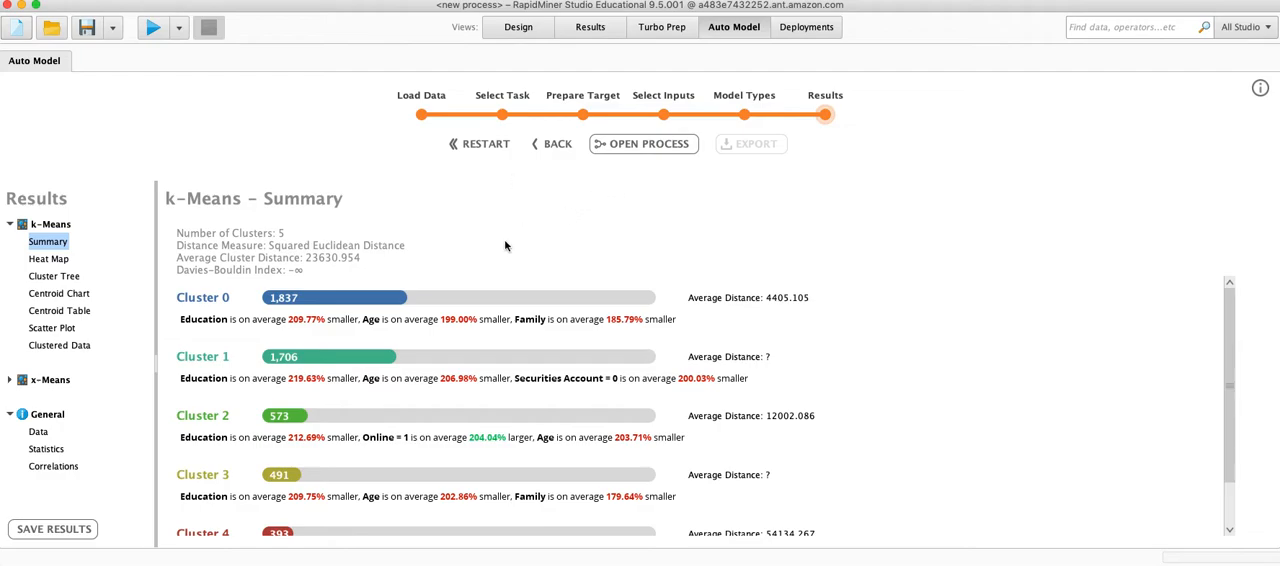
mouse_move(482, 254)
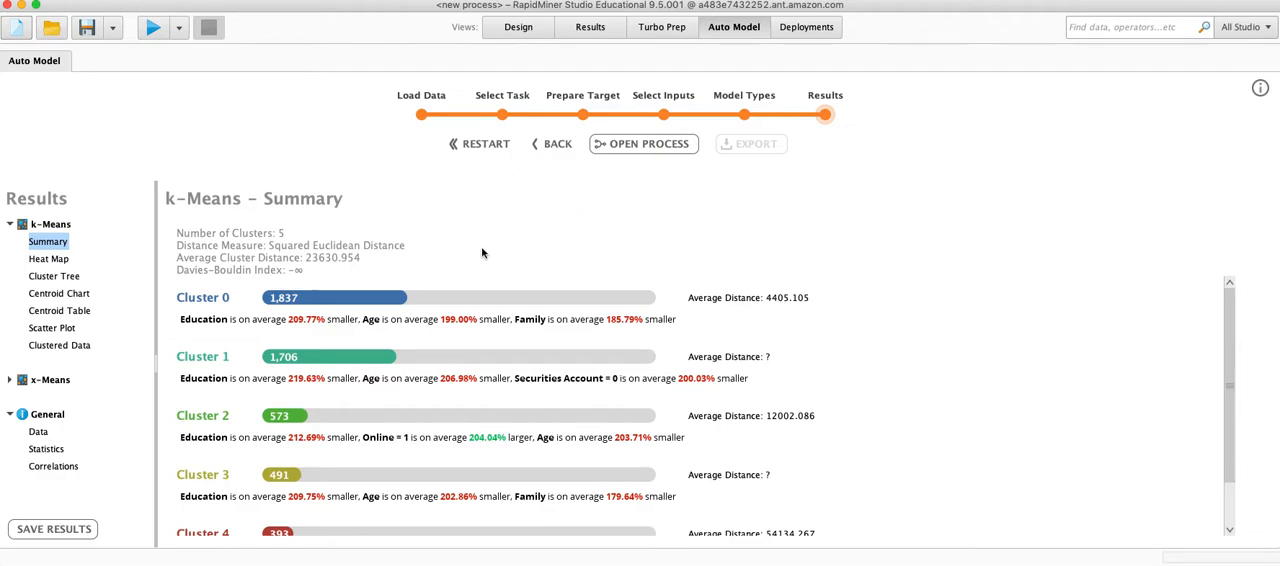
mouse_move(470, 286)
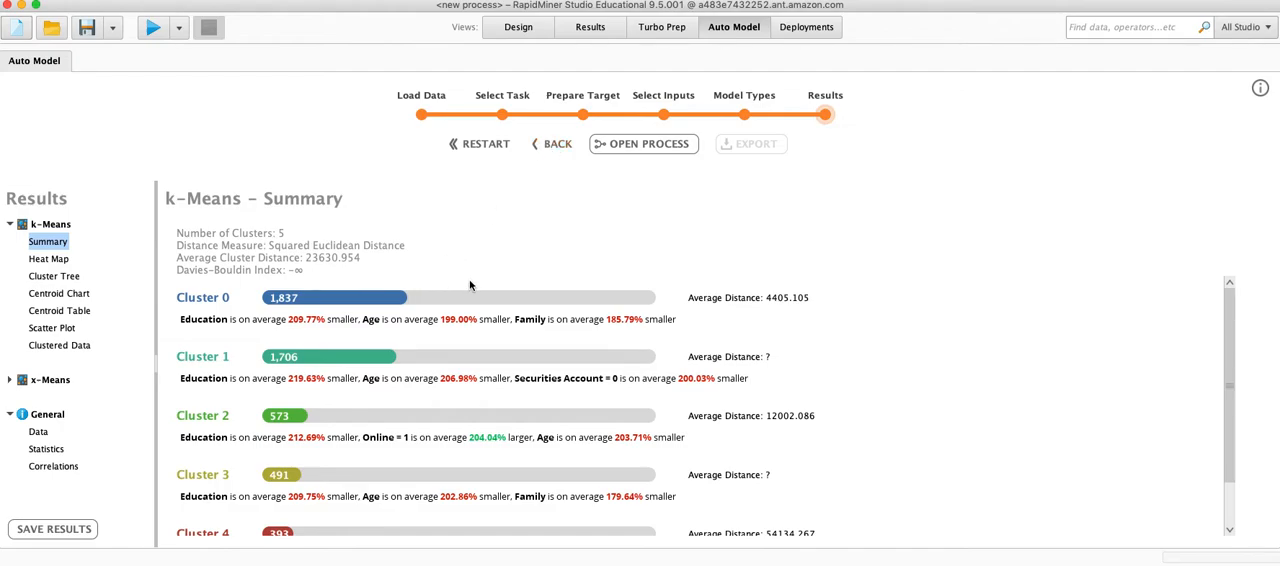
mouse_move(534, 211)
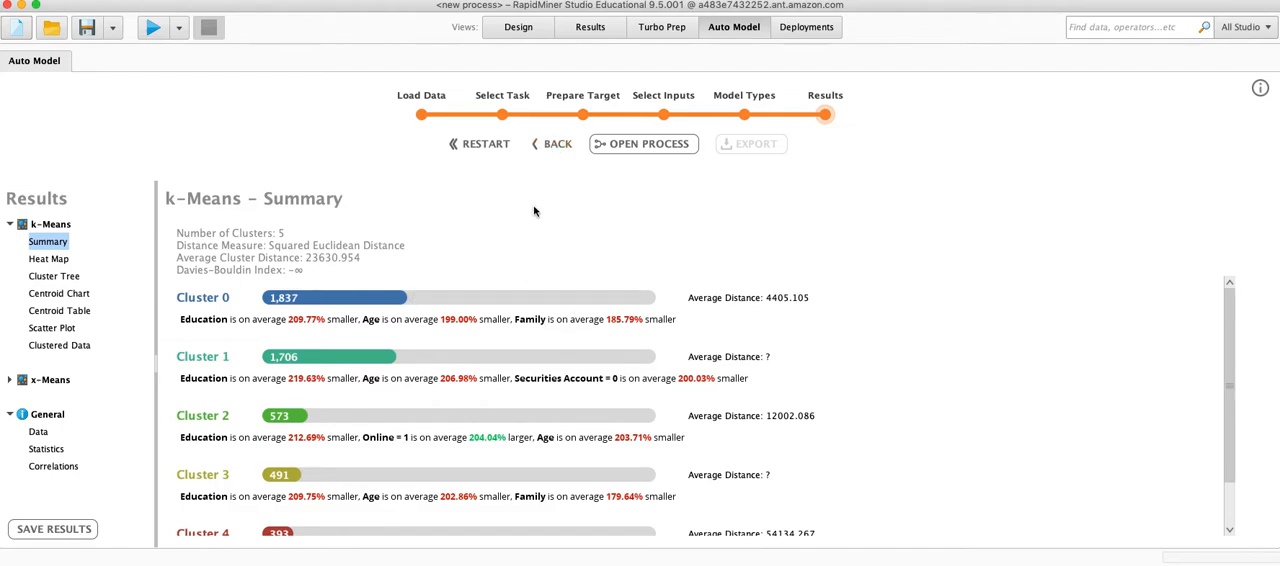
mouse_move(513, 263)
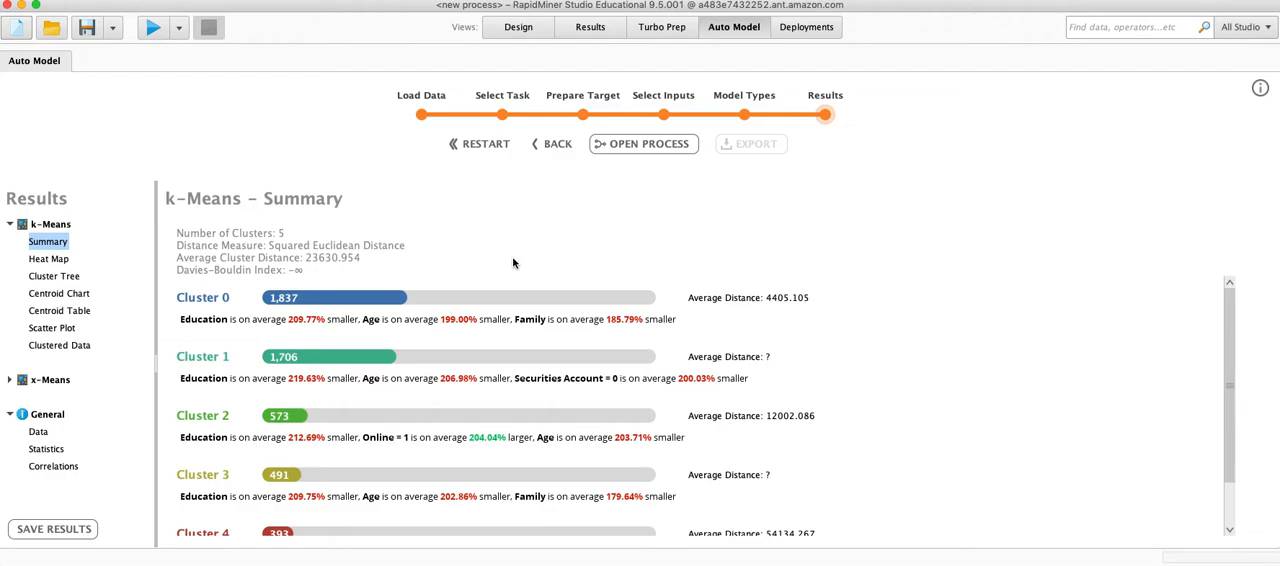
mouse_move(367, 252)
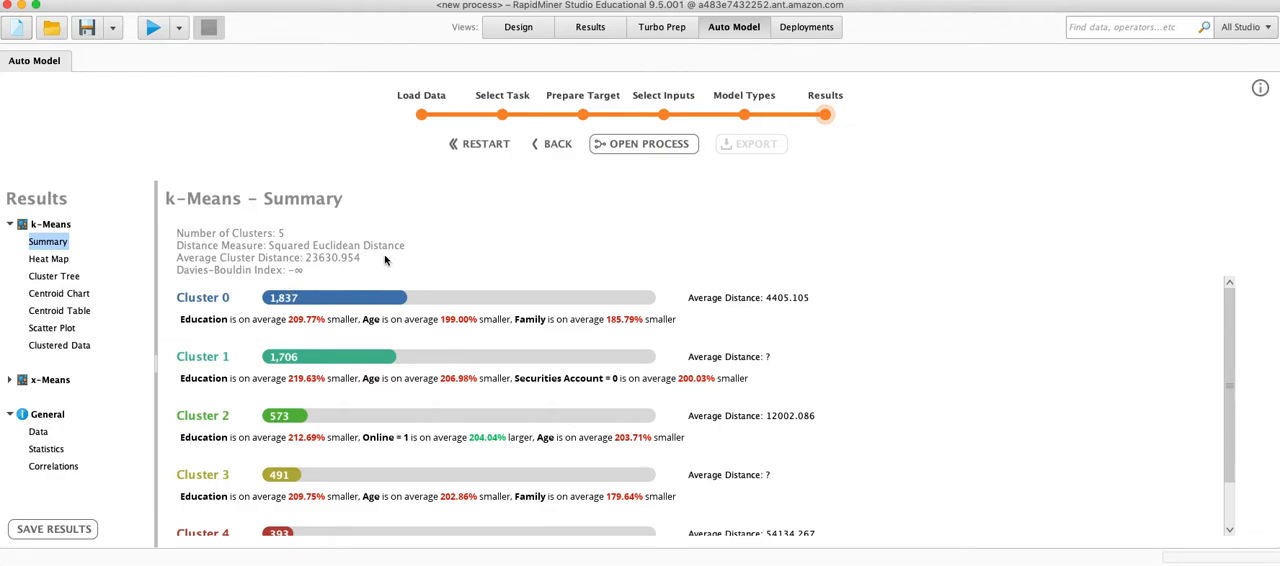
mouse_move(550, 214)
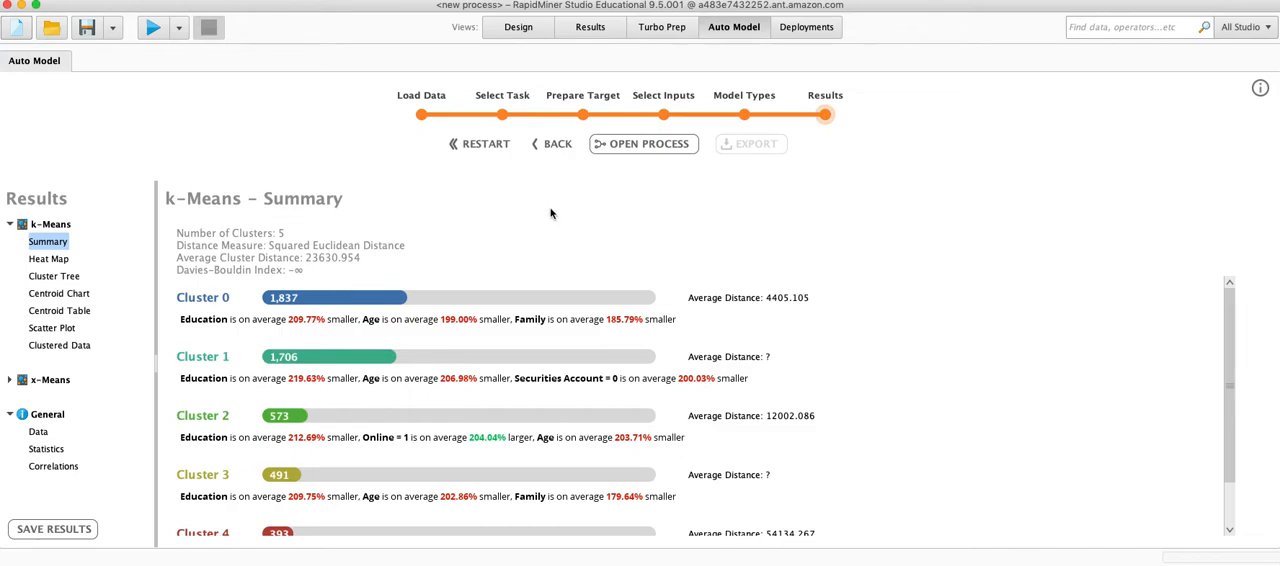
mouse_move(394, 270)
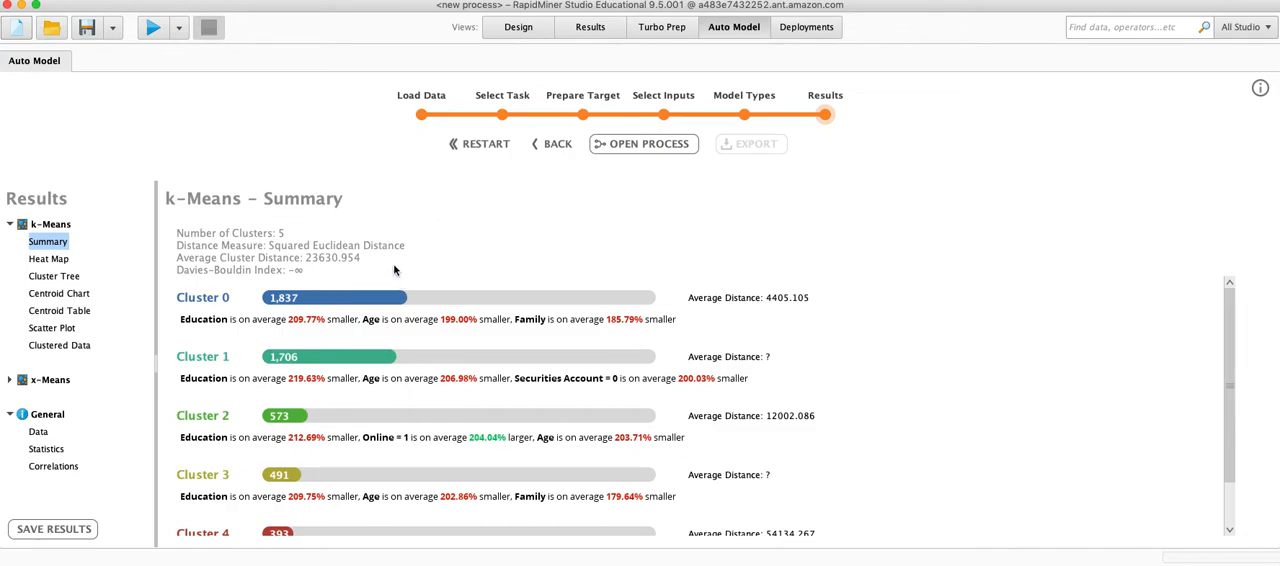
mouse_move(442, 271)
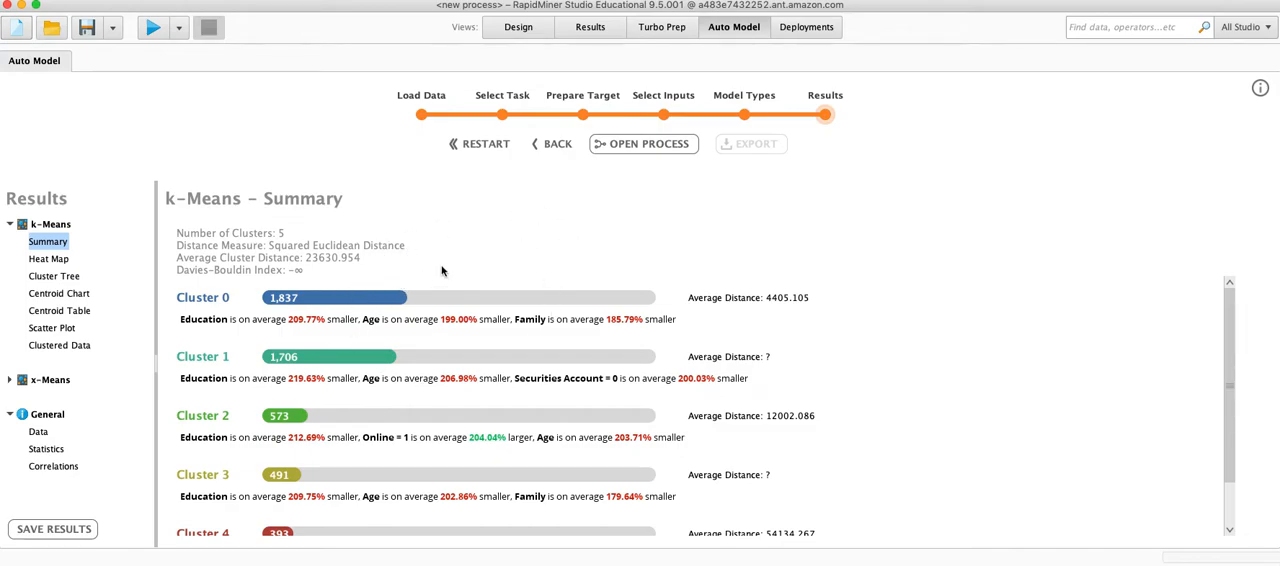
mouse_move(320, 335)
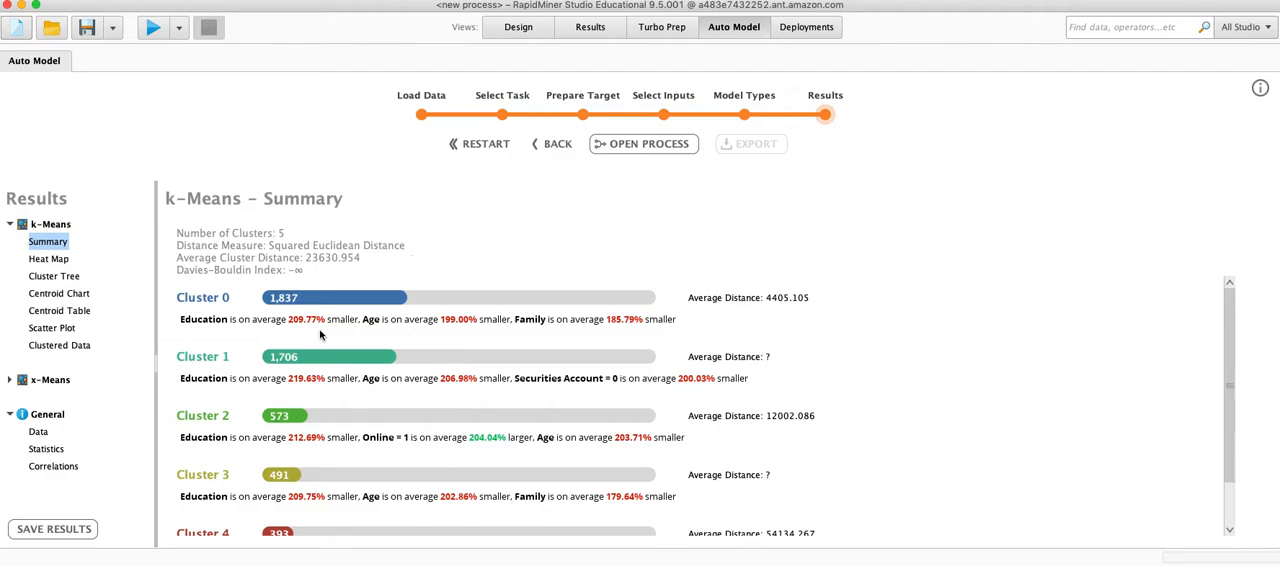
click(48, 259)
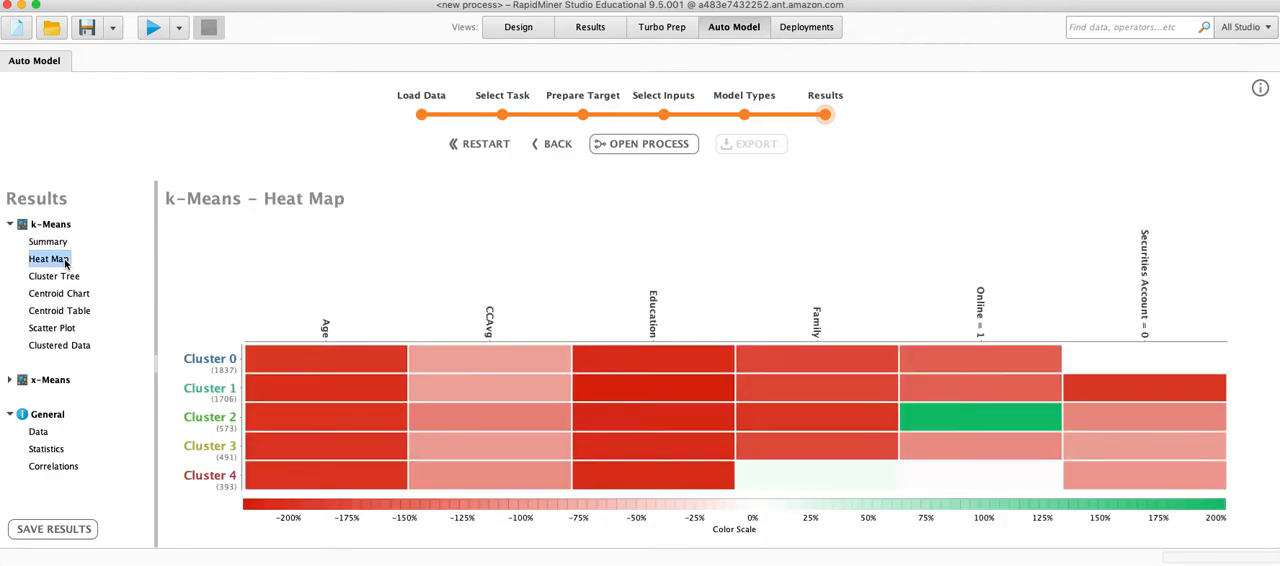
mouse_move(54, 281)
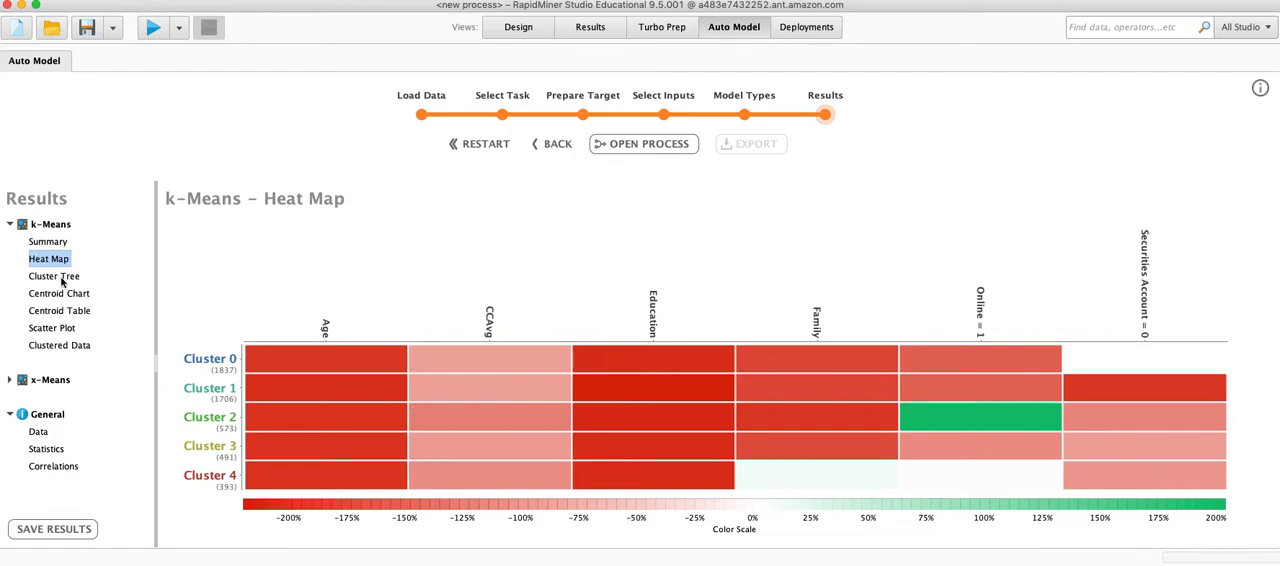
Show the k-Means cluster tree and zoom out twice to fit it.
click(53, 276)
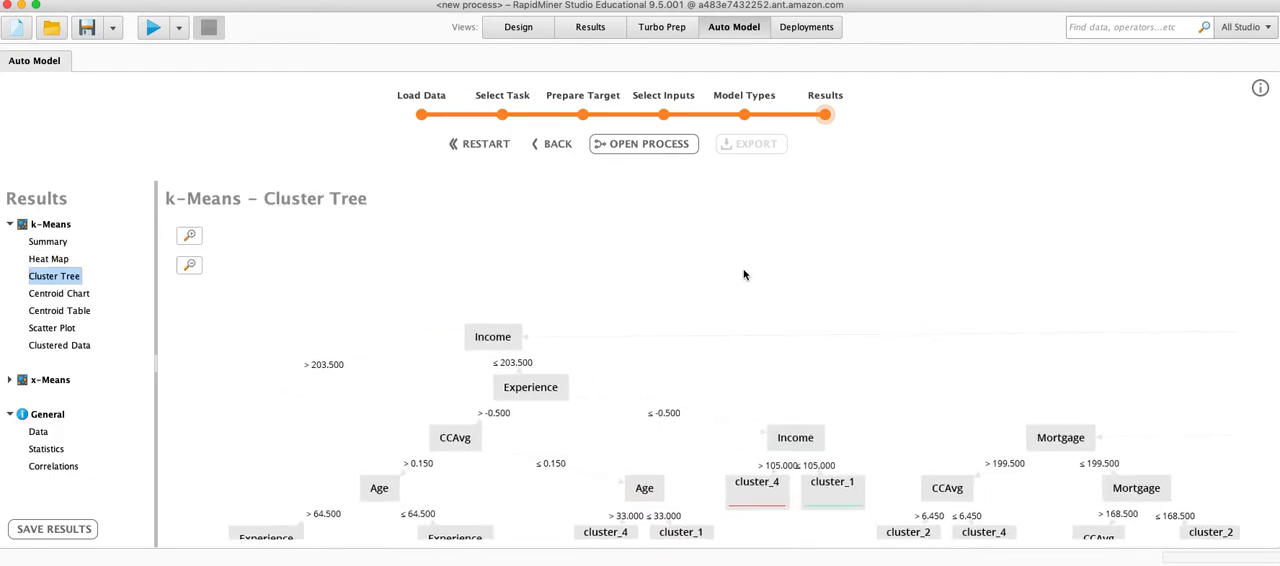
click(189, 265)
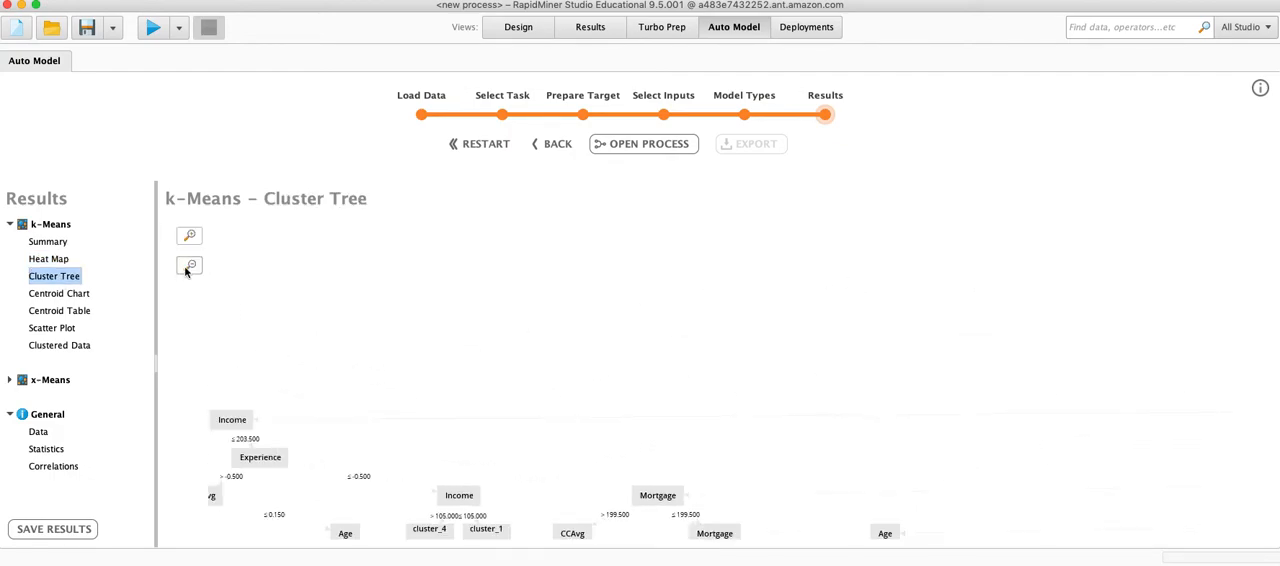
click(190, 265)
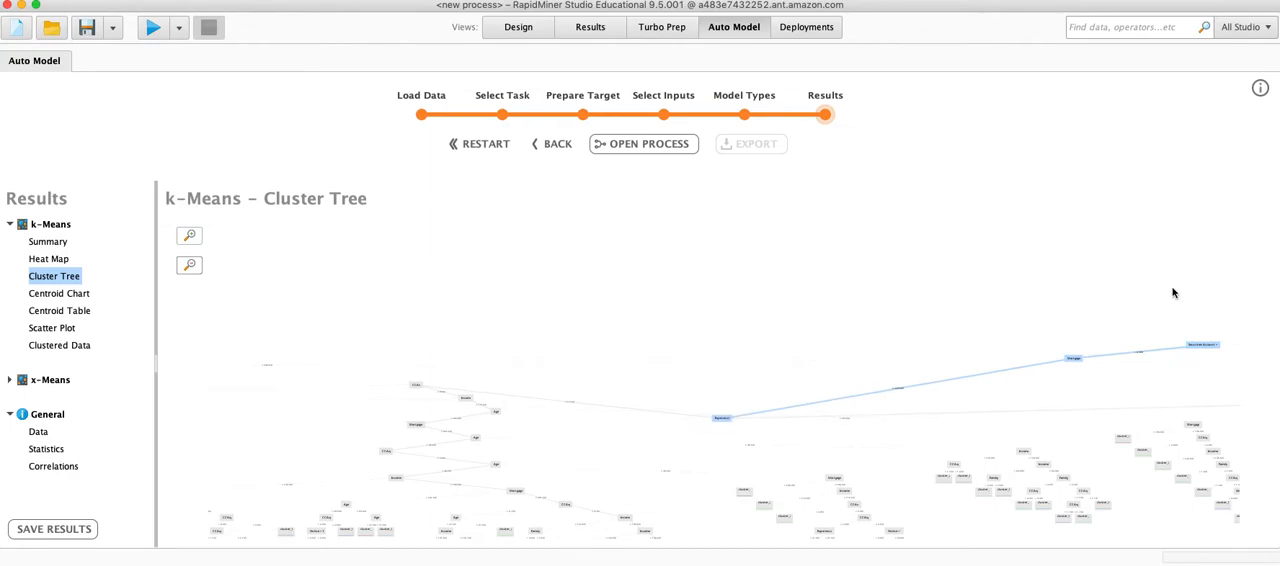
Review the k-Means centroid chart, then the centroid table of cluster averages.
click(59, 293)
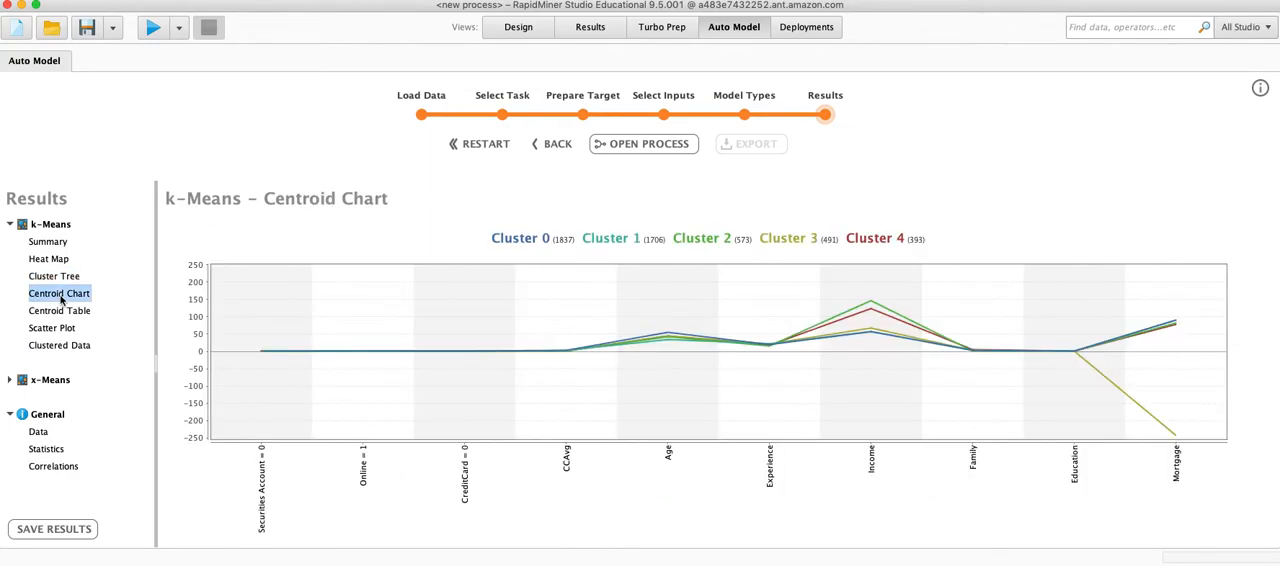
mouse_move(245, 373)
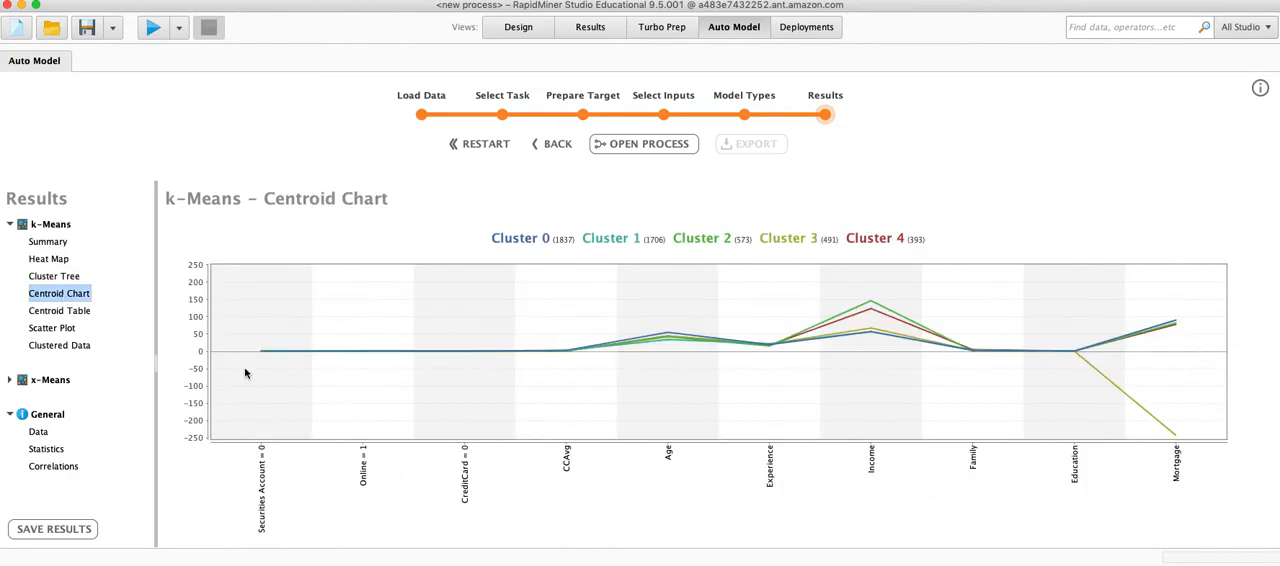
mouse_move(467, 352)
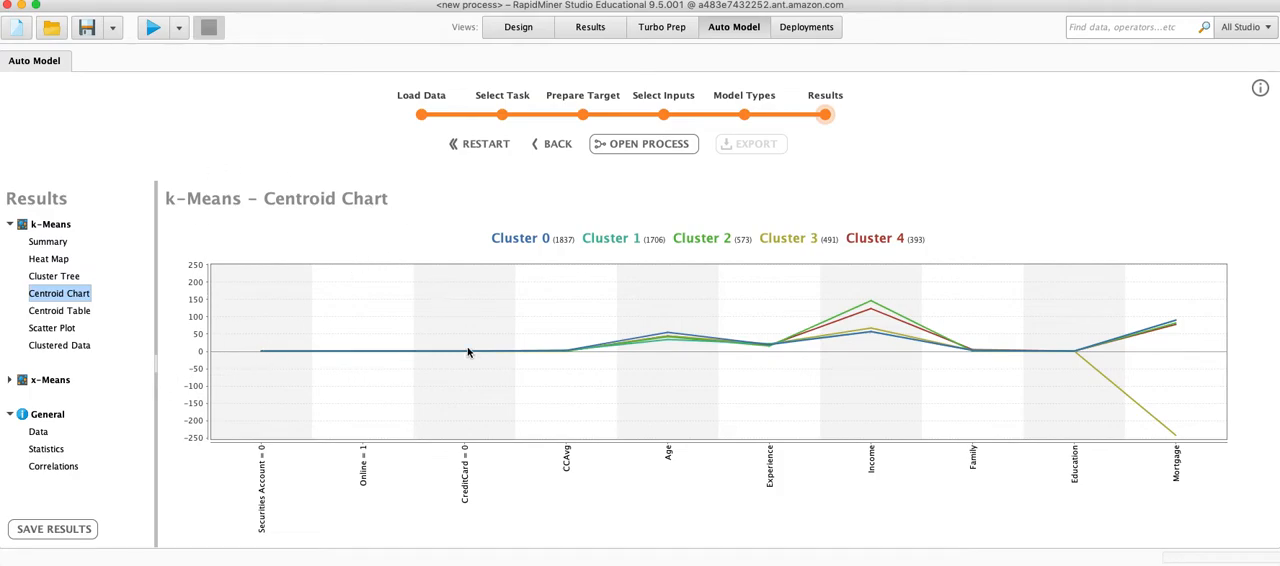
mouse_move(1008, 311)
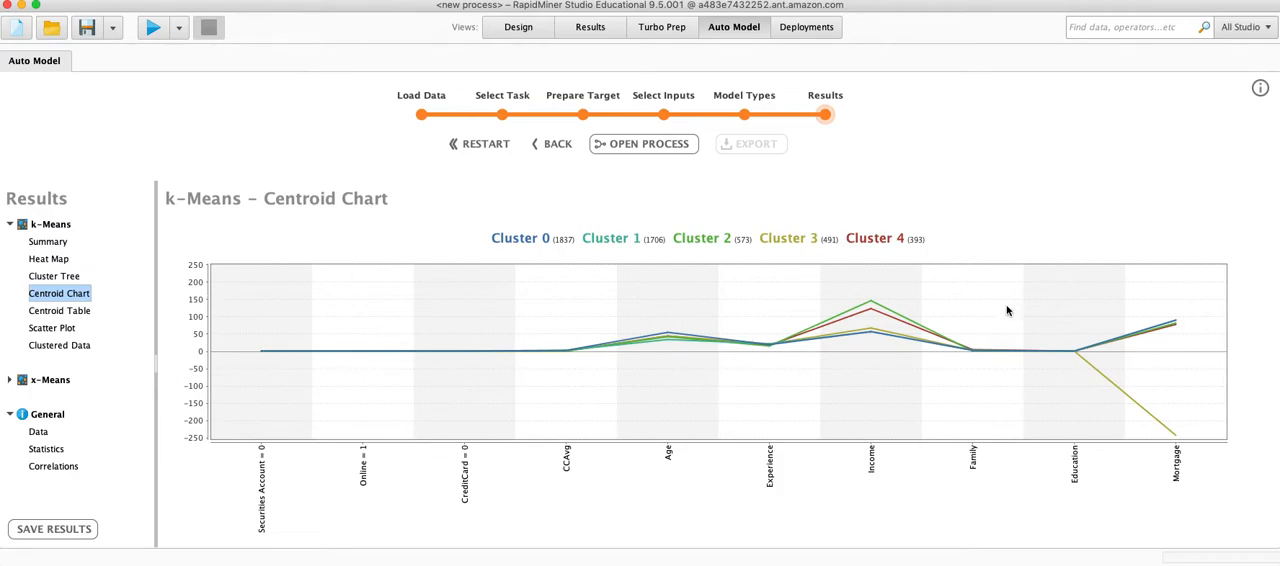
mouse_move(521, 344)
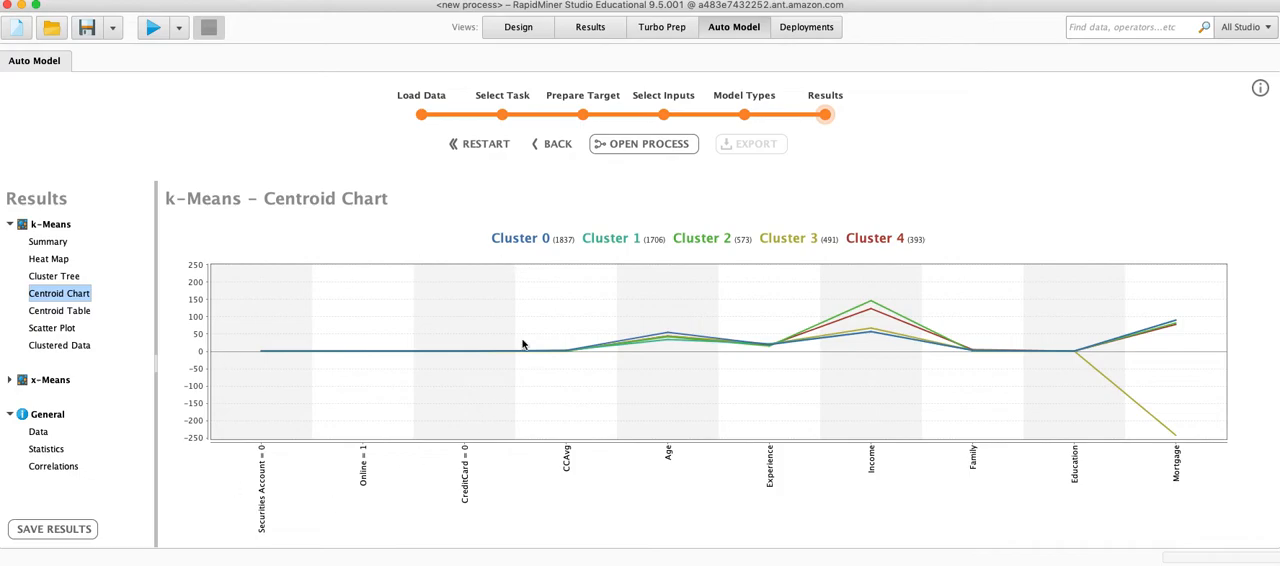
mouse_move(393, 255)
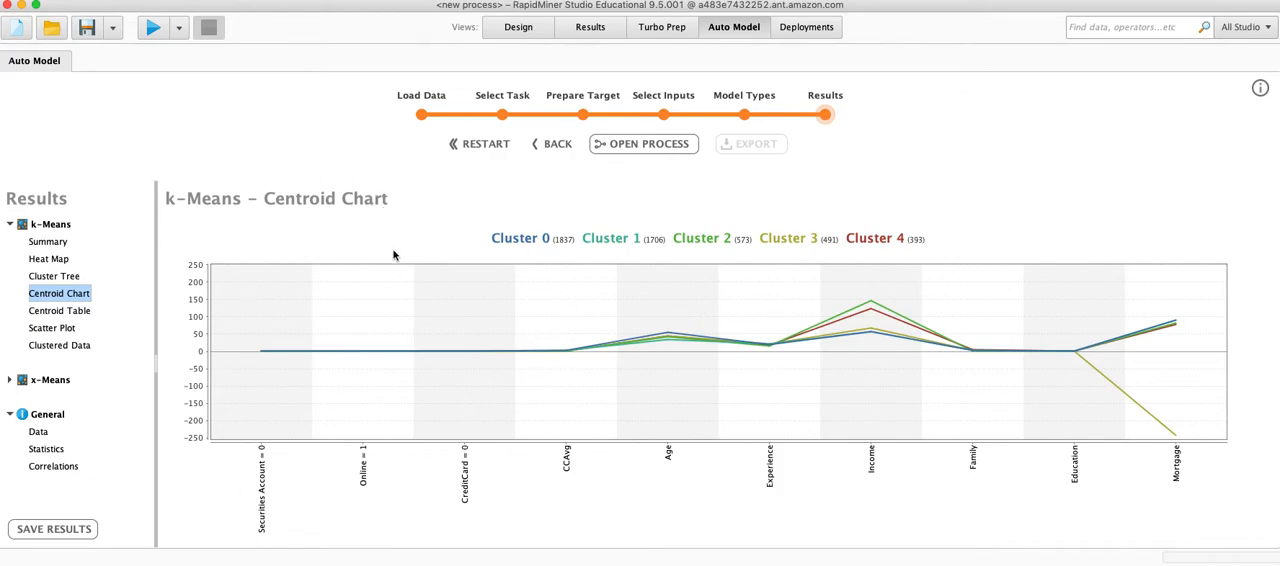
mouse_move(504, 248)
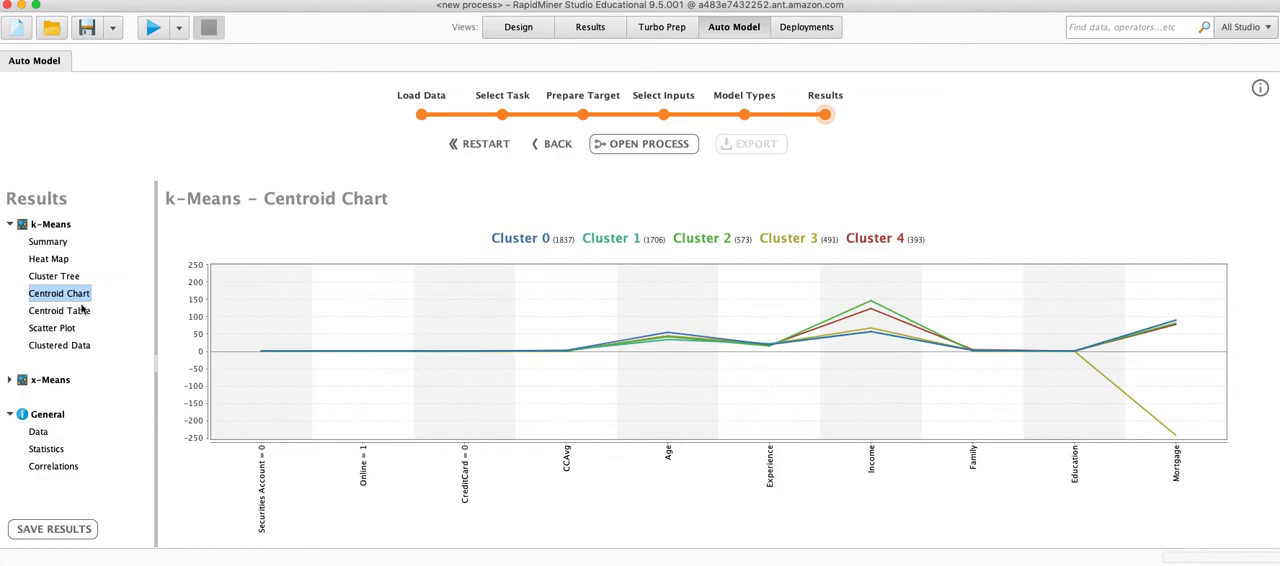
click(59, 310)
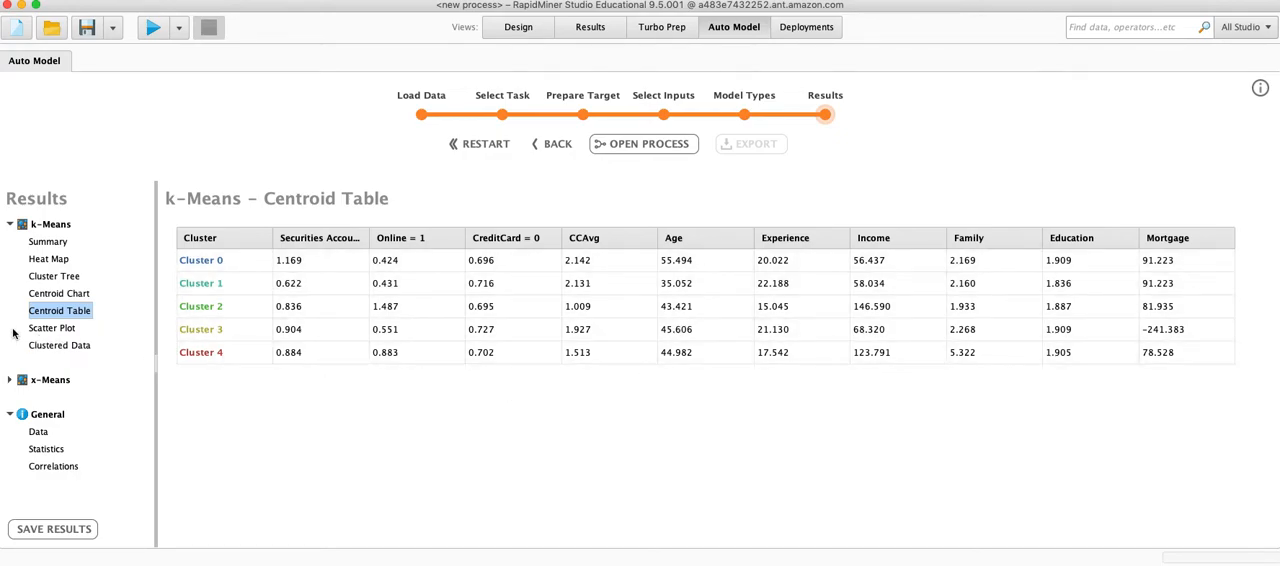
Plot Age against Education with jittered points, focused on Cluster 3.
click(51, 328)
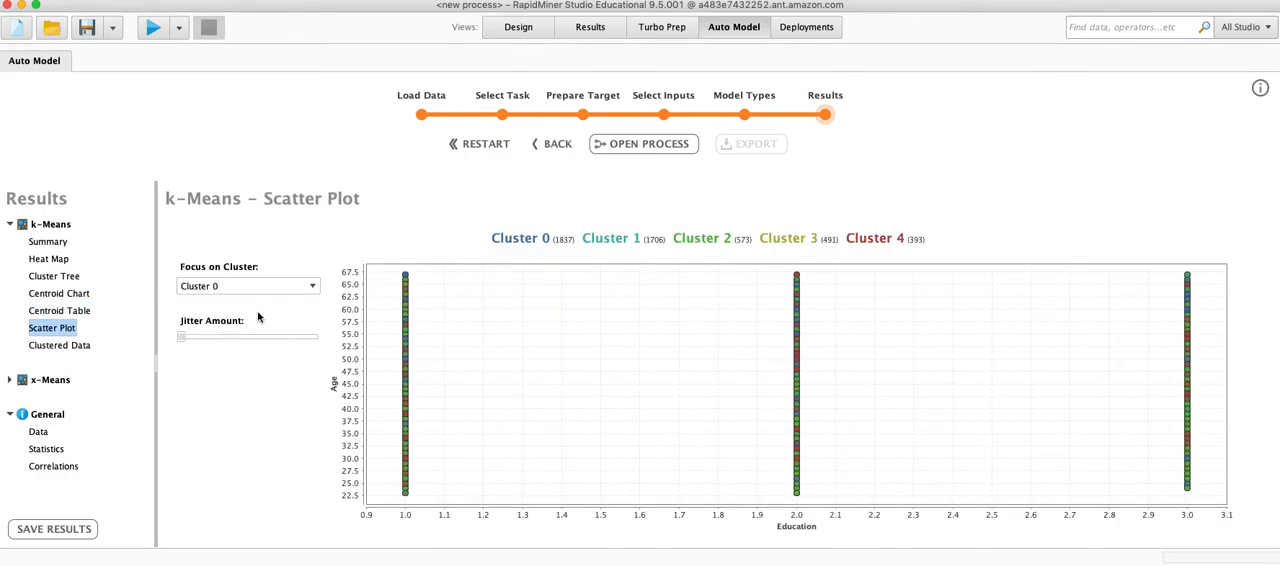
drag(181, 337, 190, 337)
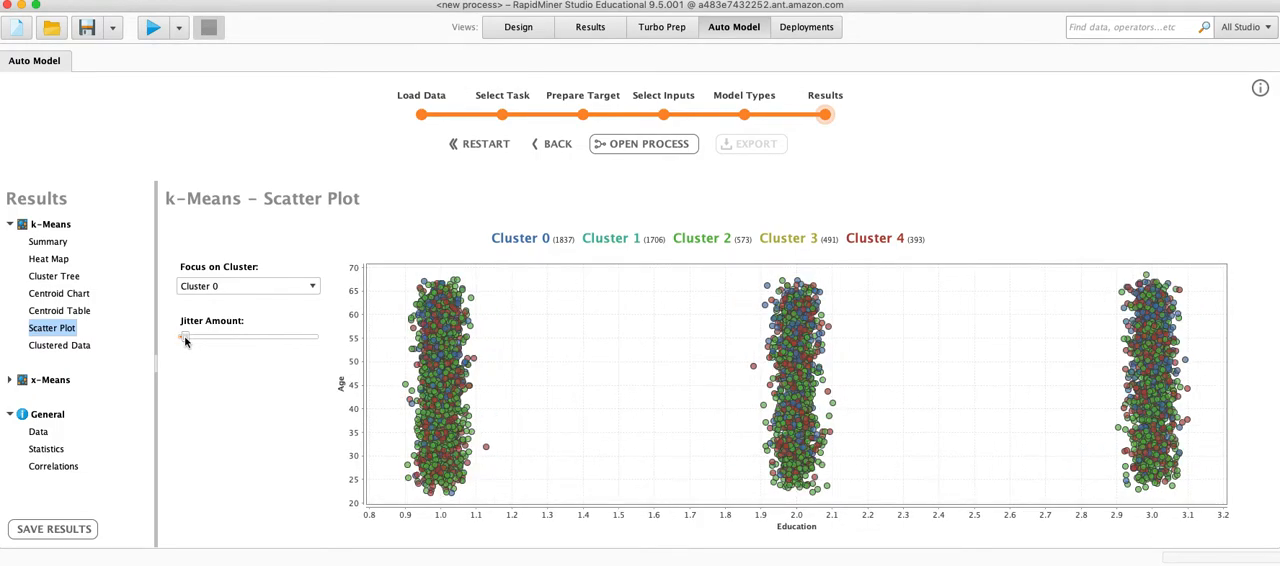
drag(185, 336, 175, 336)
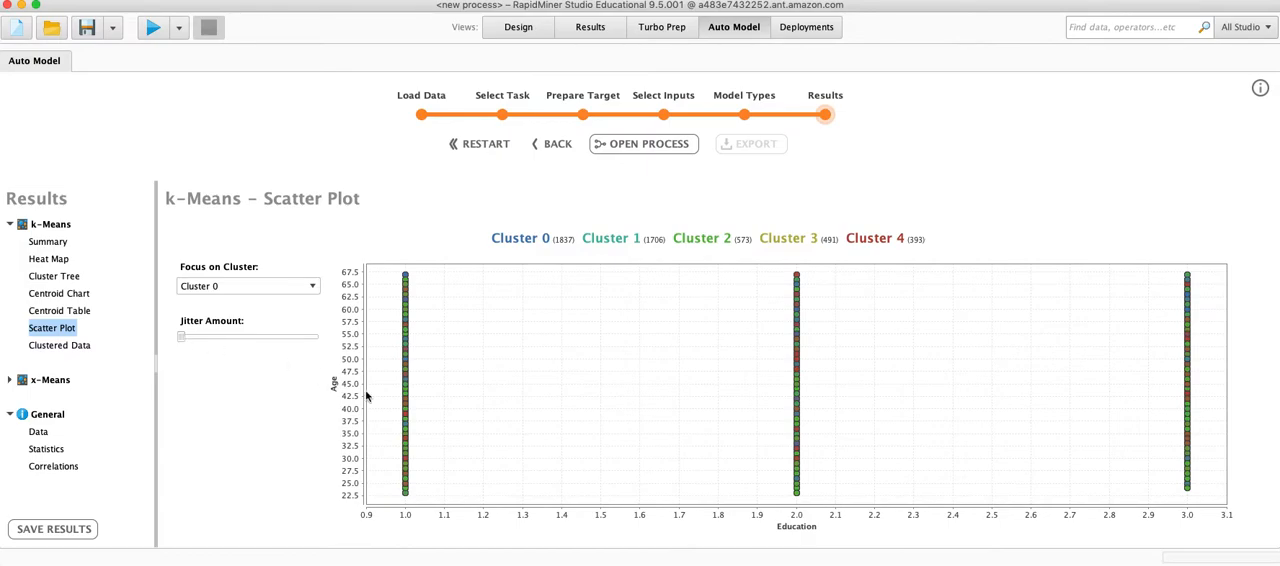
mouse_move(460, 410)
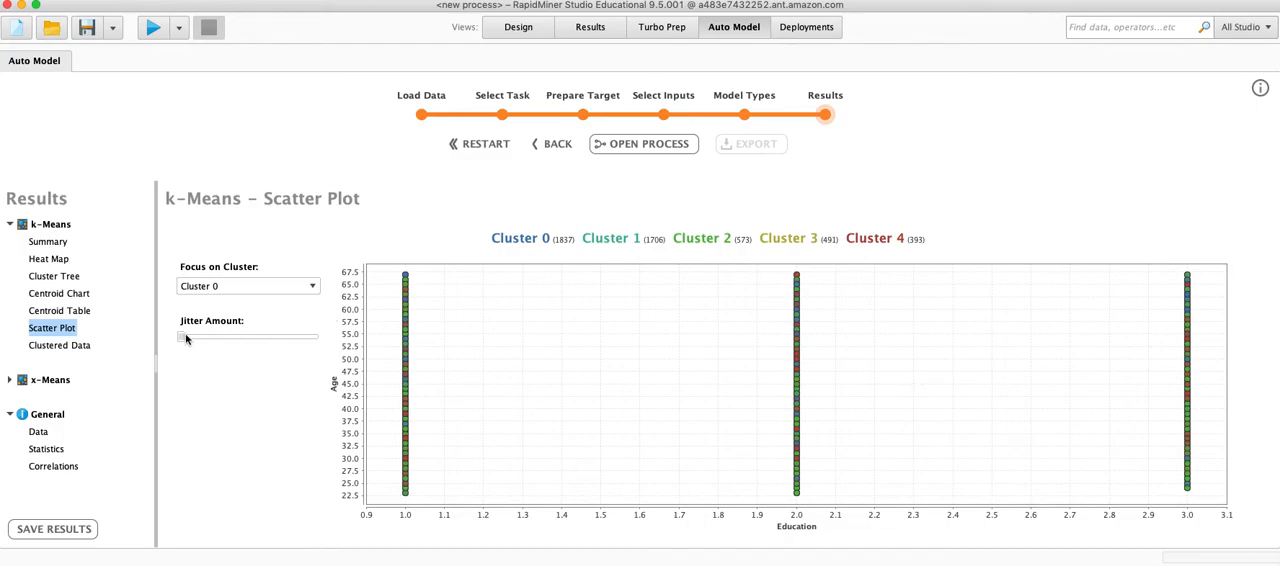
drag(183, 337, 193, 337)
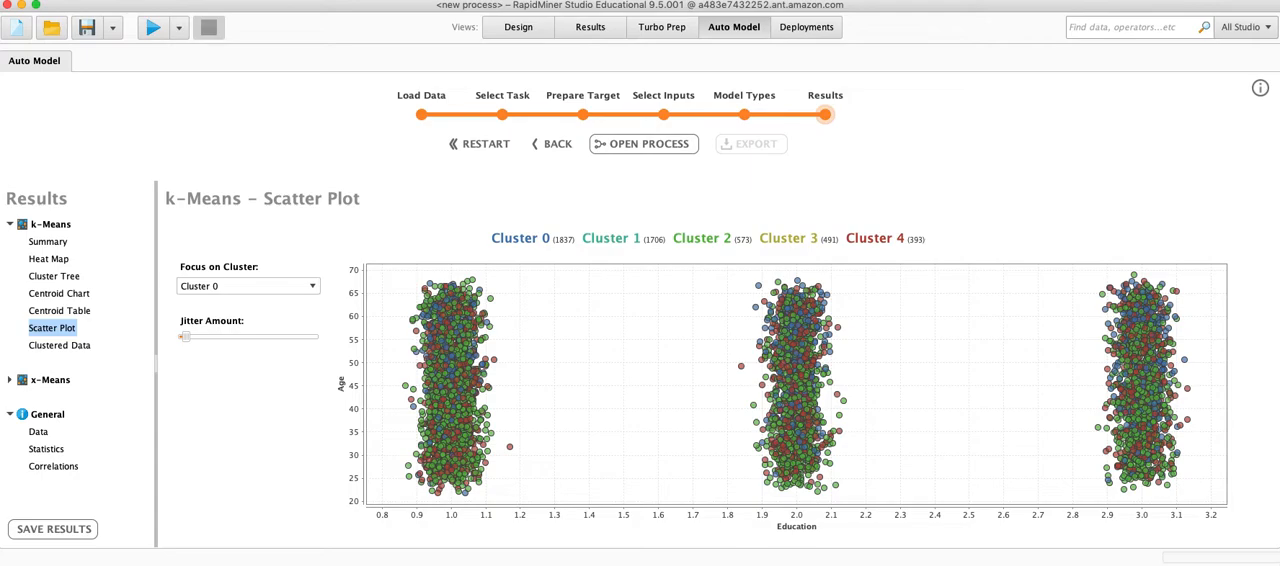
mouse_move(263, 320)
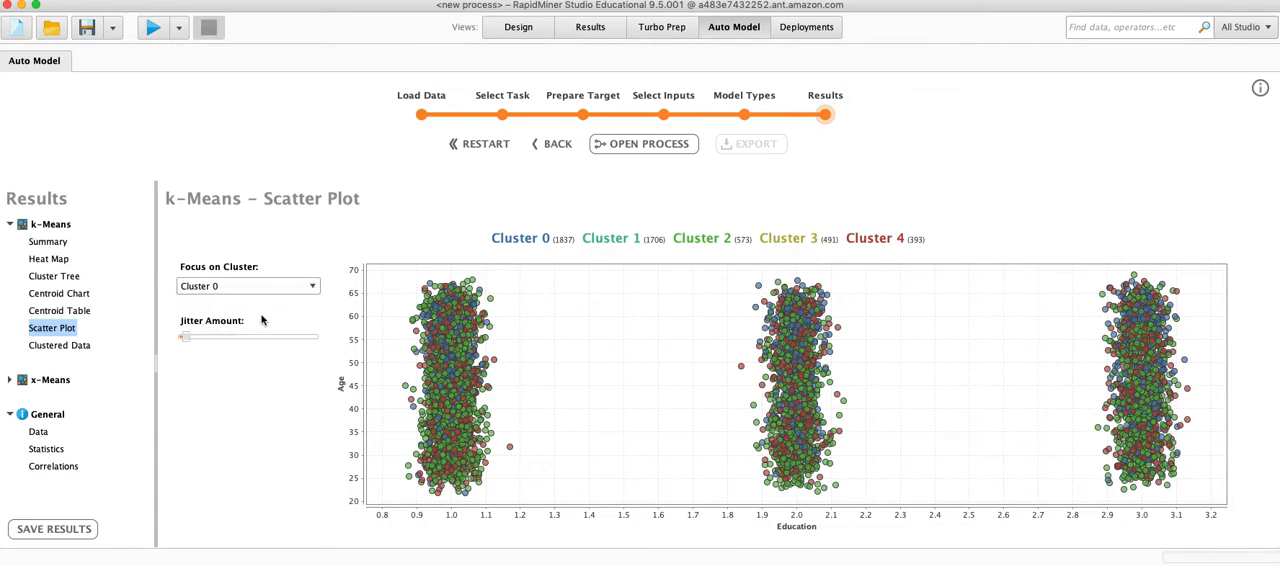
click(247, 286)
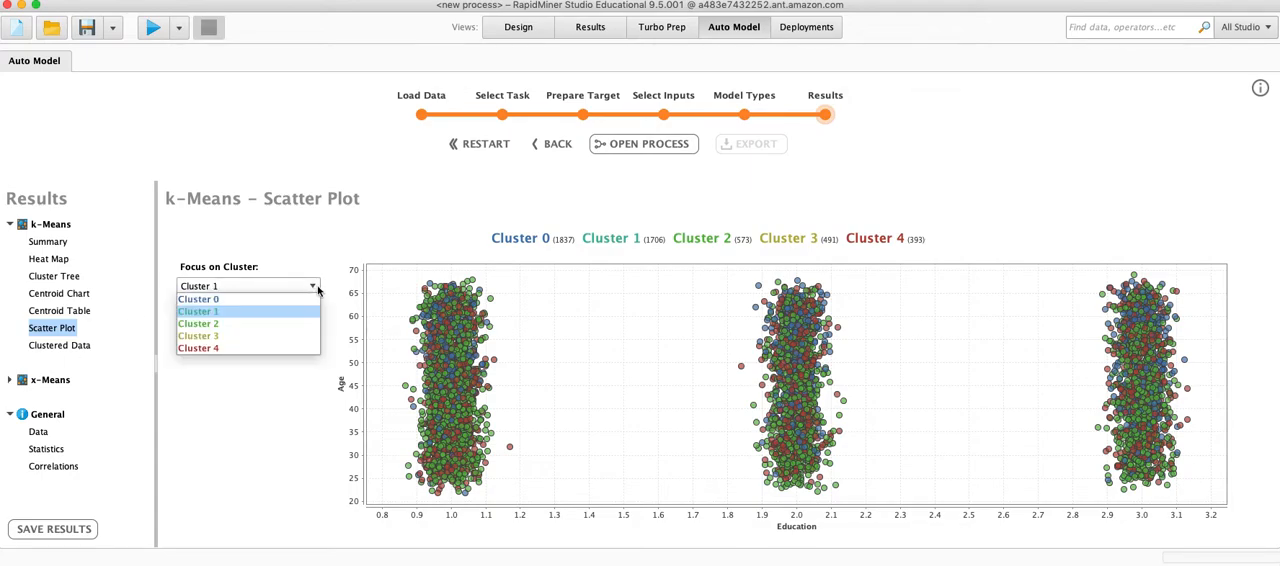
click(197, 336)
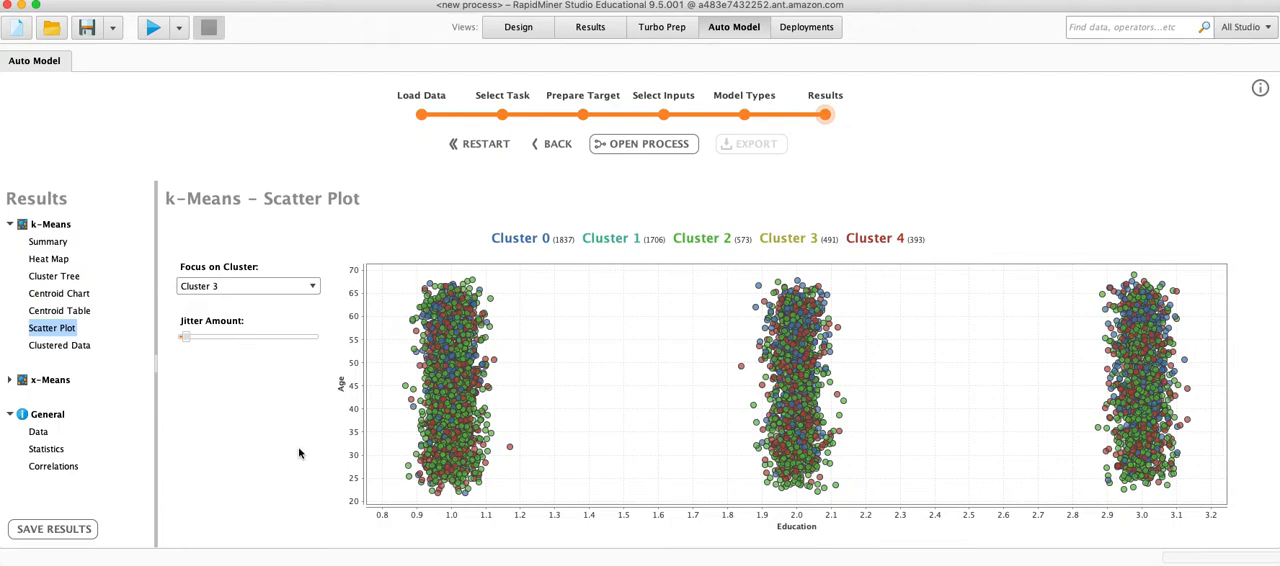
mouse_move(797, 531)
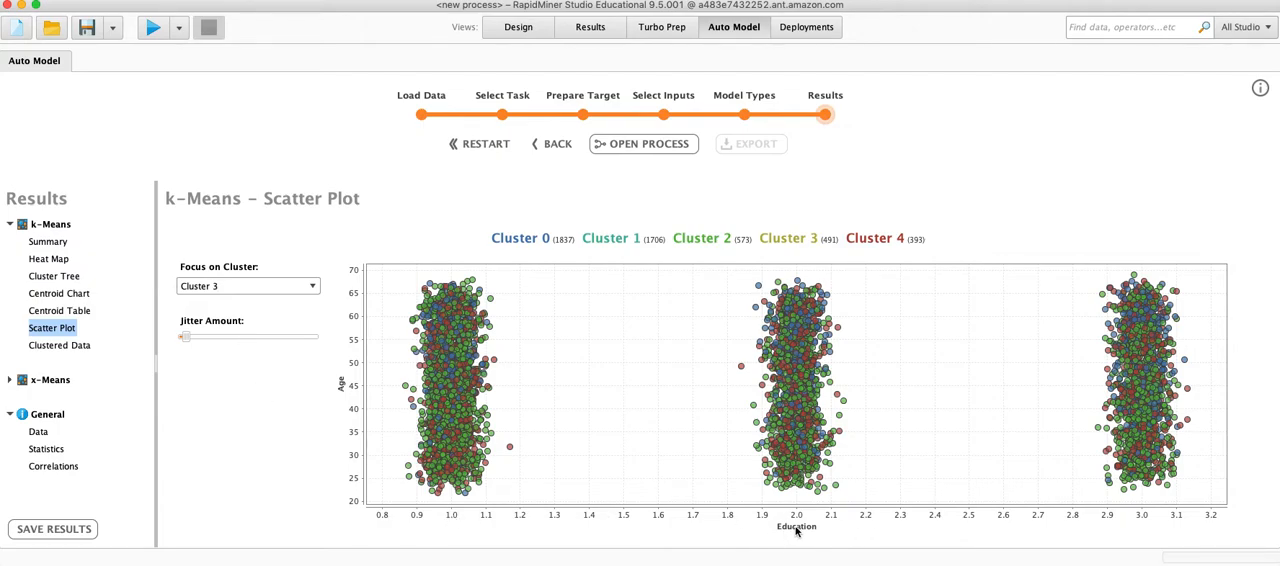
mouse_move(316, 230)
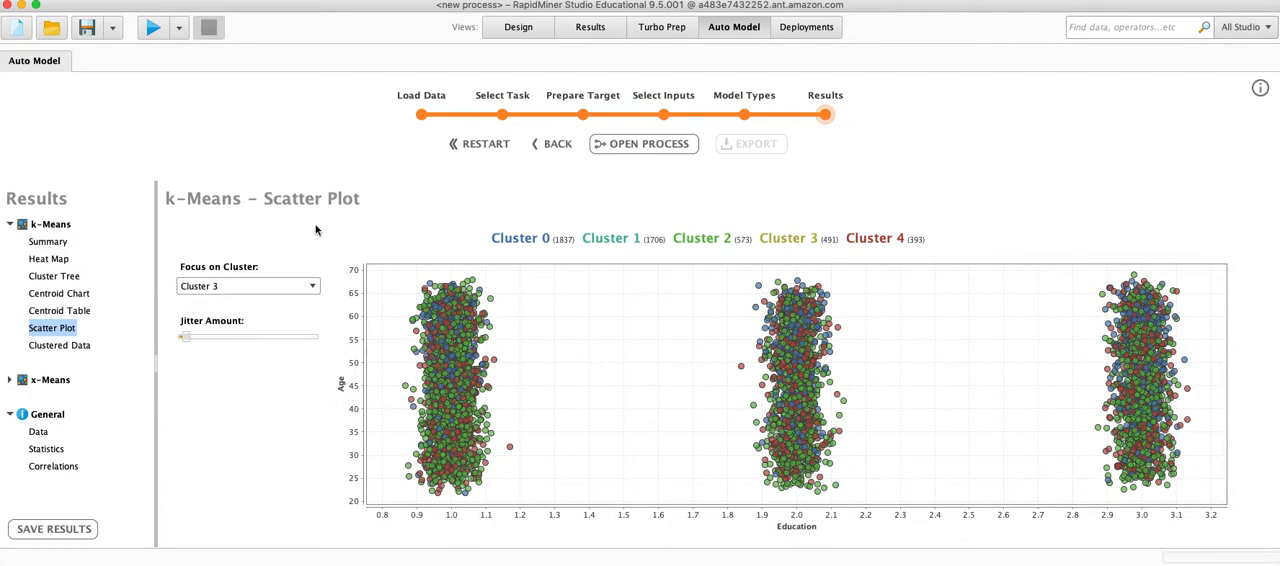
click(59, 345)
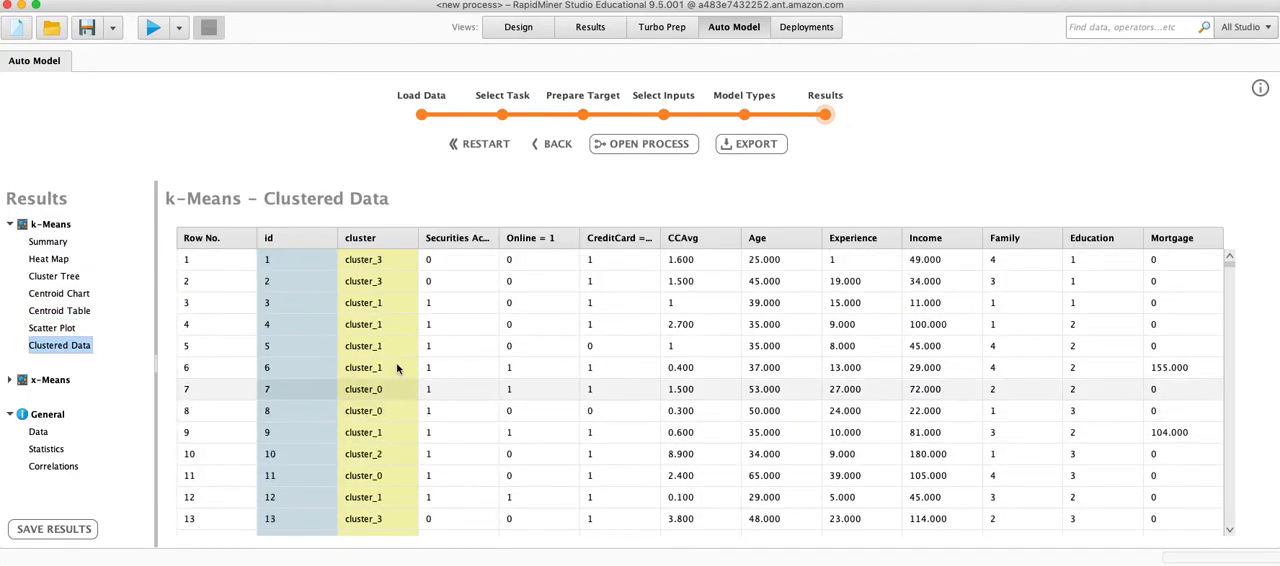
mouse_move(328, 257)
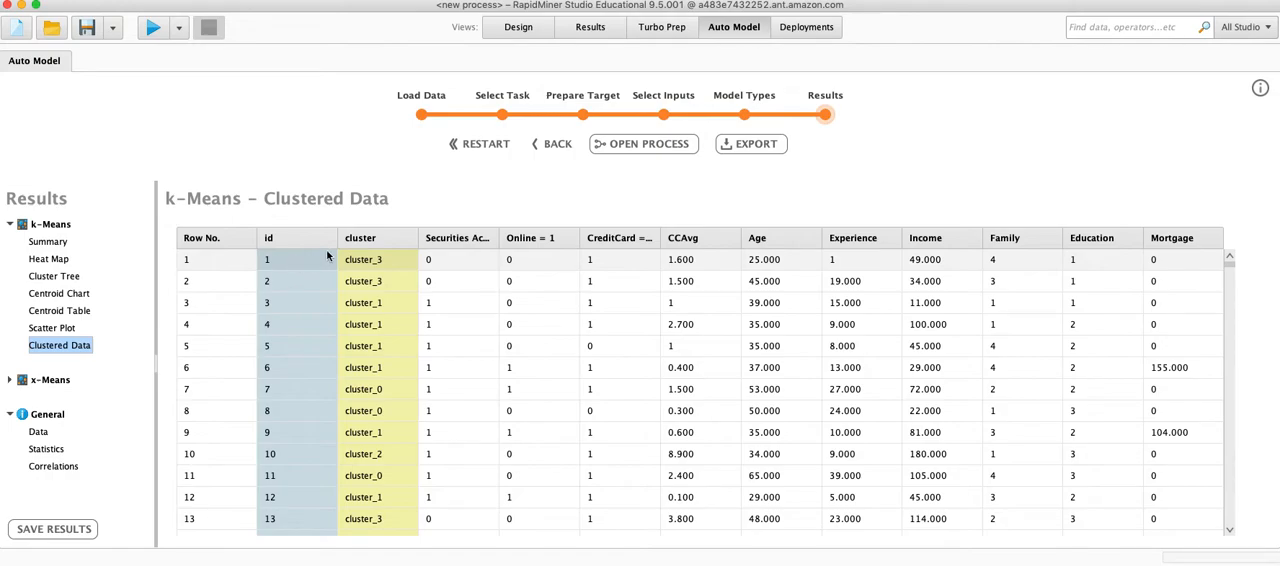
mouse_move(378, 267)
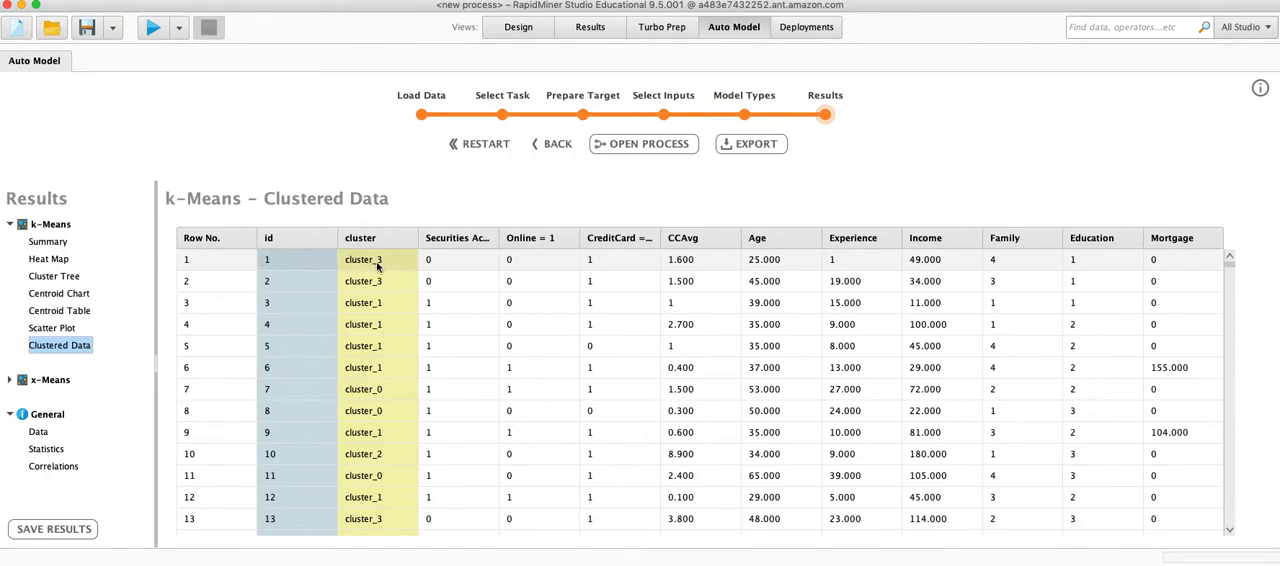
Expand the x-Means node to list its summary, heat map, tree and data views.
click(10, 380)
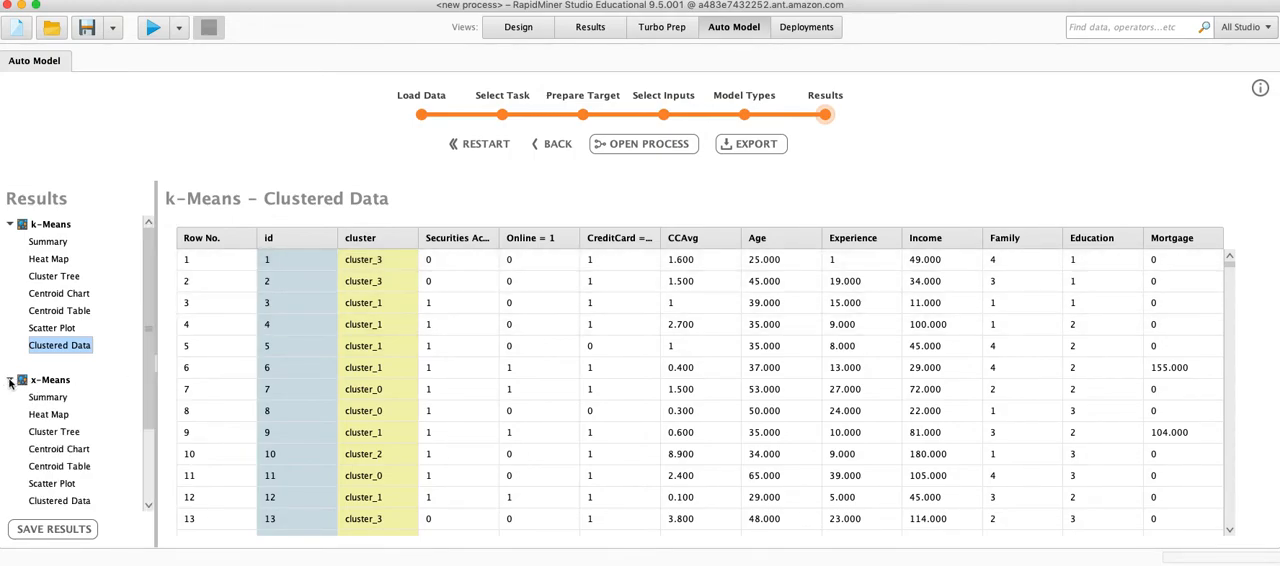
Check the 4-cluster x-Means summary, data and statistics, then reopen the k-Means summary.
click(47, 397)
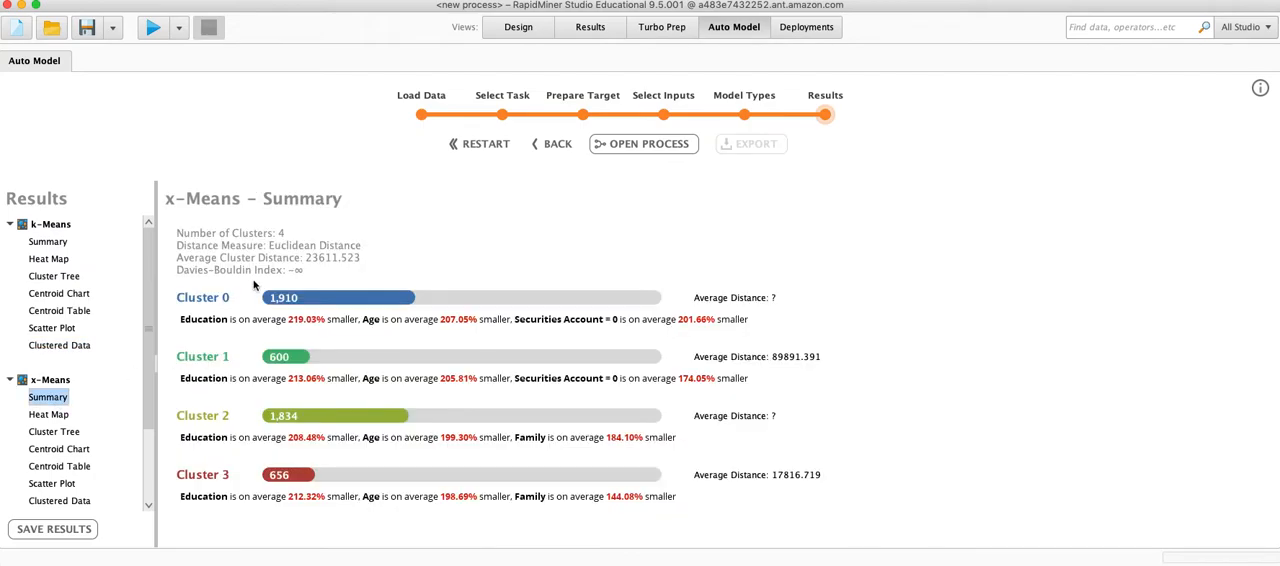
mouse_move(448, 339)
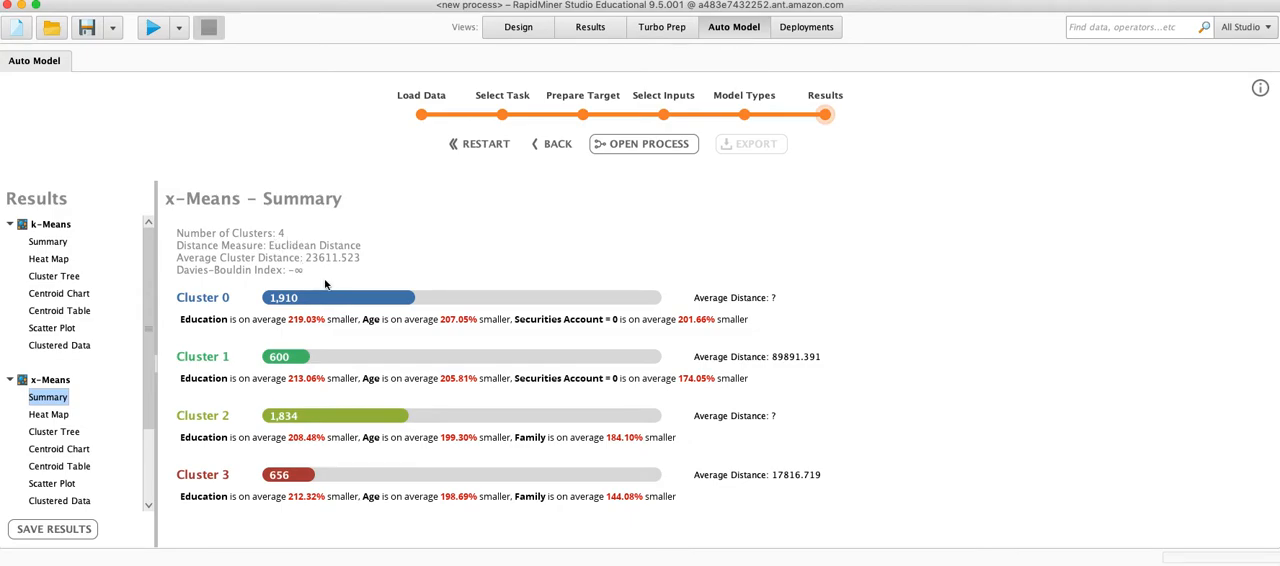
mouse_move(262, 345)
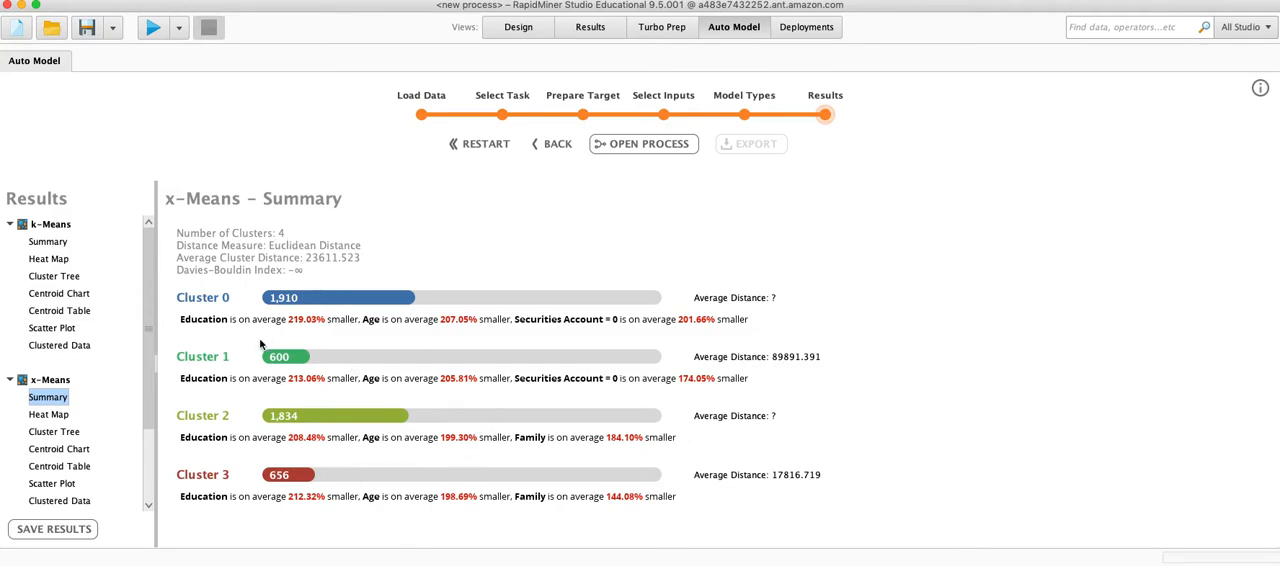
mouse_move(727, 336)
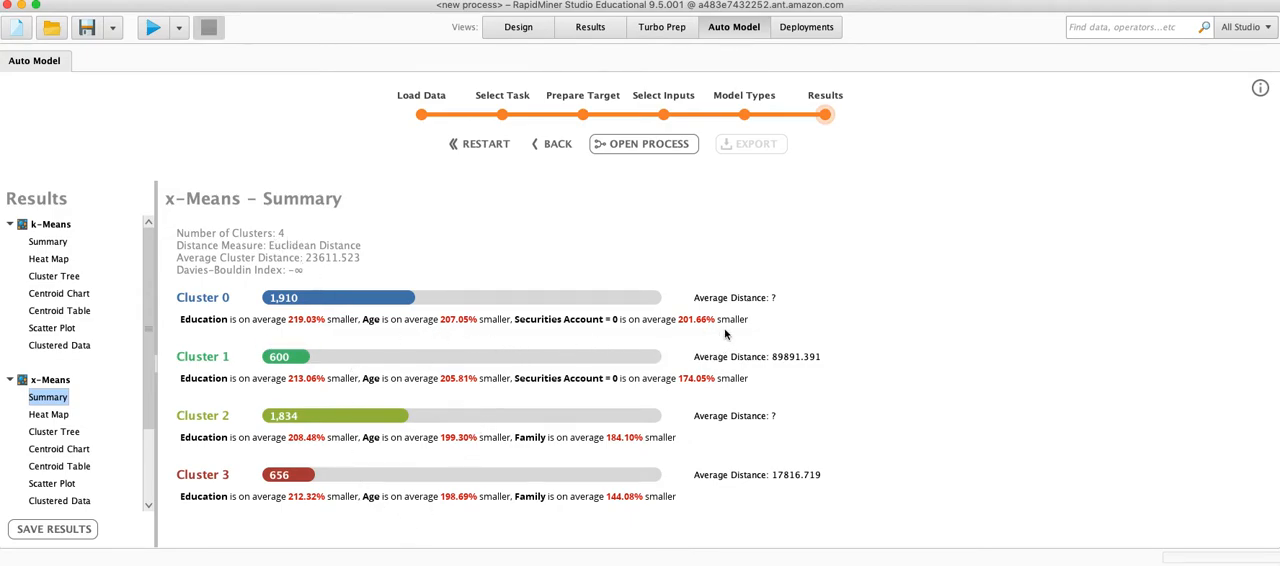
mouse_move(481, 467)
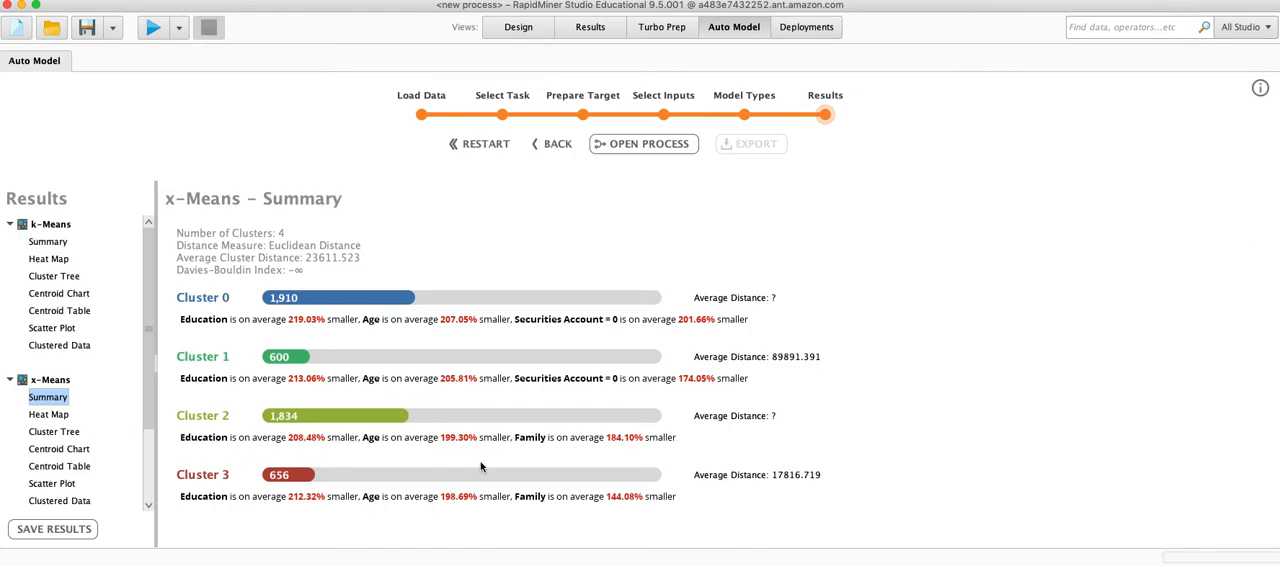
click(54, 431)
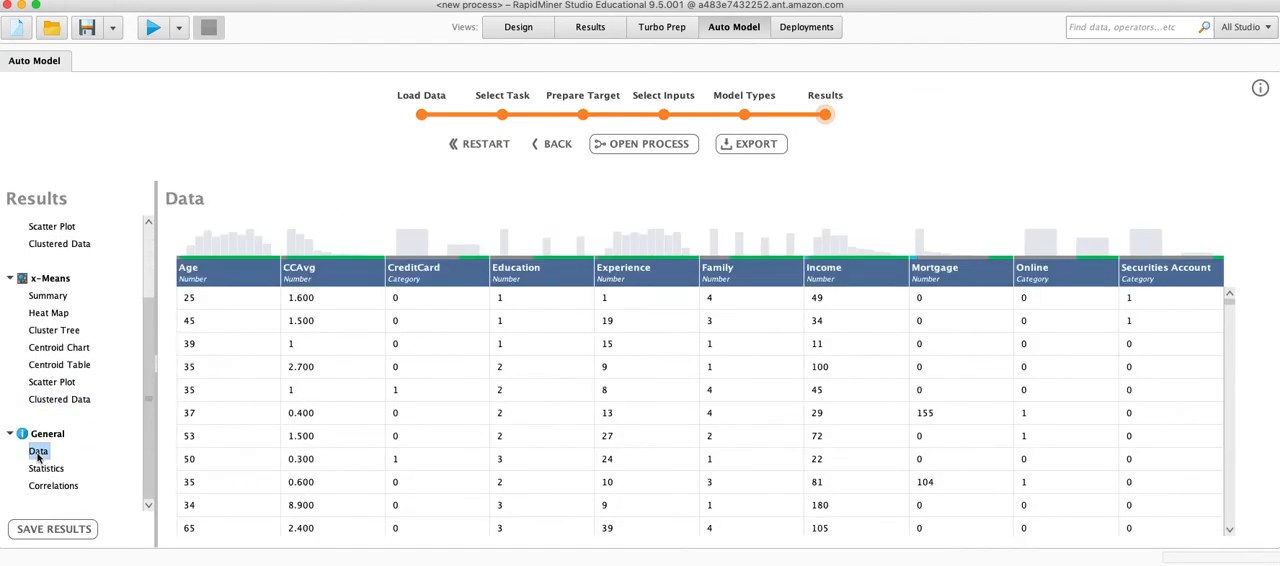
click(46, 468)
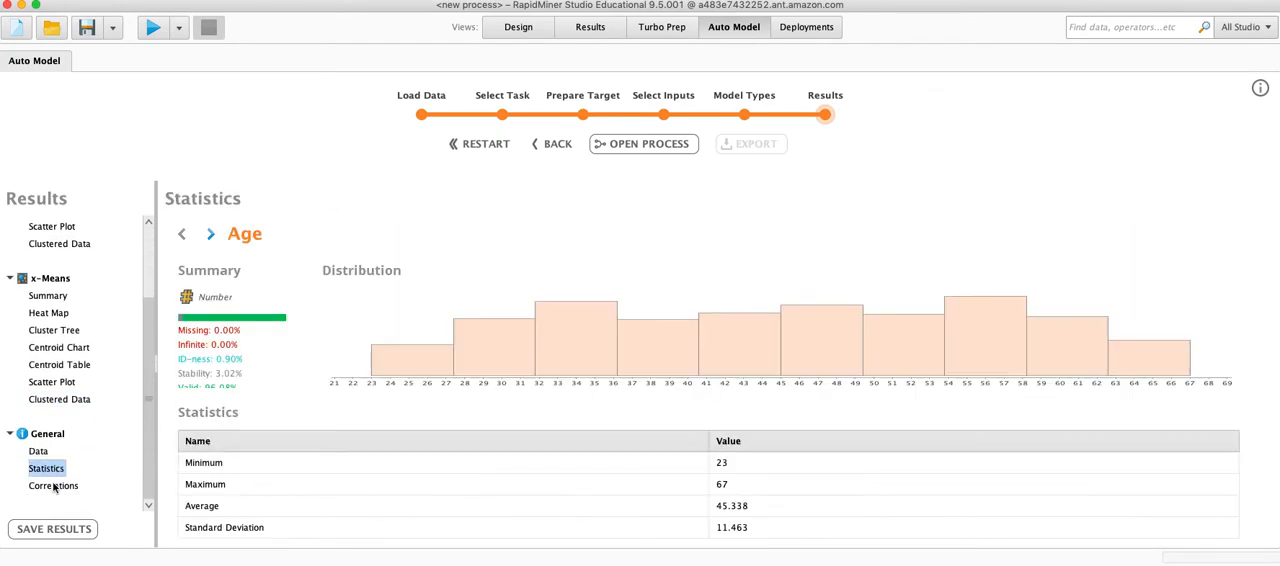
click(47, 374)
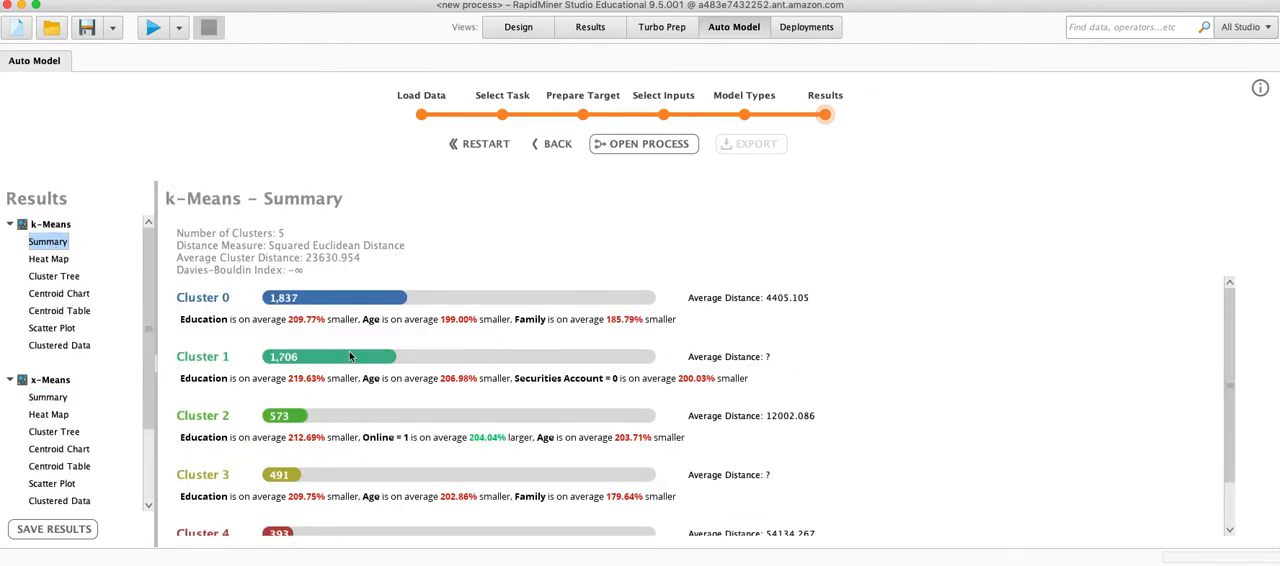
mouse_move(575, 320)
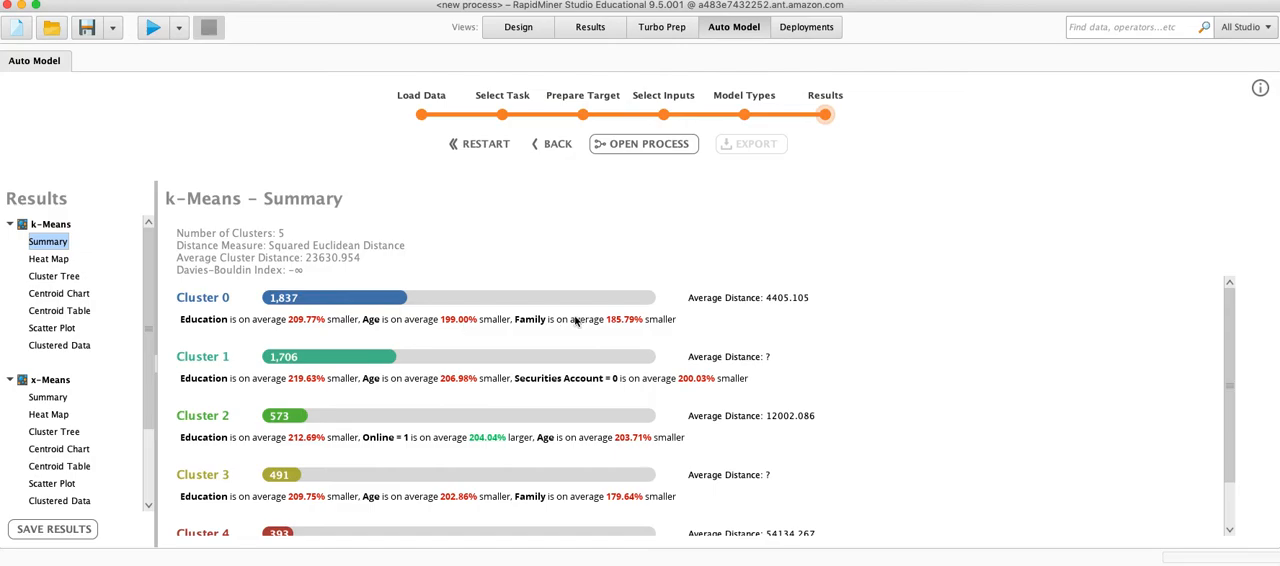
mouse_move(427, 281)
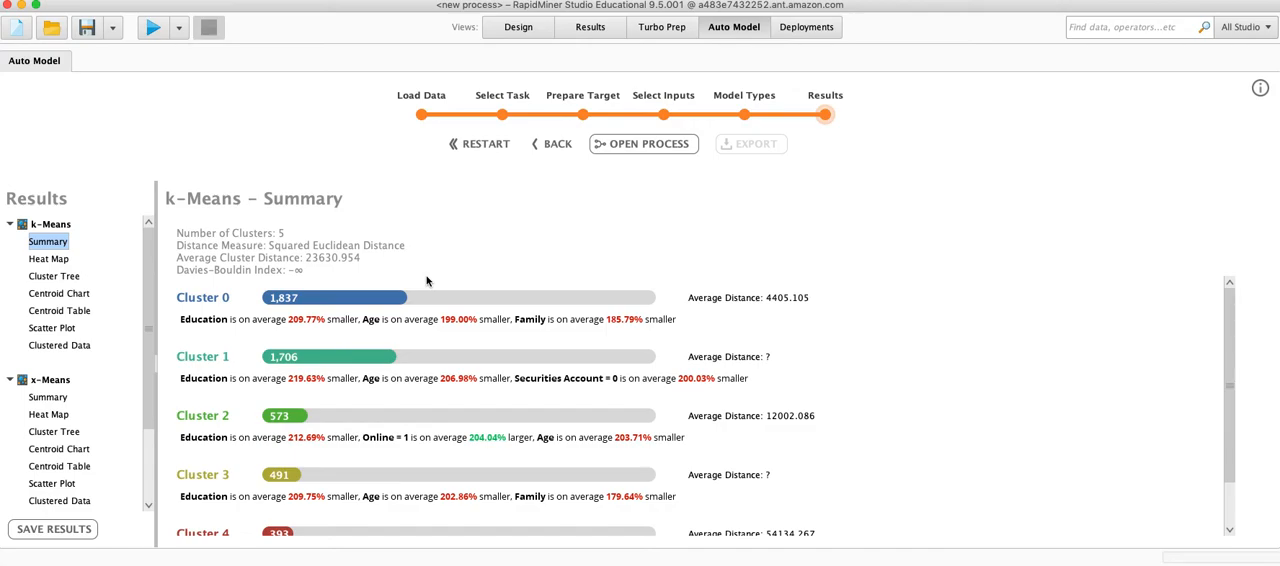
scroll(down, 3)
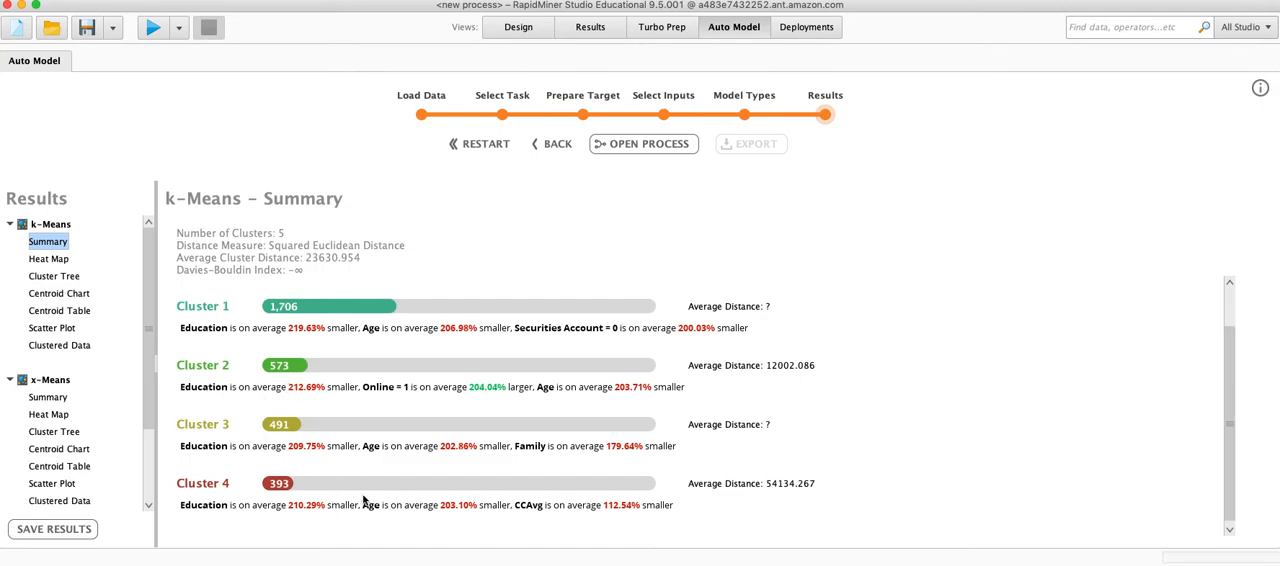
scroll(up, 3)
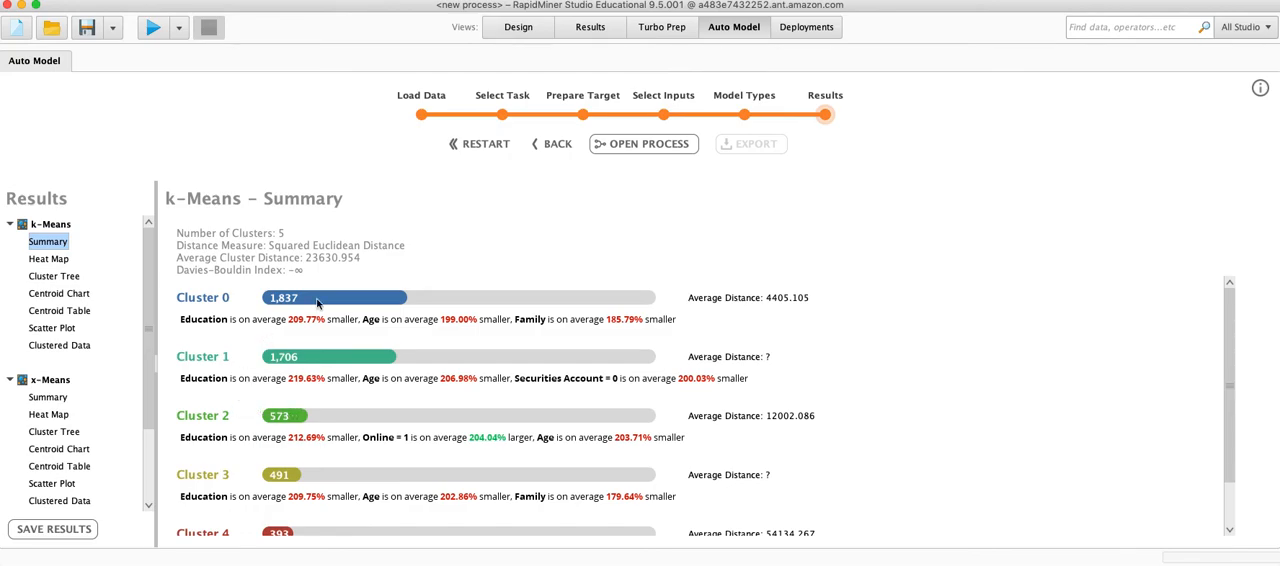
mouse_move(557, 409)
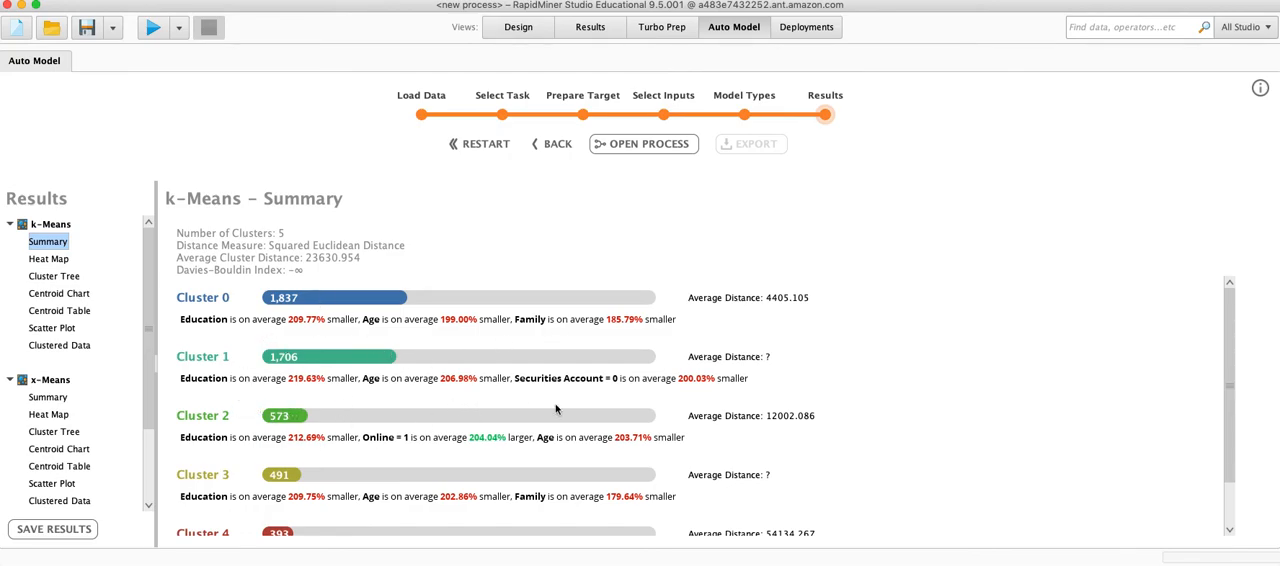
mouse_move(424, 195)
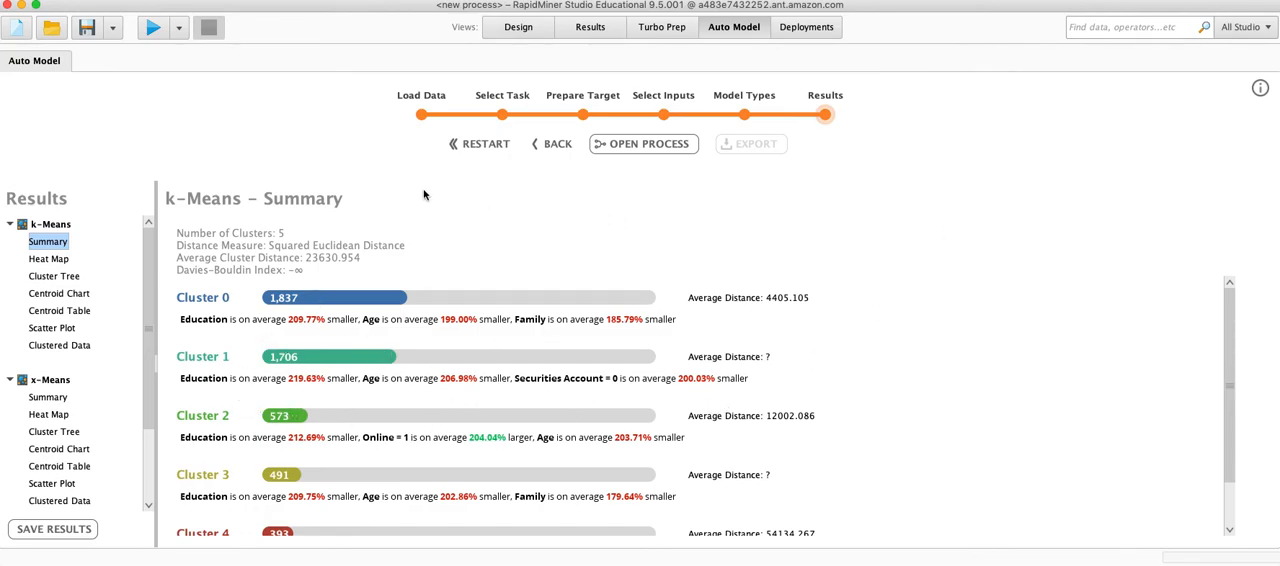
mouse_move(366, 207)
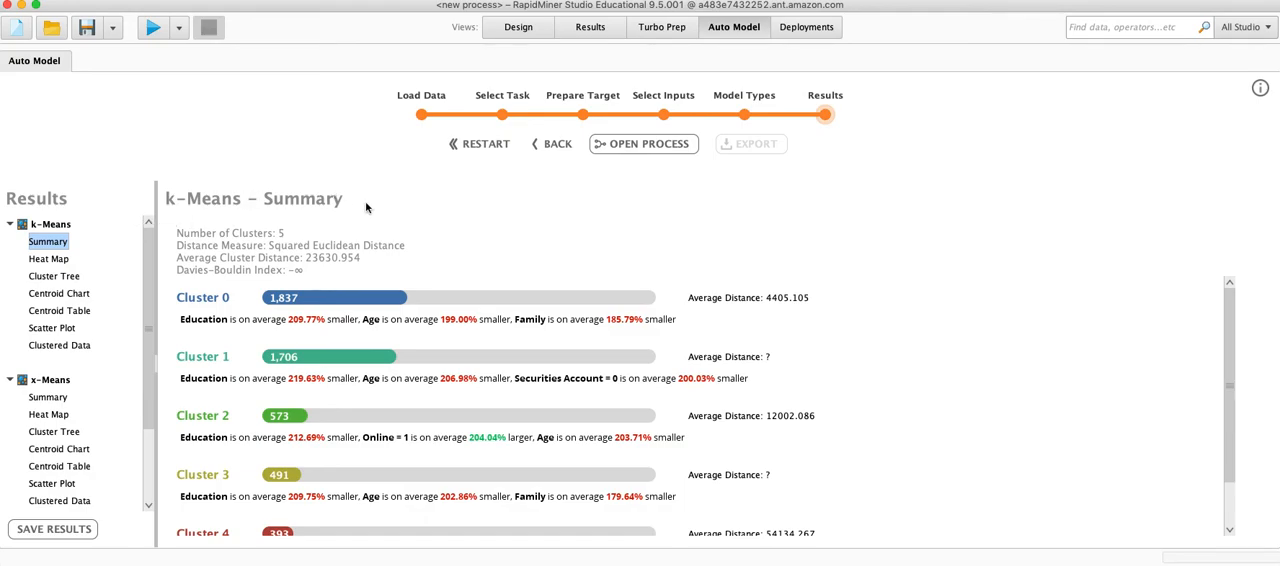
mouse_move(289, 209)
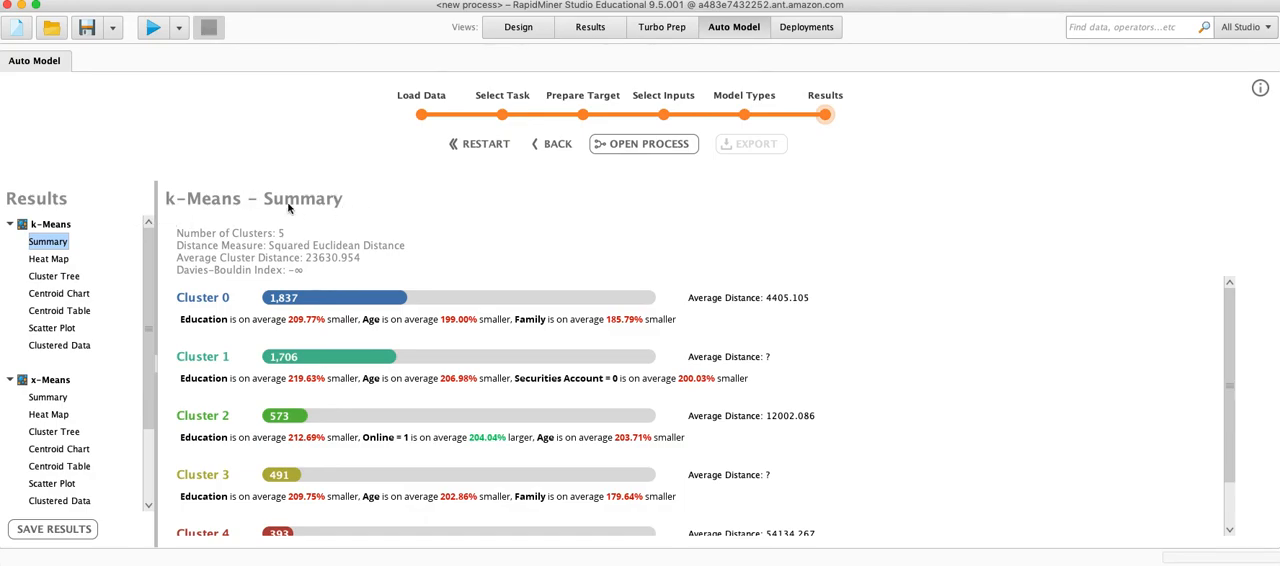
mouse_move(673, 224)
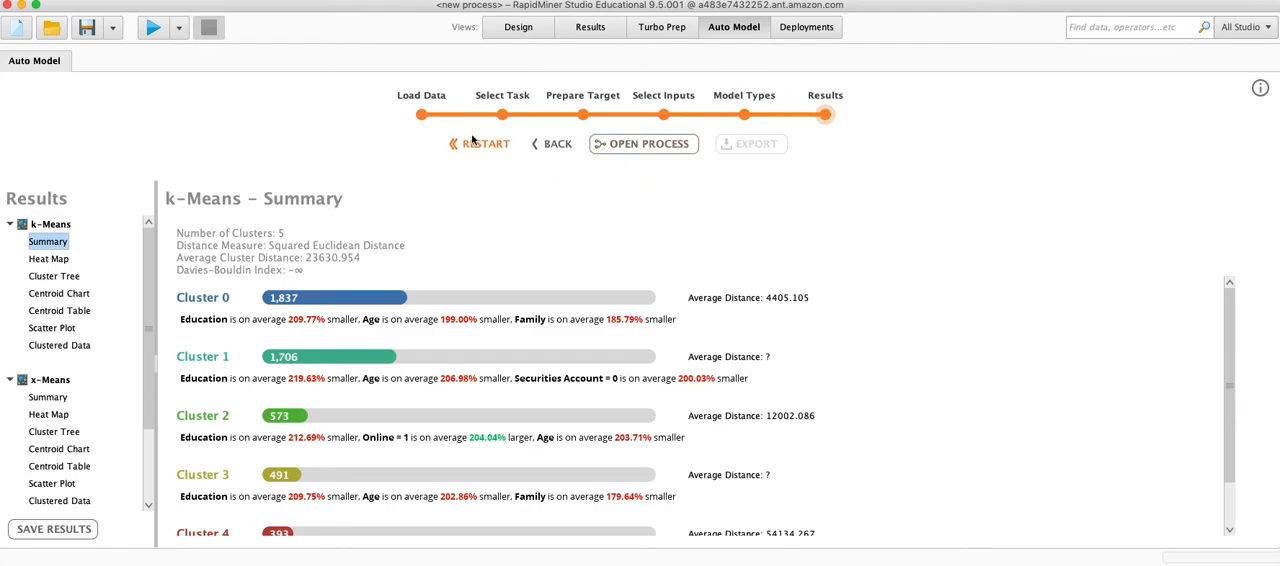
Restart Auto Model with Bank_Personal_Loan_Modelling as a Clusters task and run it.
click(484, 143)
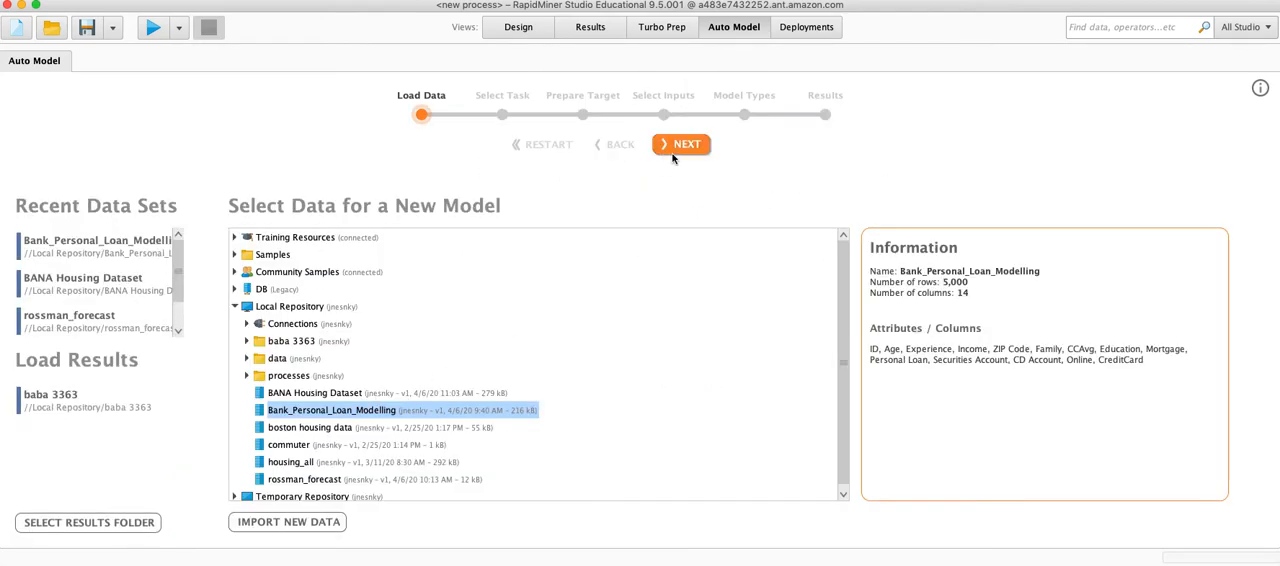
click(681, 144)
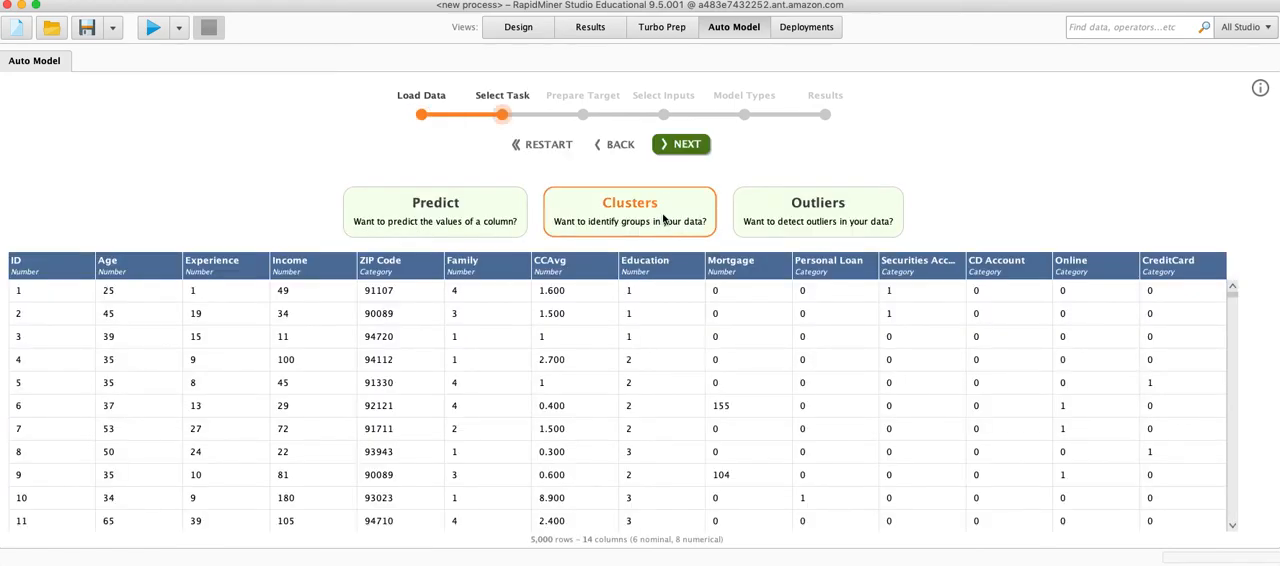
click(681, 144)
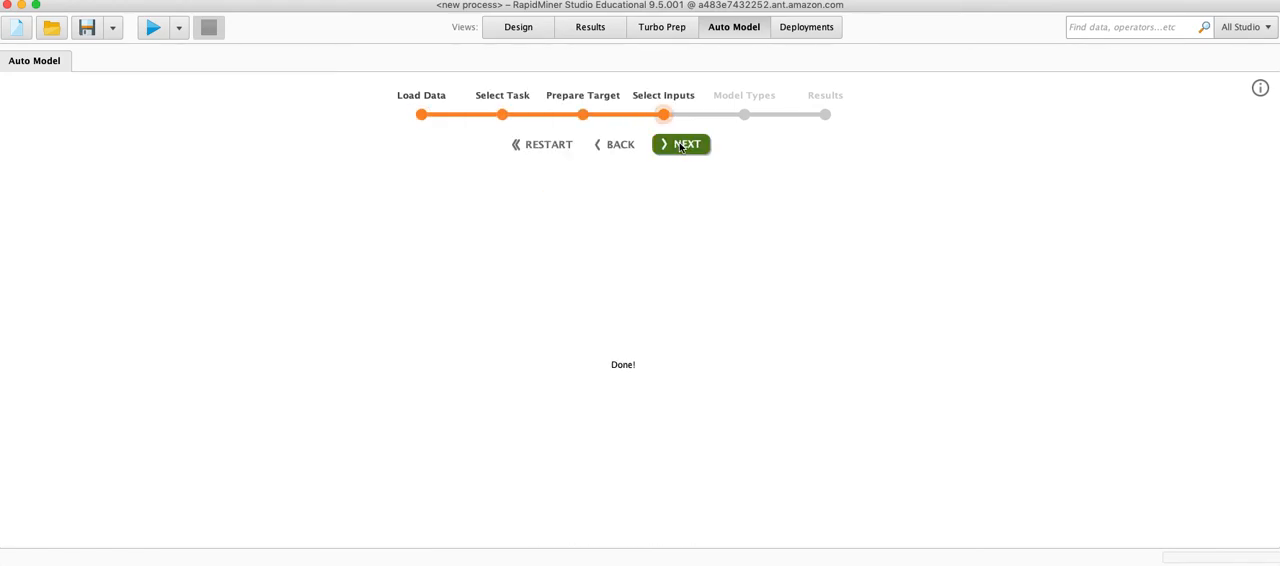
click(681, 144)
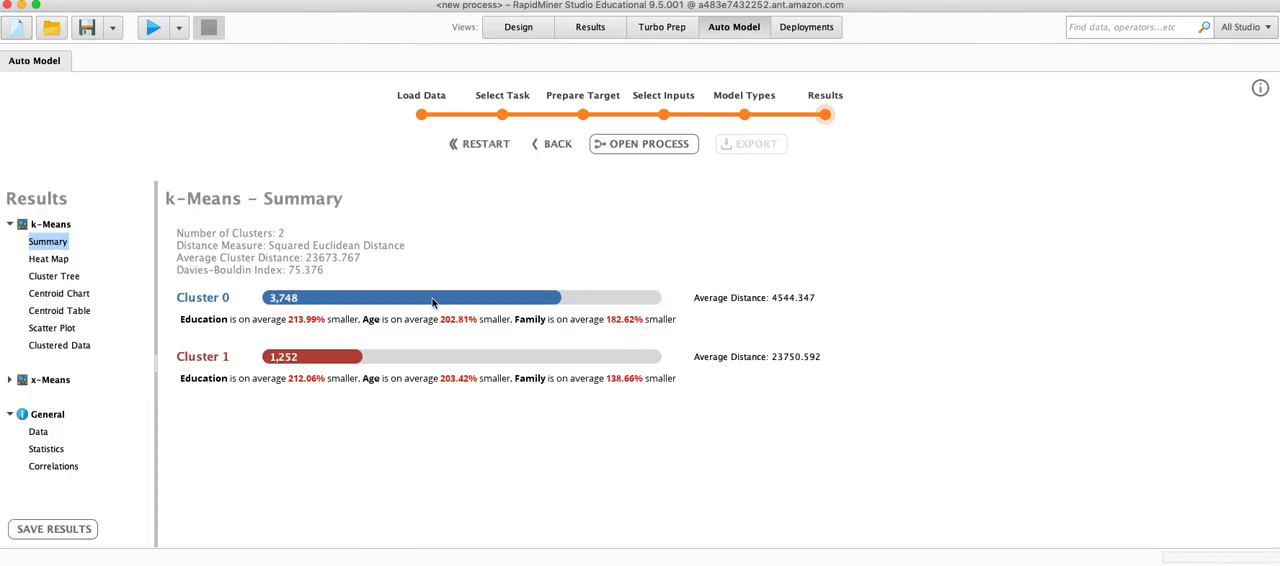
mouse_move(714, 180)
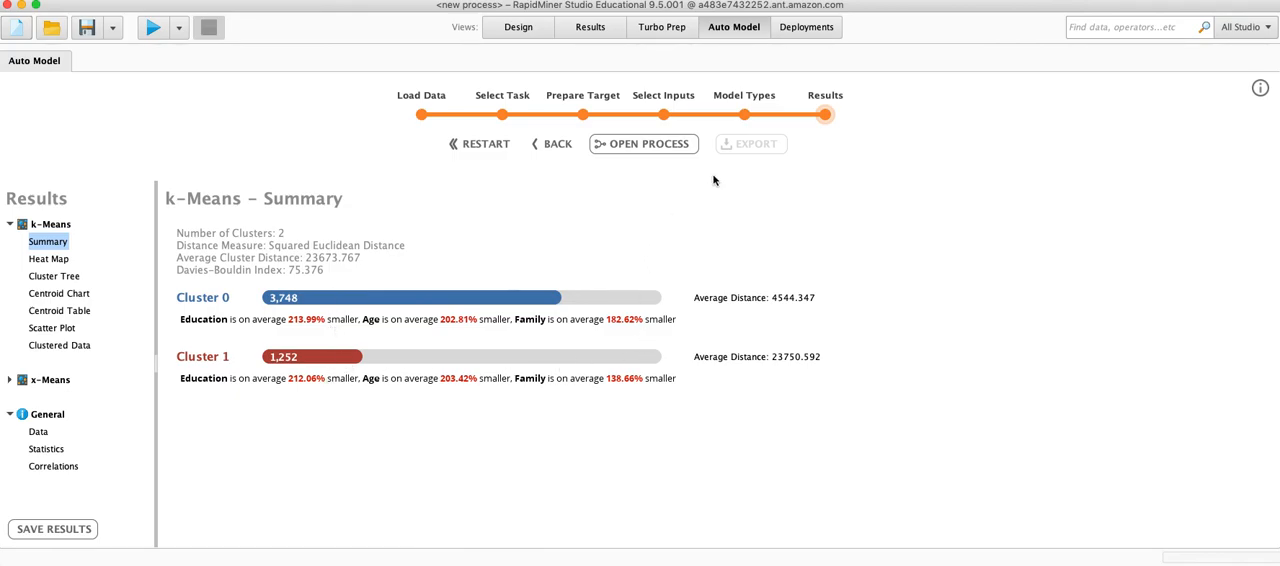
mouse_move(249, 361)
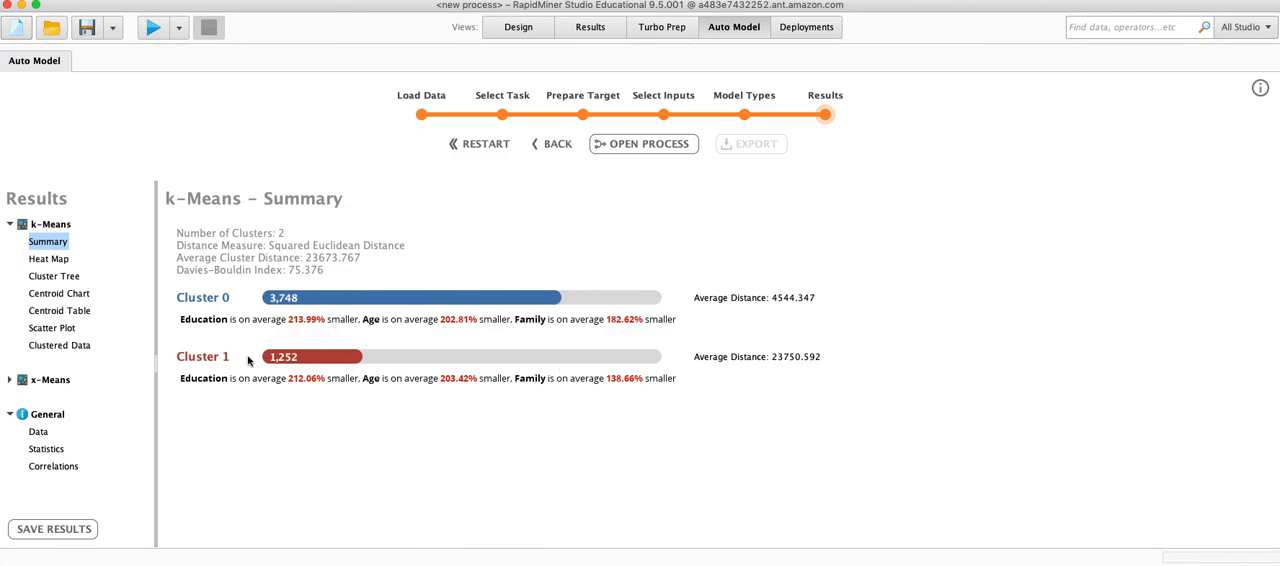
mouse_move(532, 181)
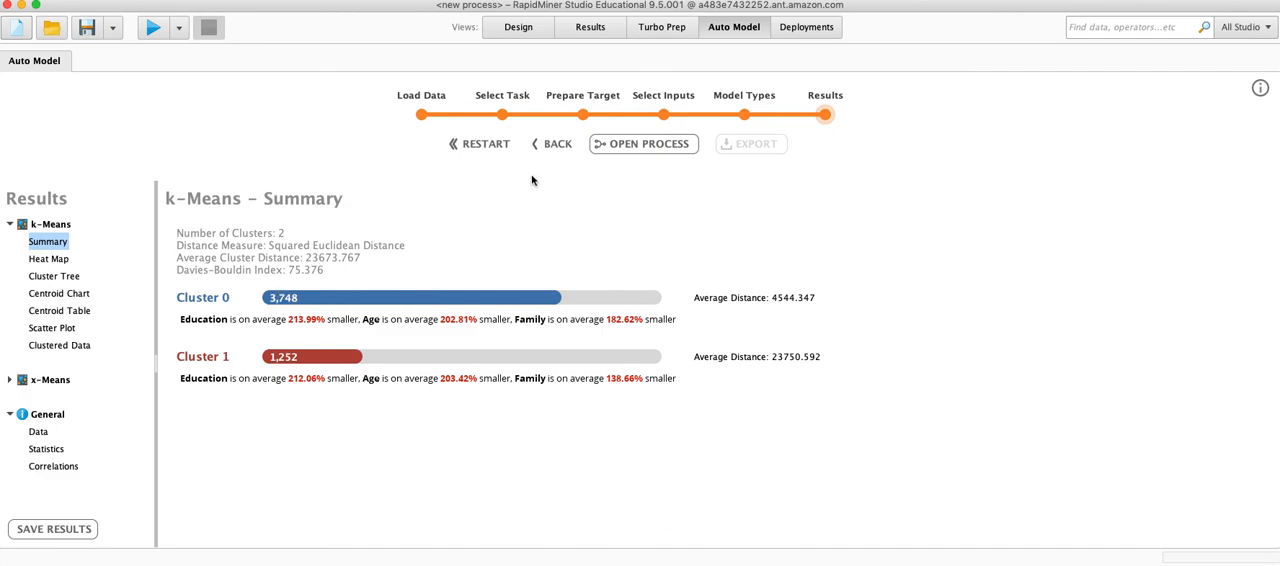